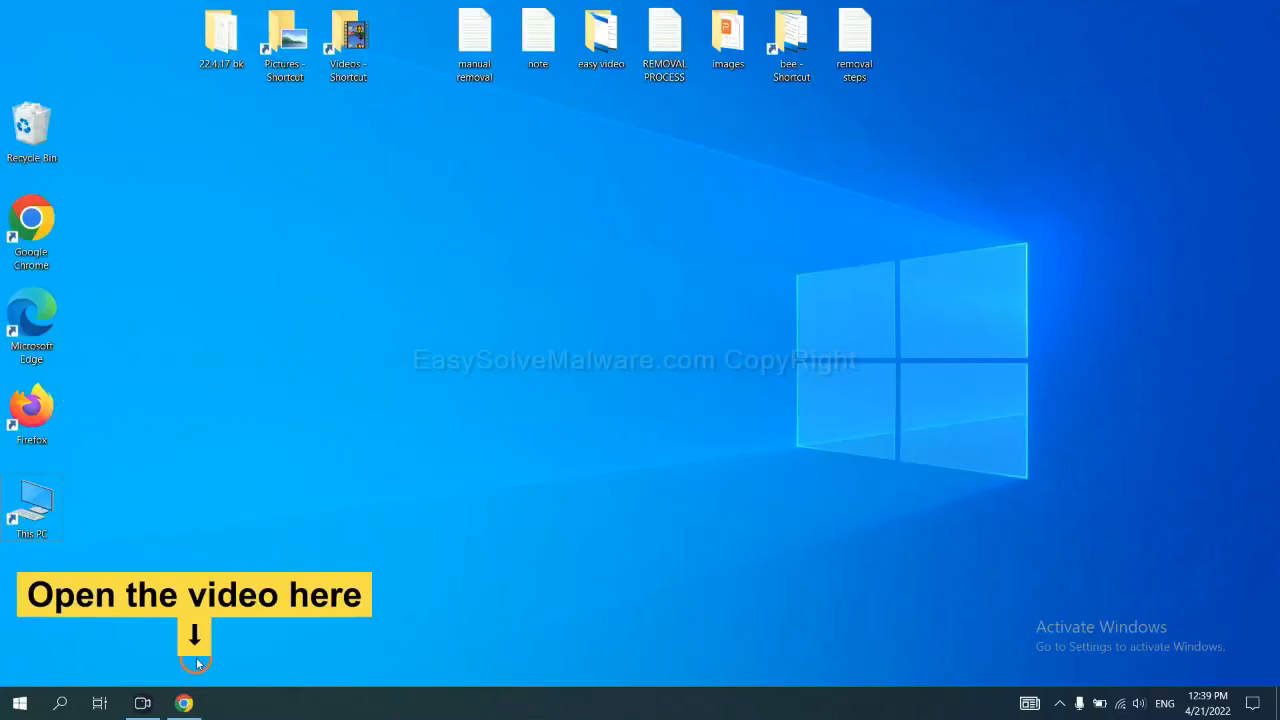
# Download SpyHunter for Windows from the easysolvemalware.com guide in Chrome
pyautogui.click(184, 704)
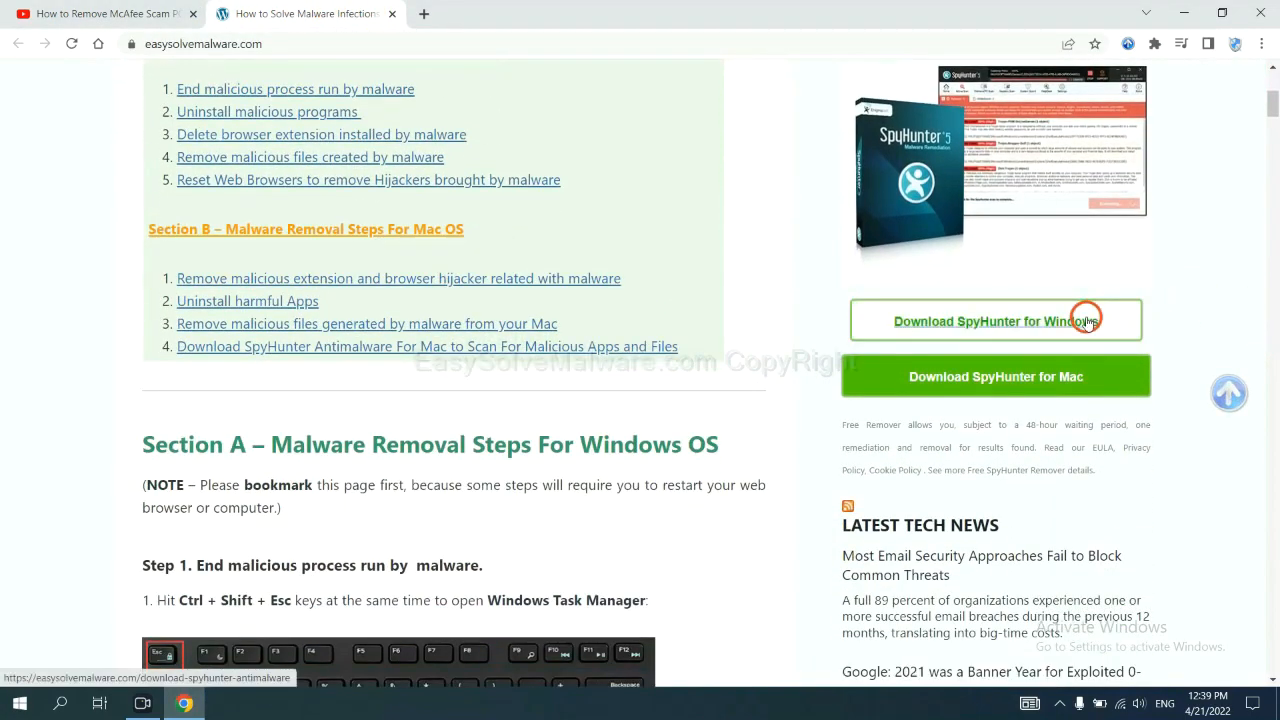
pyautogui.click(994, 320)
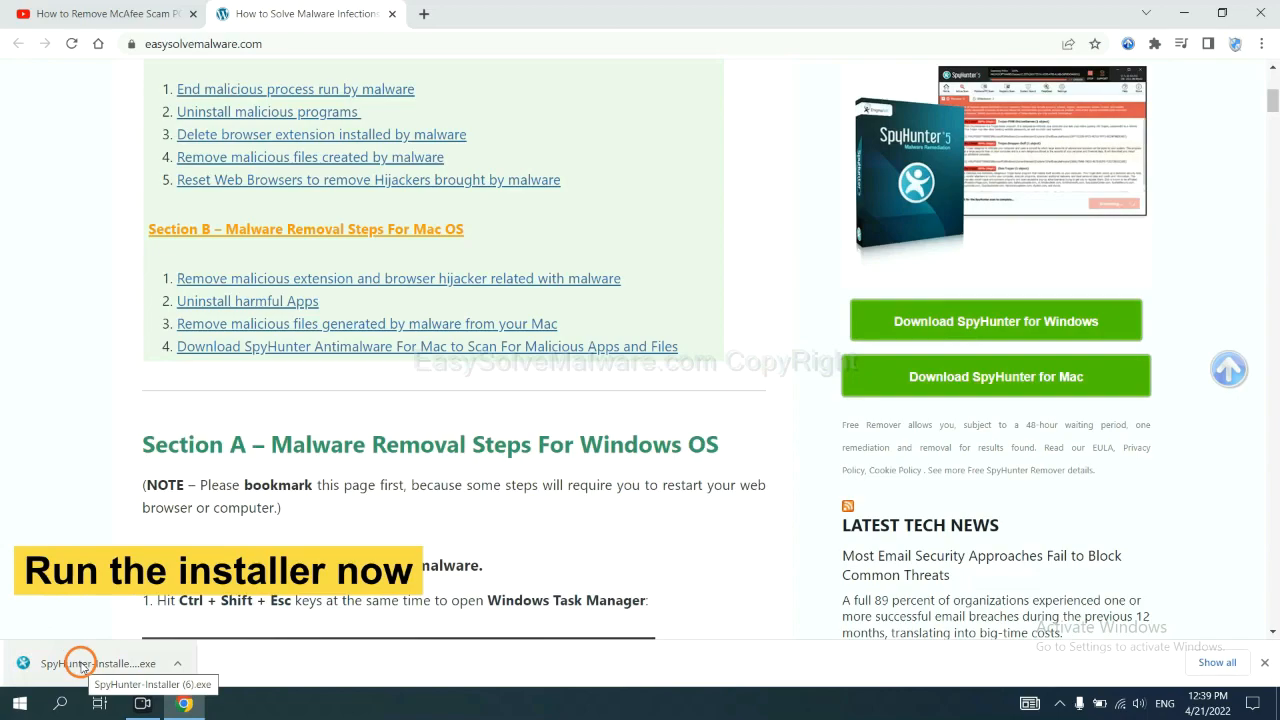
# Install SpyHunter 5 in English from the downloaded exe, accepting the EULA
pyautogui.click(80, 664)
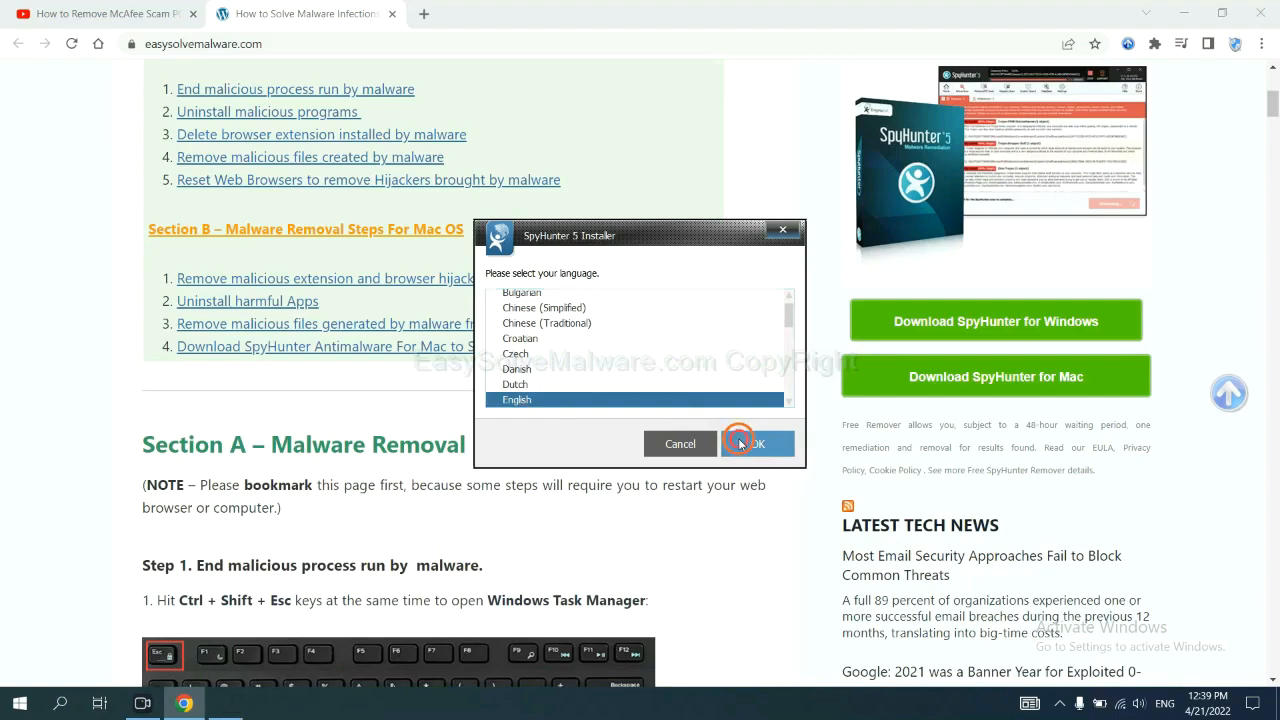
pyautogui.click(758, 444)
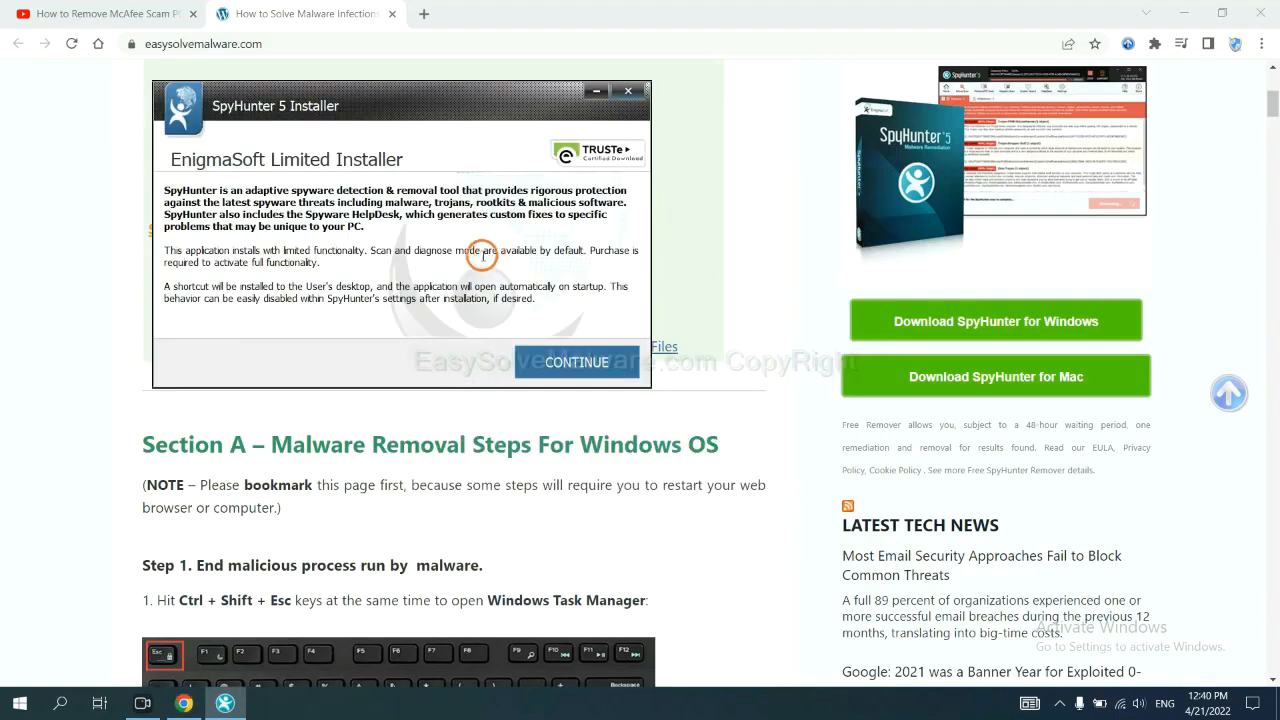
pyautogui.click(576, 362)
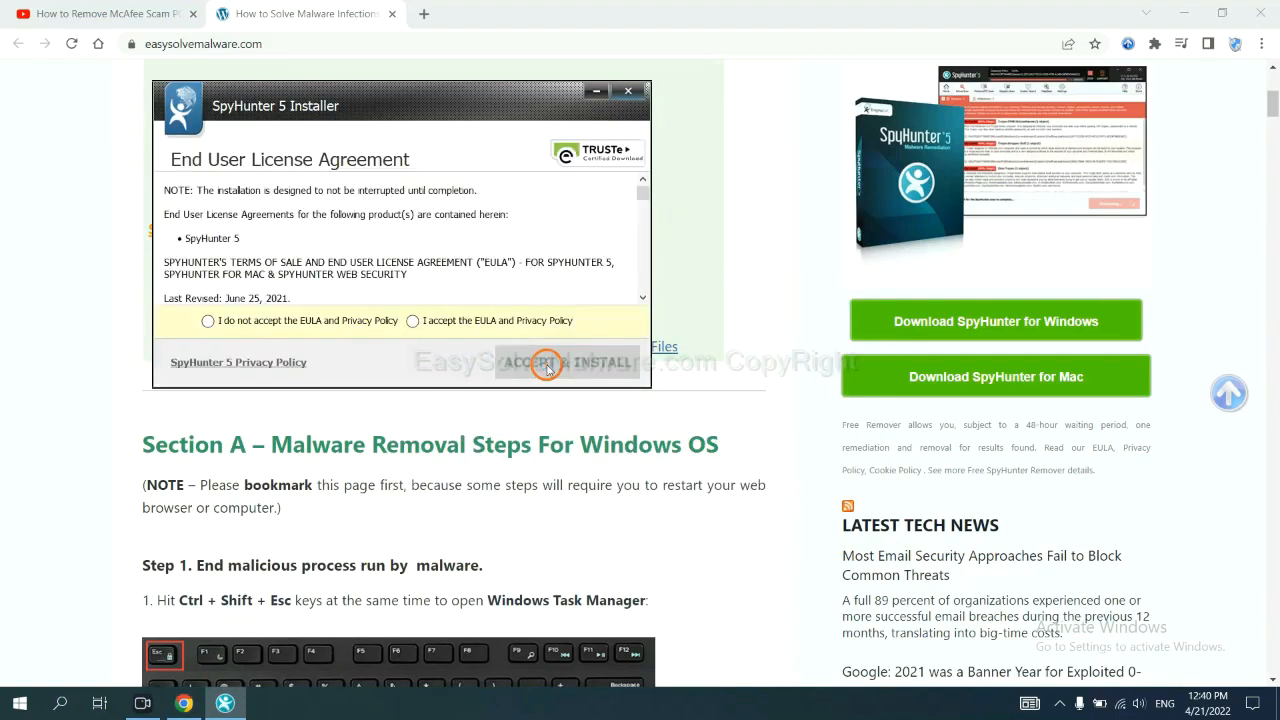
pyautogui.click(412, 320)
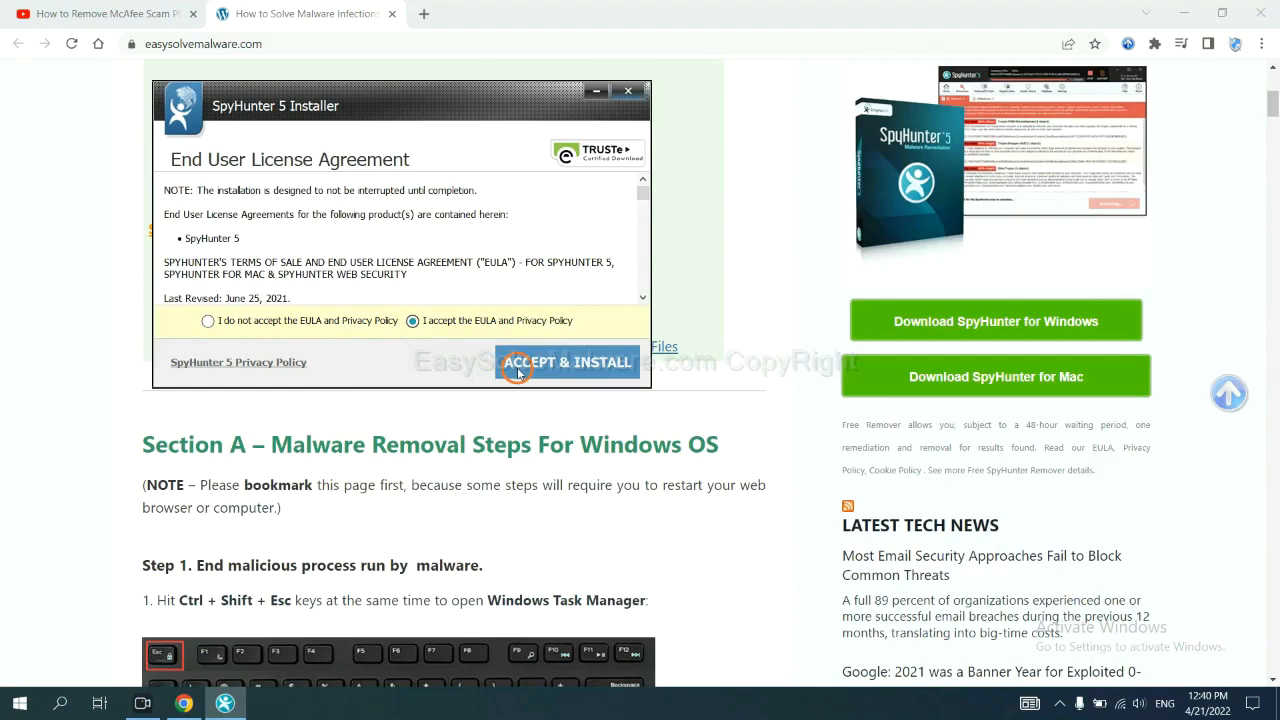
pyautogui.click(568, 362)
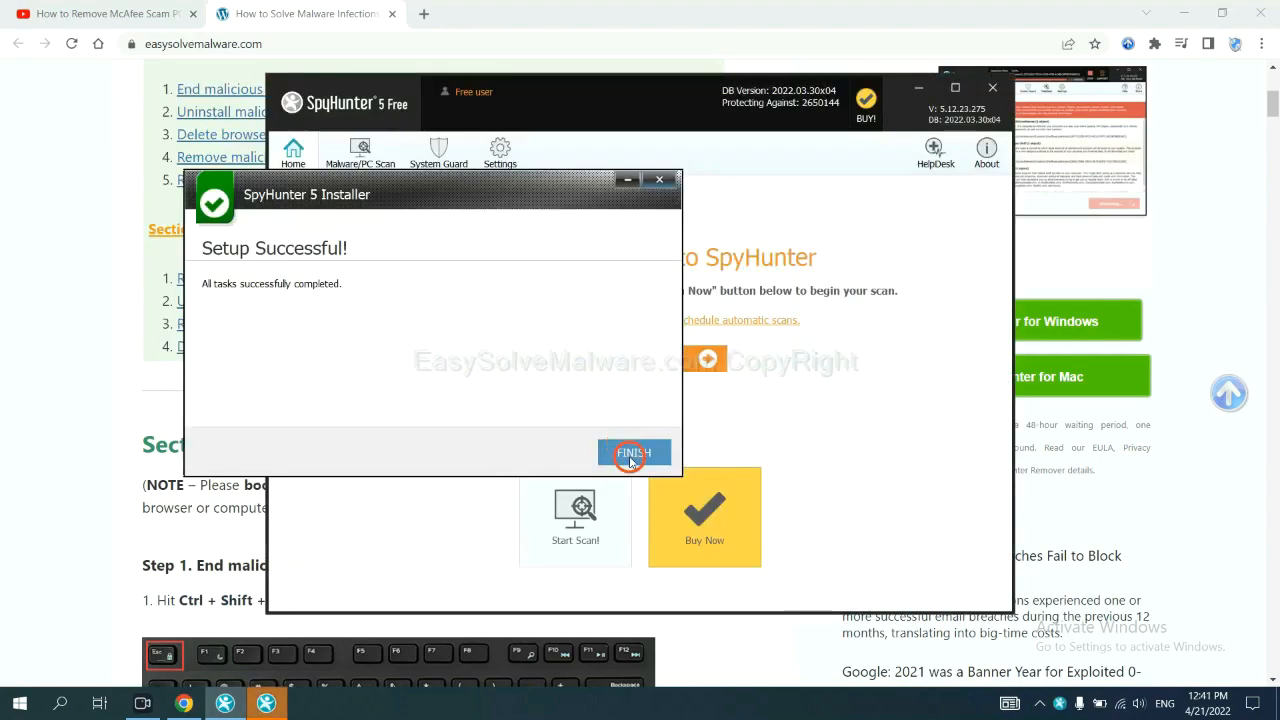
# Finish setup, scan the computer with SpyHunter and continue past the found remove360.bat object
pyautogui.click(632, 452)
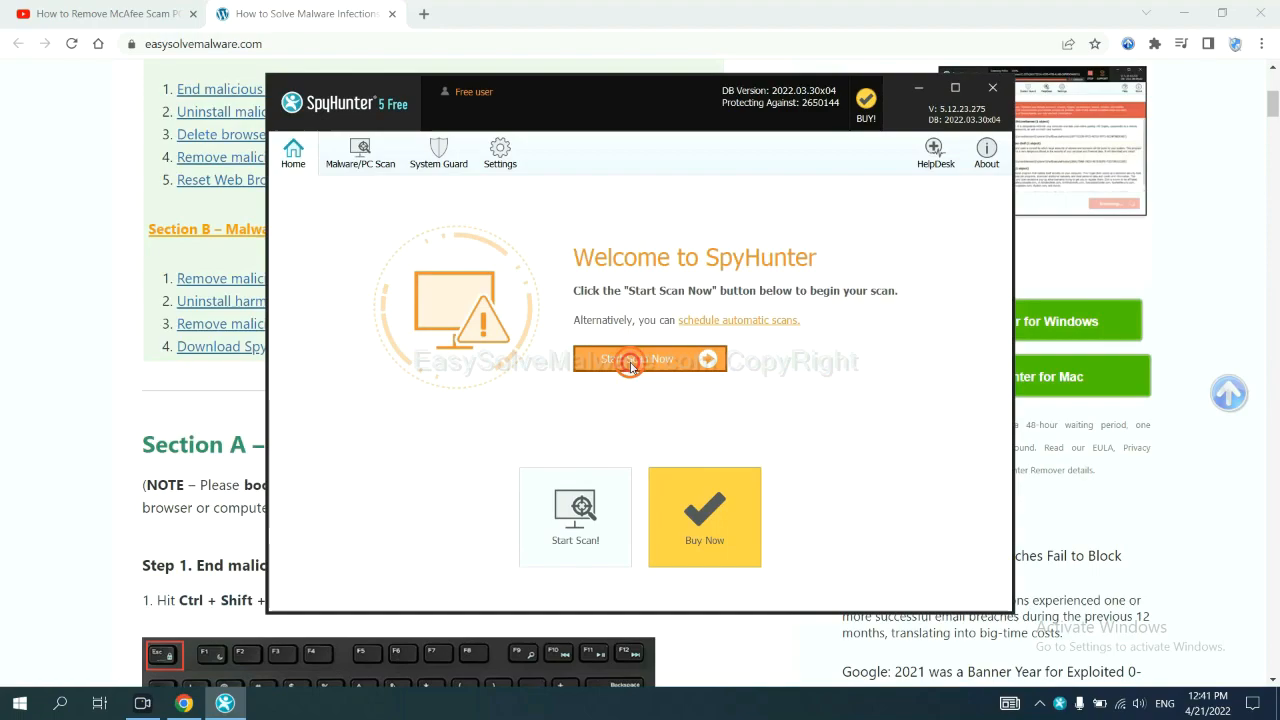
pyautogui.click(636, 360)
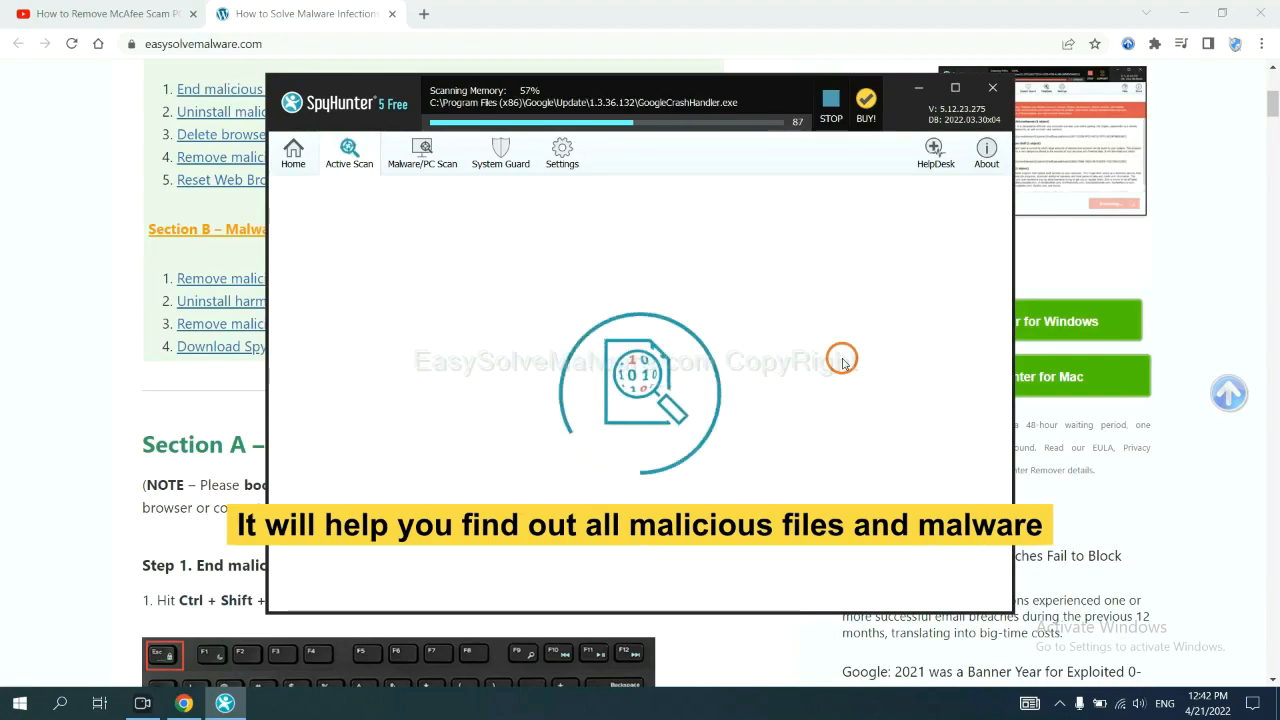
pyautogui.click(830, 104)
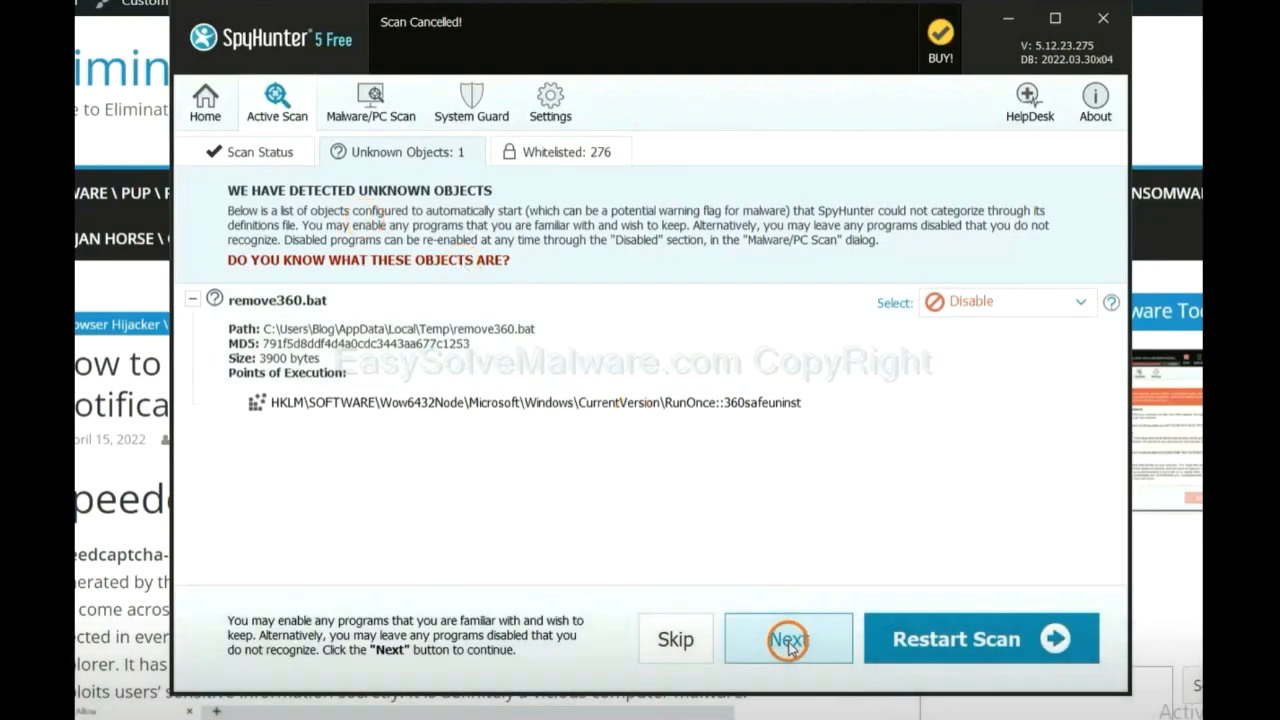
pyautogui.click(788, 638)
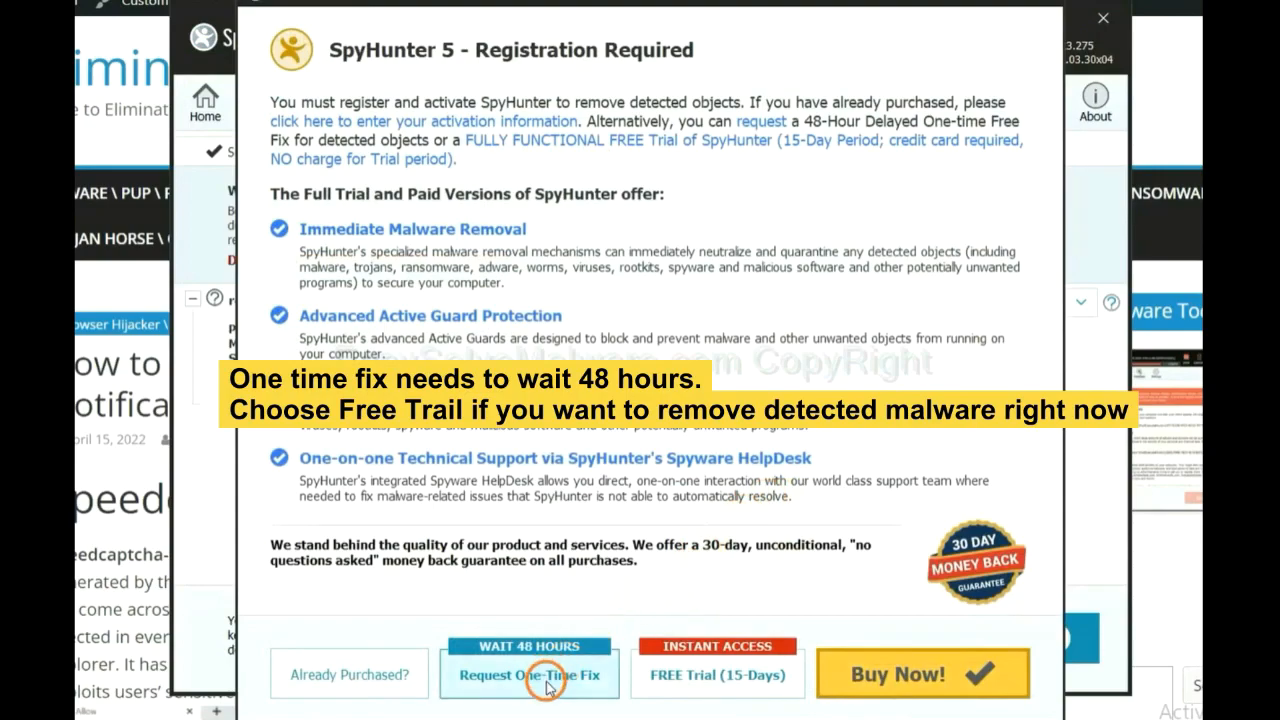
pyautogui.moveTo(704, 688)
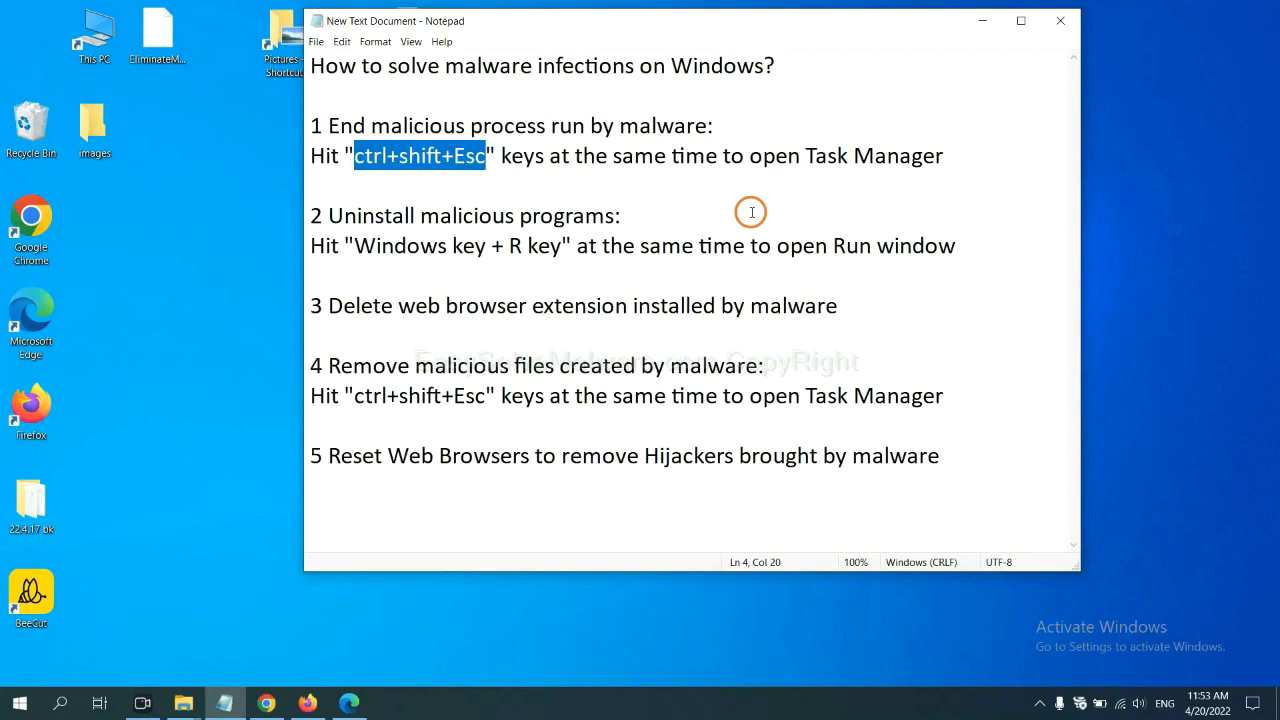
pyautogui.moveTo(460, 176)
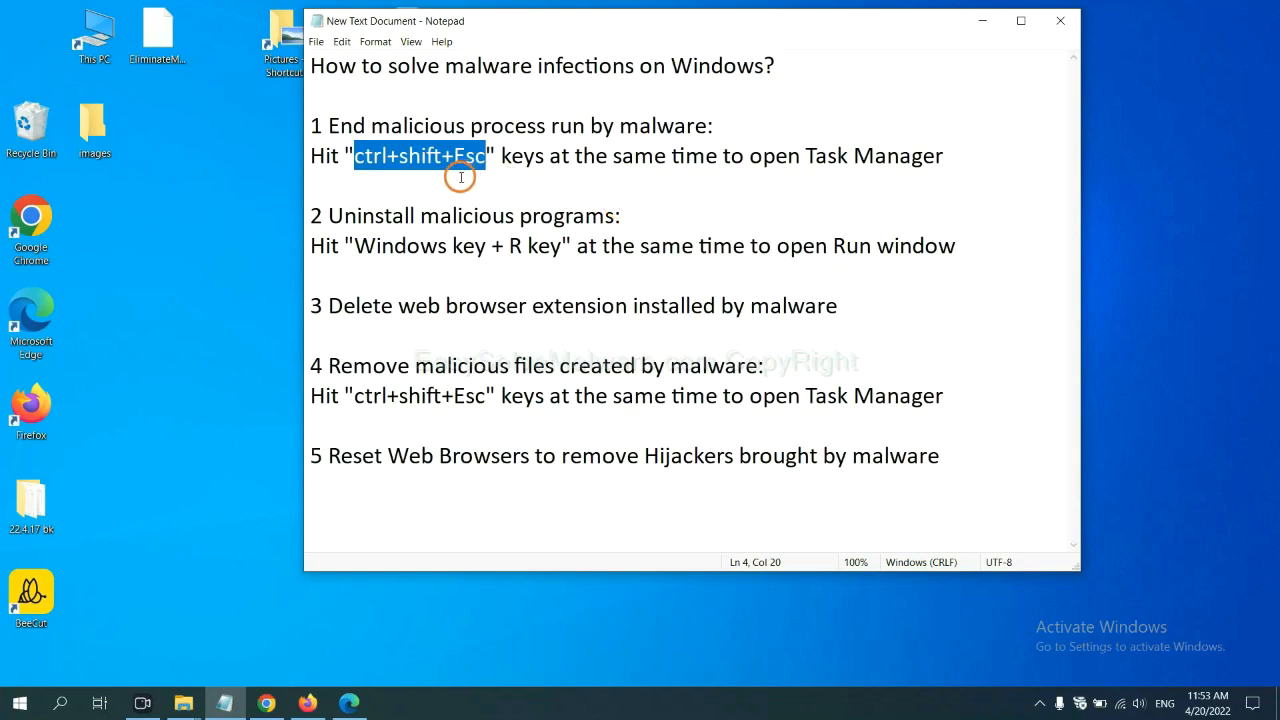
# Select the Task Manager shortcut text in step 1 of the Notepad removal notes
pyautogui.click(358, 156)
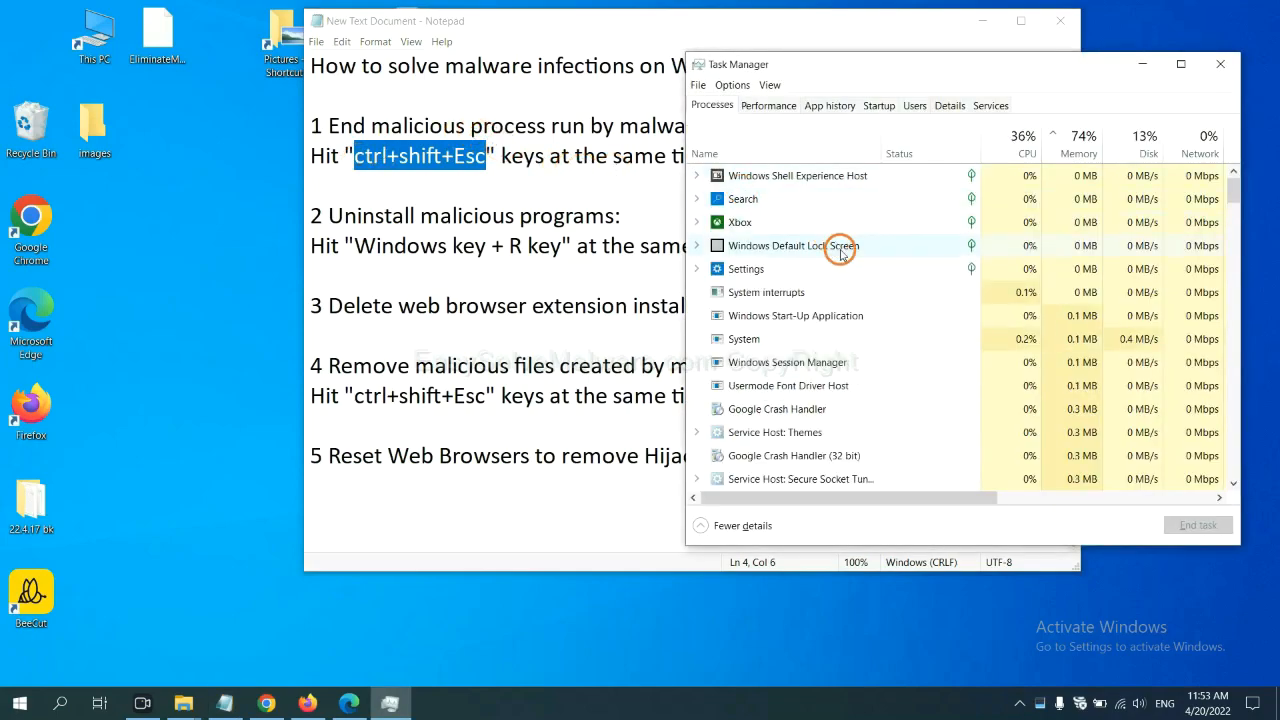
pyautogui.moveTo(852, 322)
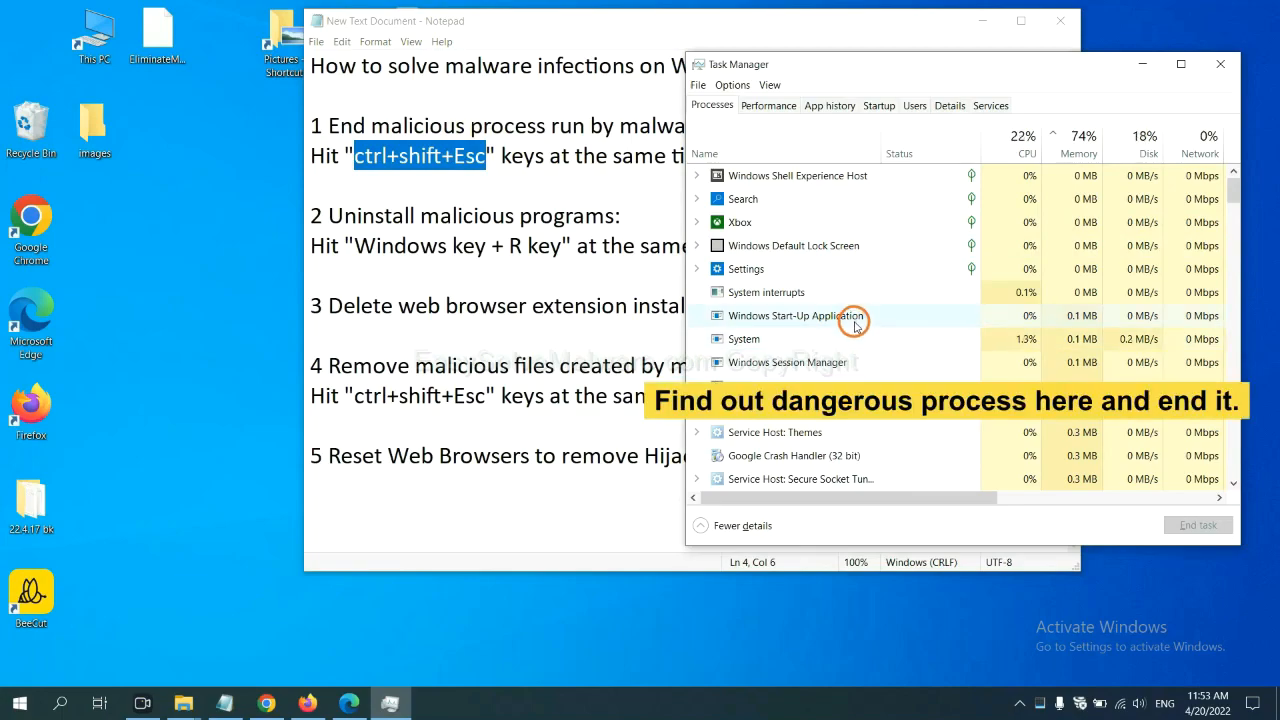
# Review the Processes list for suspicious entries and close Task Manager
pyautogui.click(744, 340)
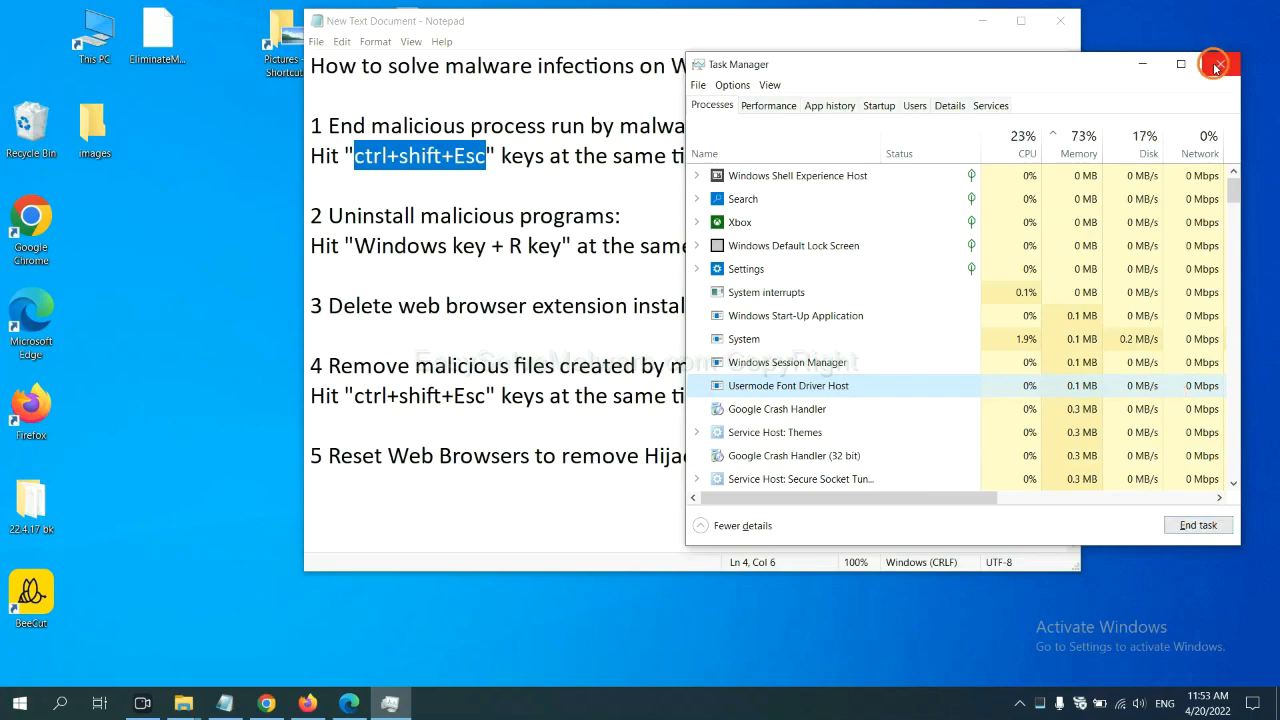
pyautogui.click(1216, 64)
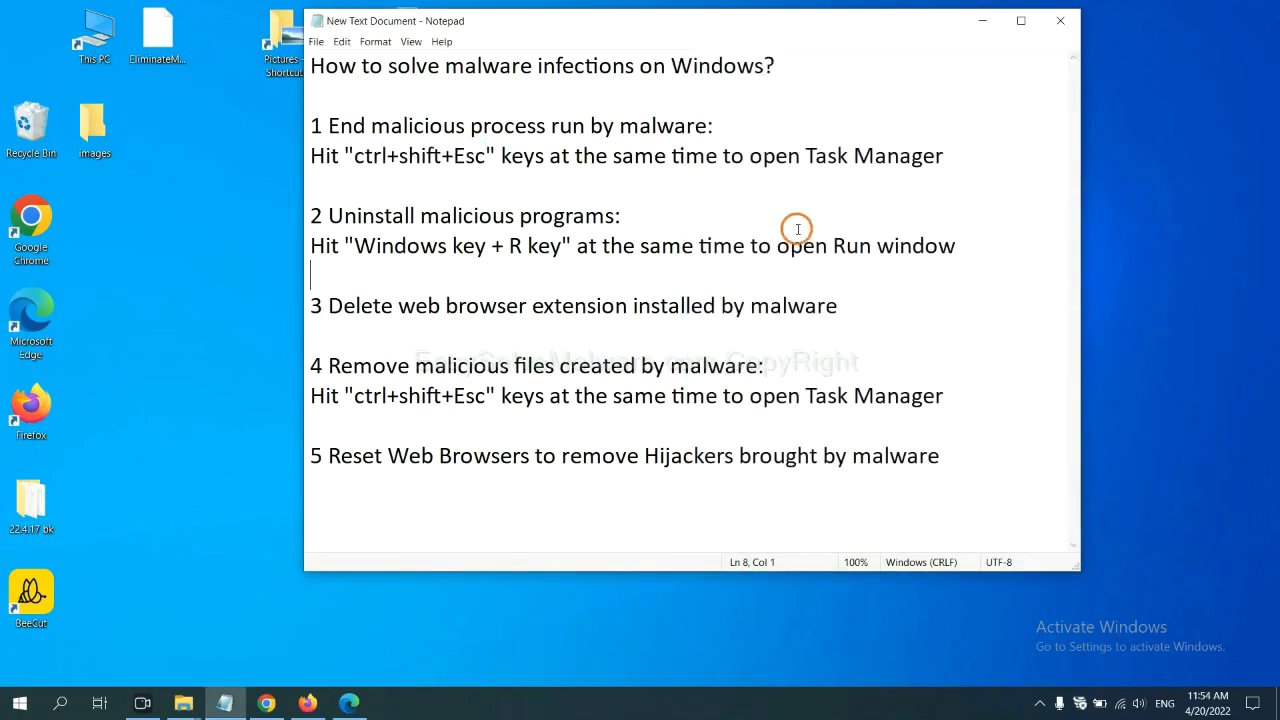
pyautogui.moveTo(584, 242)
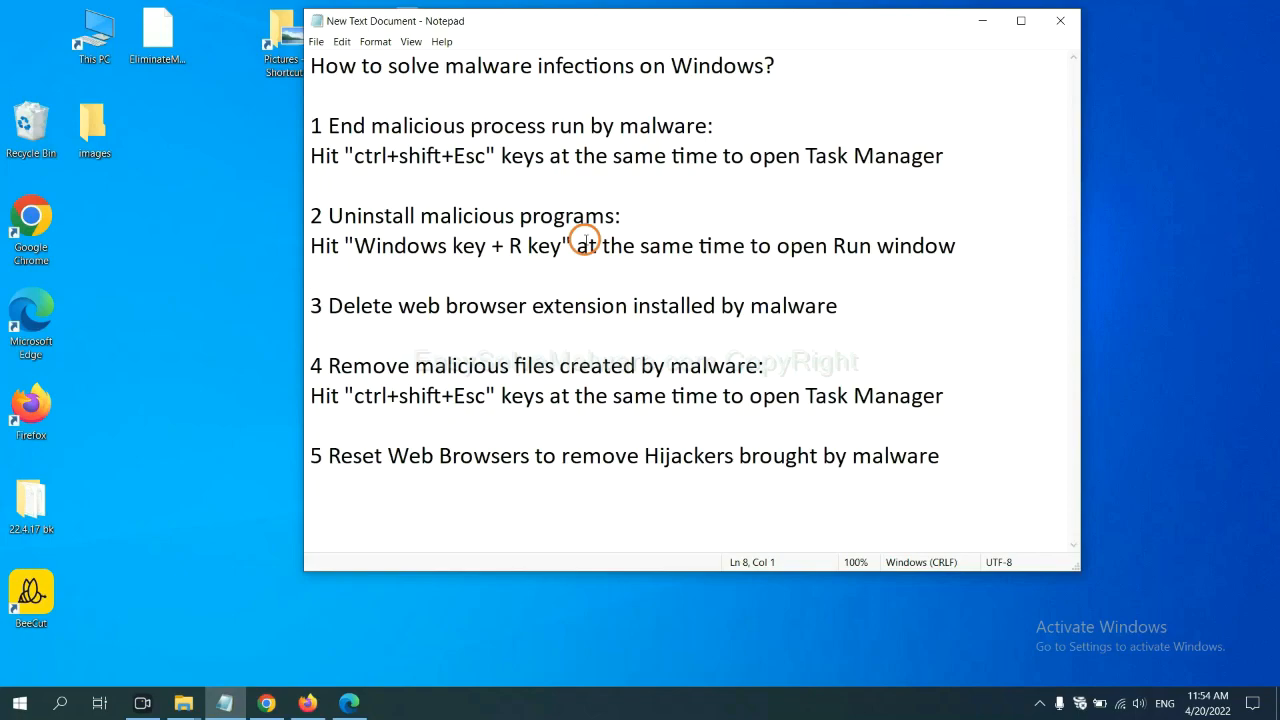
# Highlight "Windows key + R key" in step 2 and enter control panel in the Run box
pyautogui.click(312, 276)
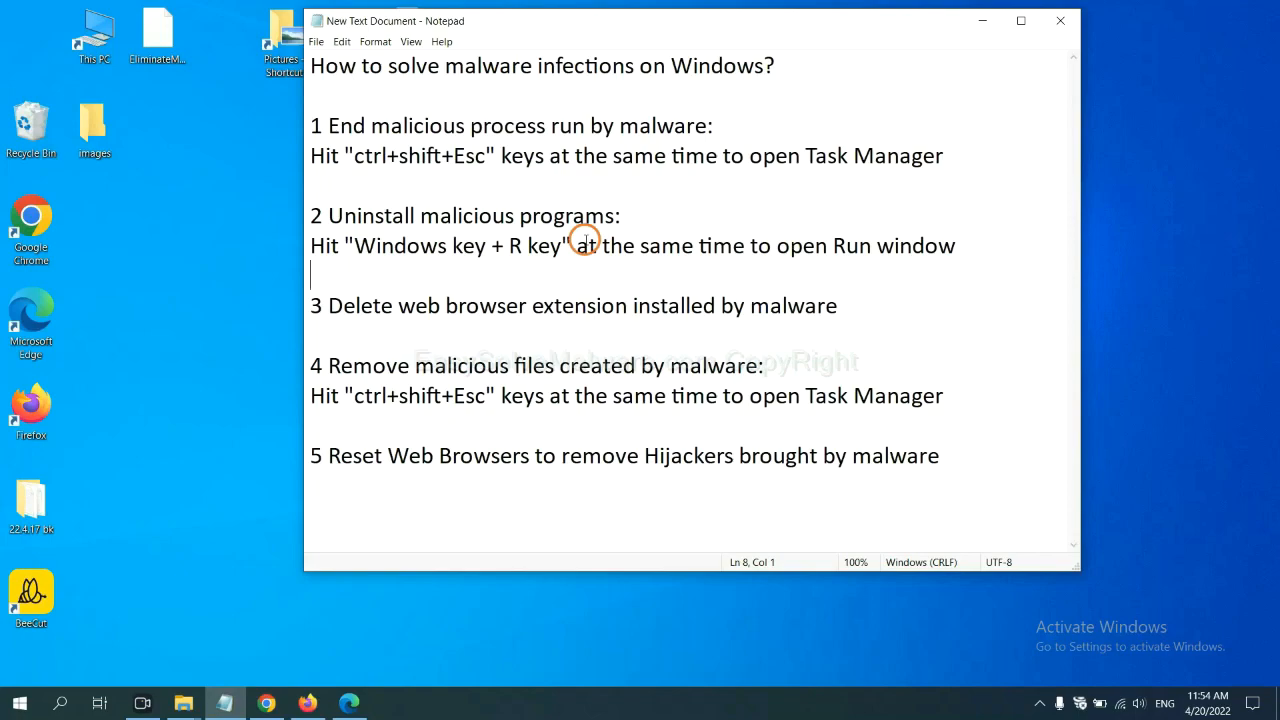
pyautogui.moveTo(344, 264)
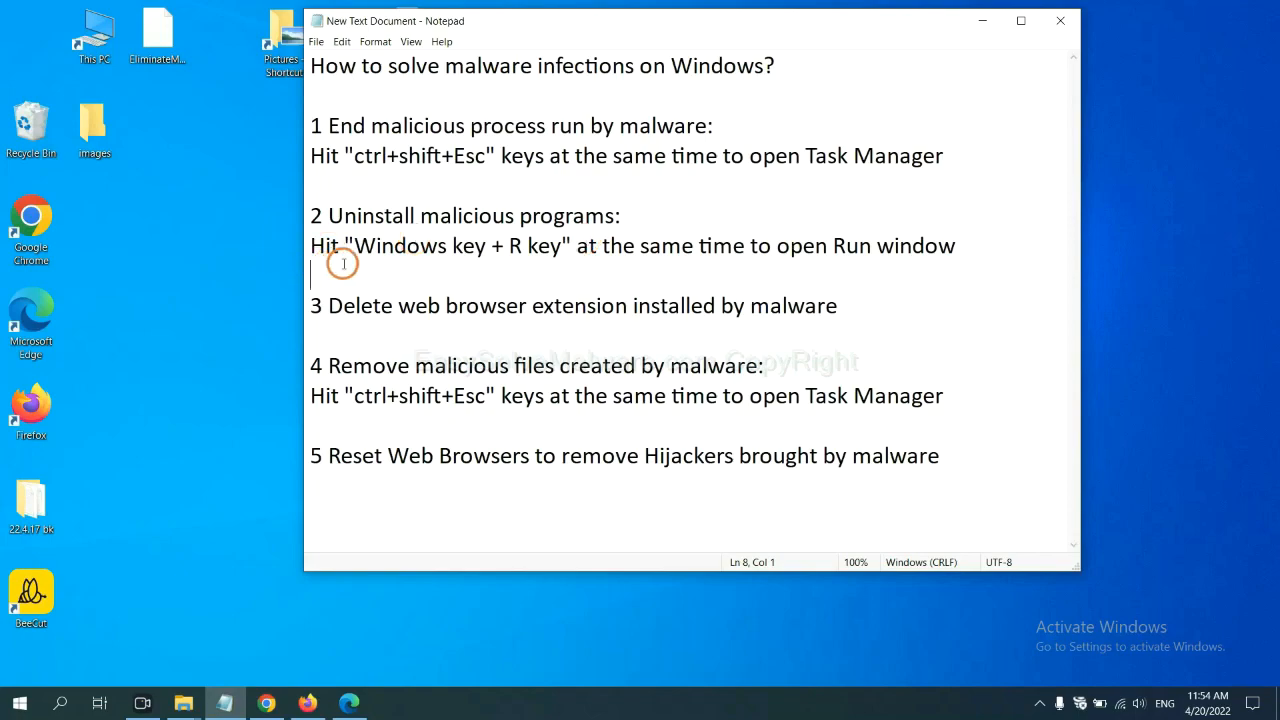
pyautogui.moveTo(356, 244); pyautogui.dragTo(540, 244)
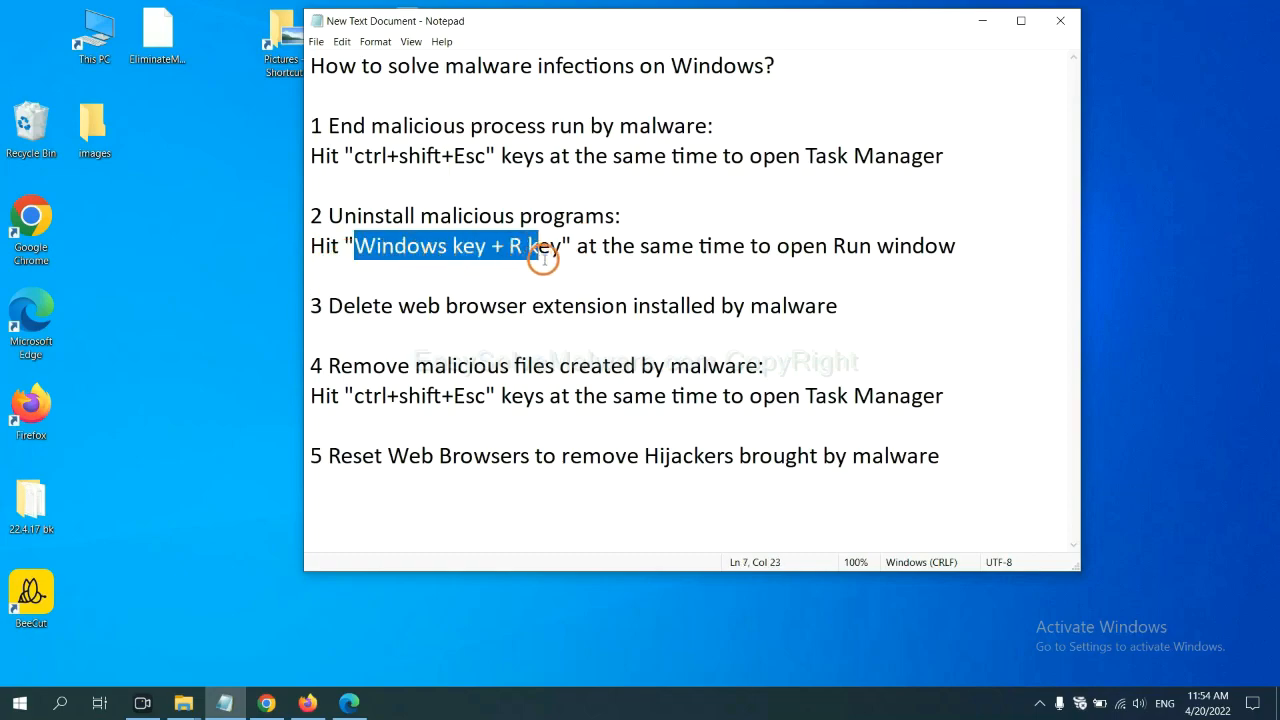
pyautogui.moveTo(530, 246); pyautogui.dragTo(564, 246)
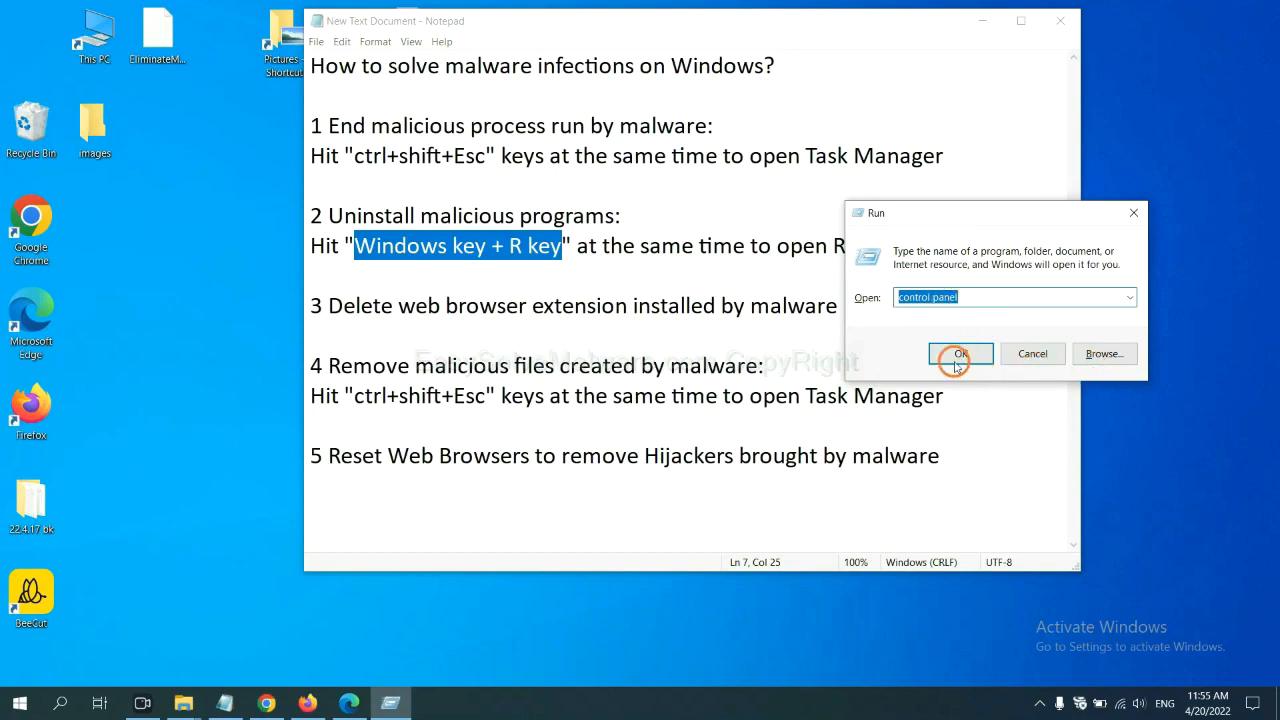
# Review the Control Panel uninstall list for a malicious program among the 17 installed
pyautogui.click(960, 352)
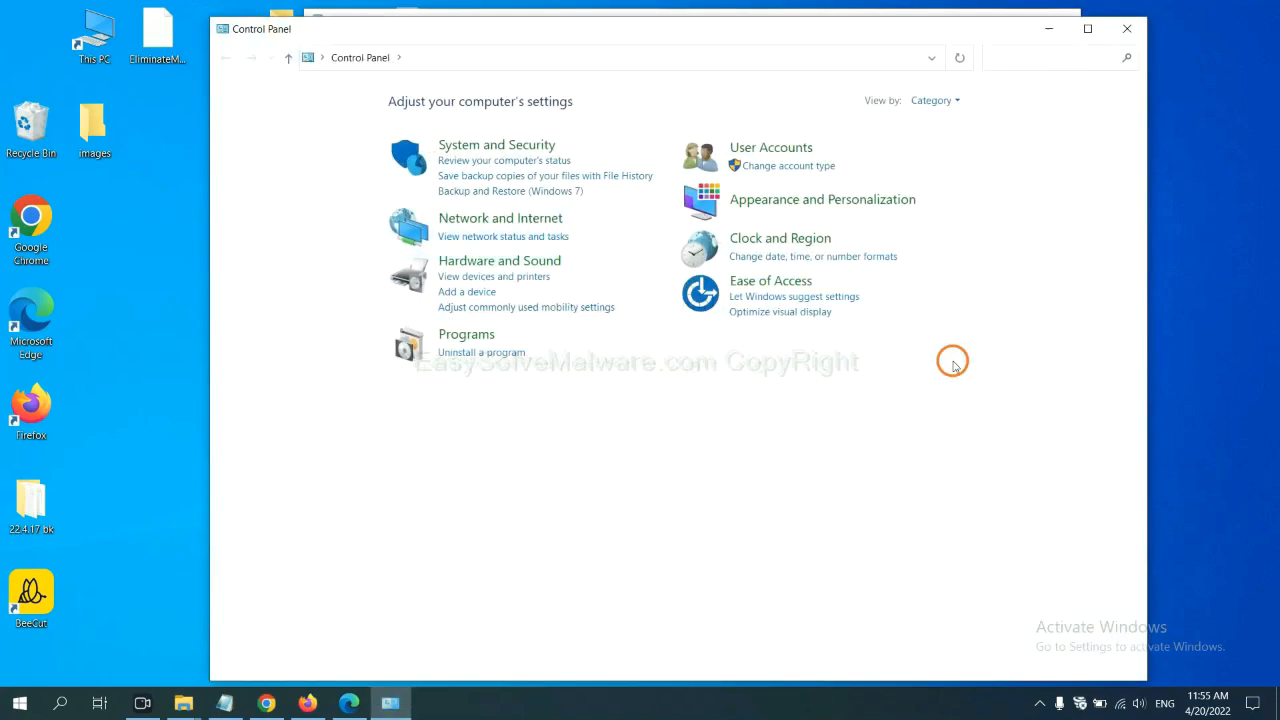
pyautogui.moveTo(480, 352)
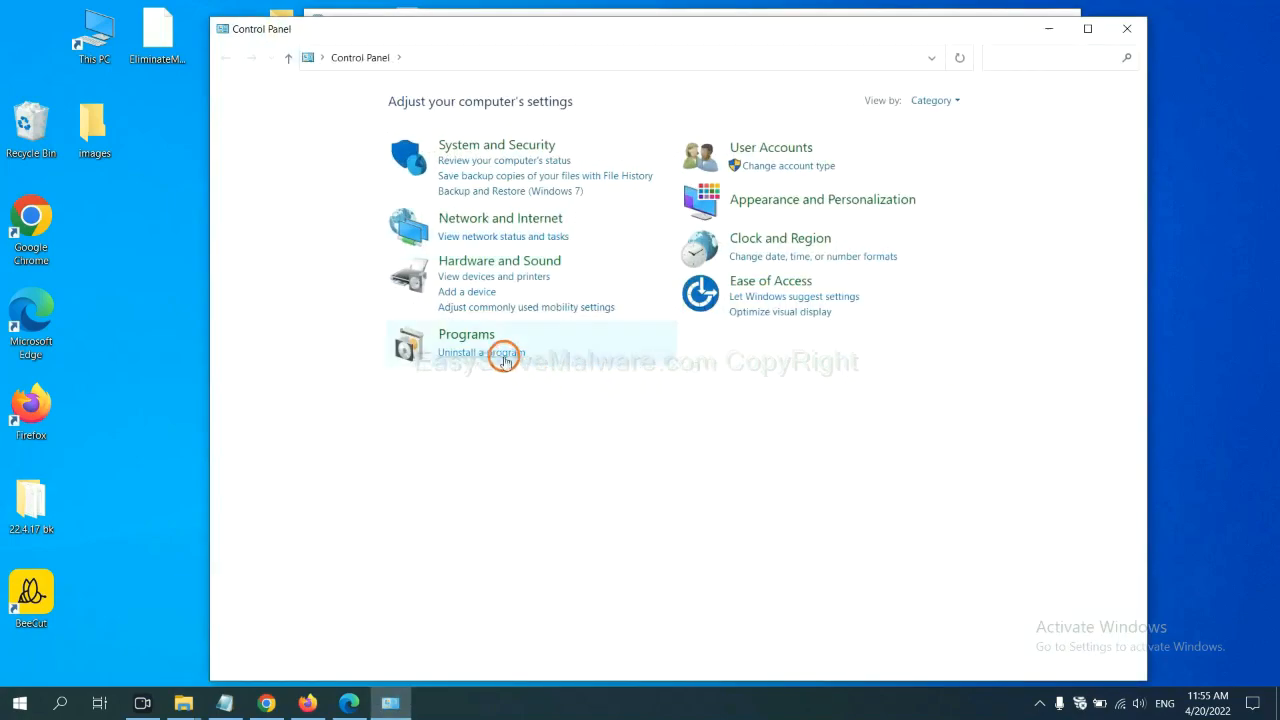
pyautogui.click(480, 352)
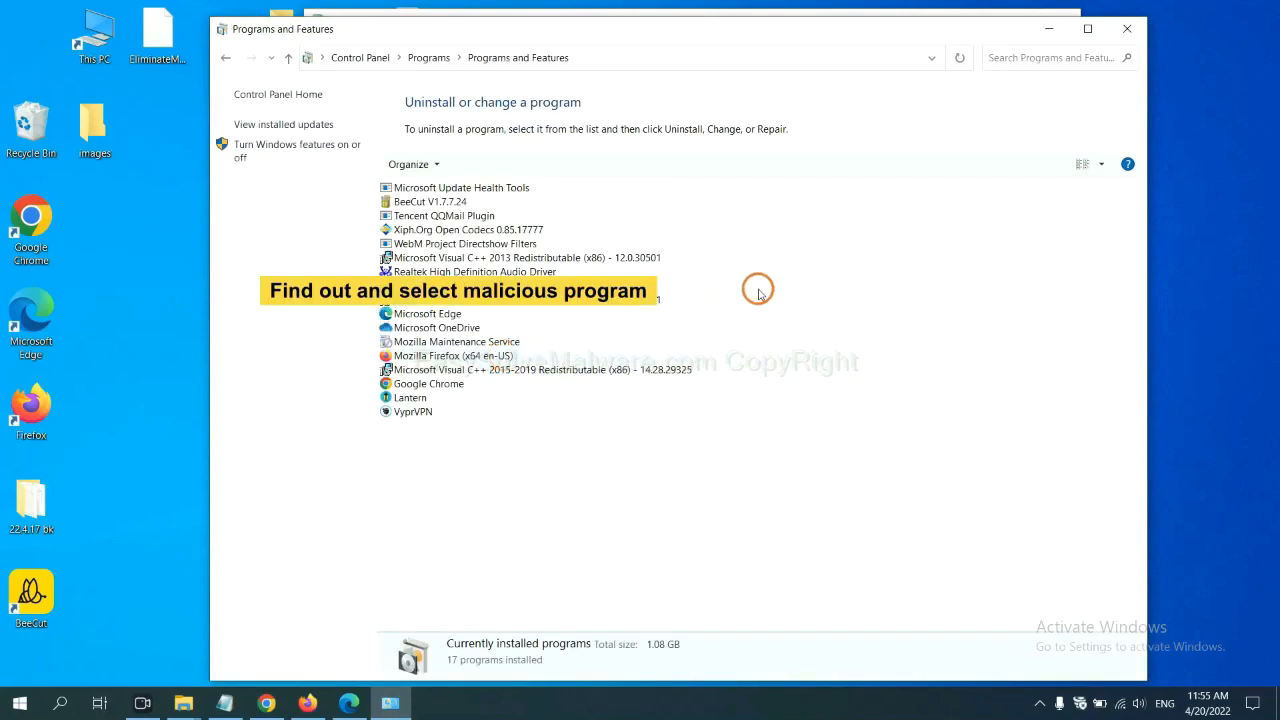
pyautogui.moveTo(764, 280)
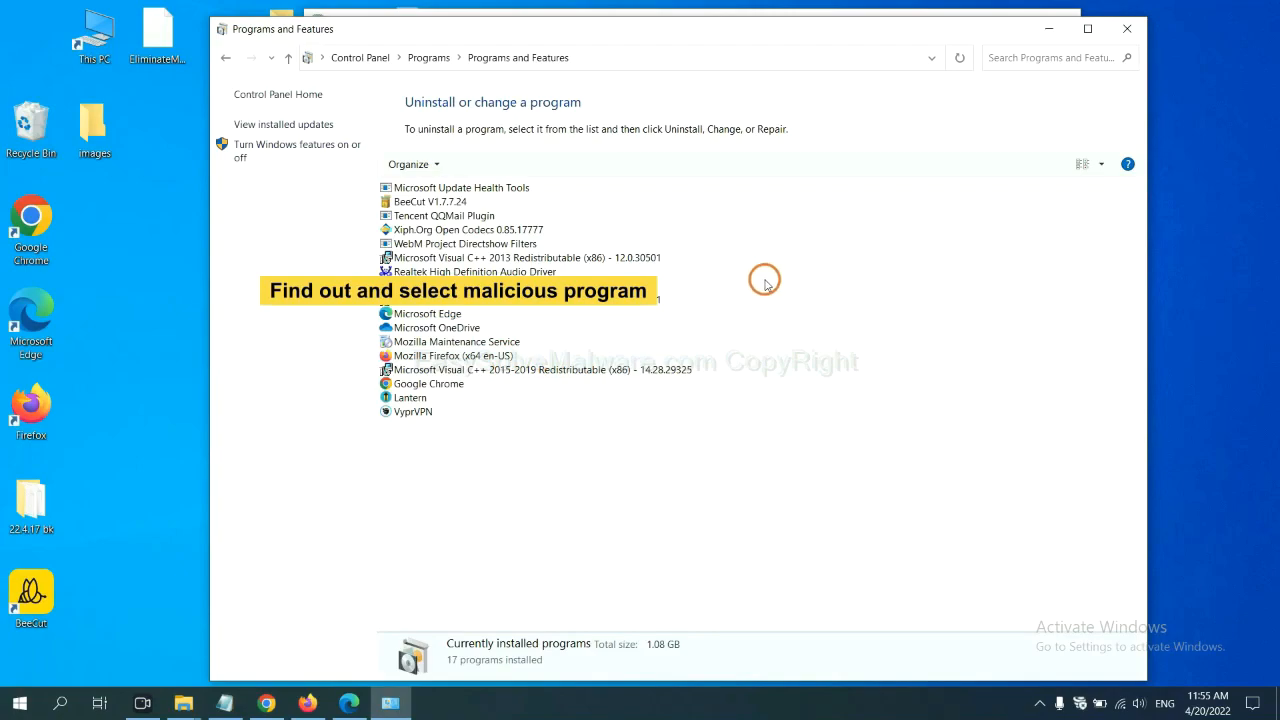
pyautogui.moveTo(776, 272)
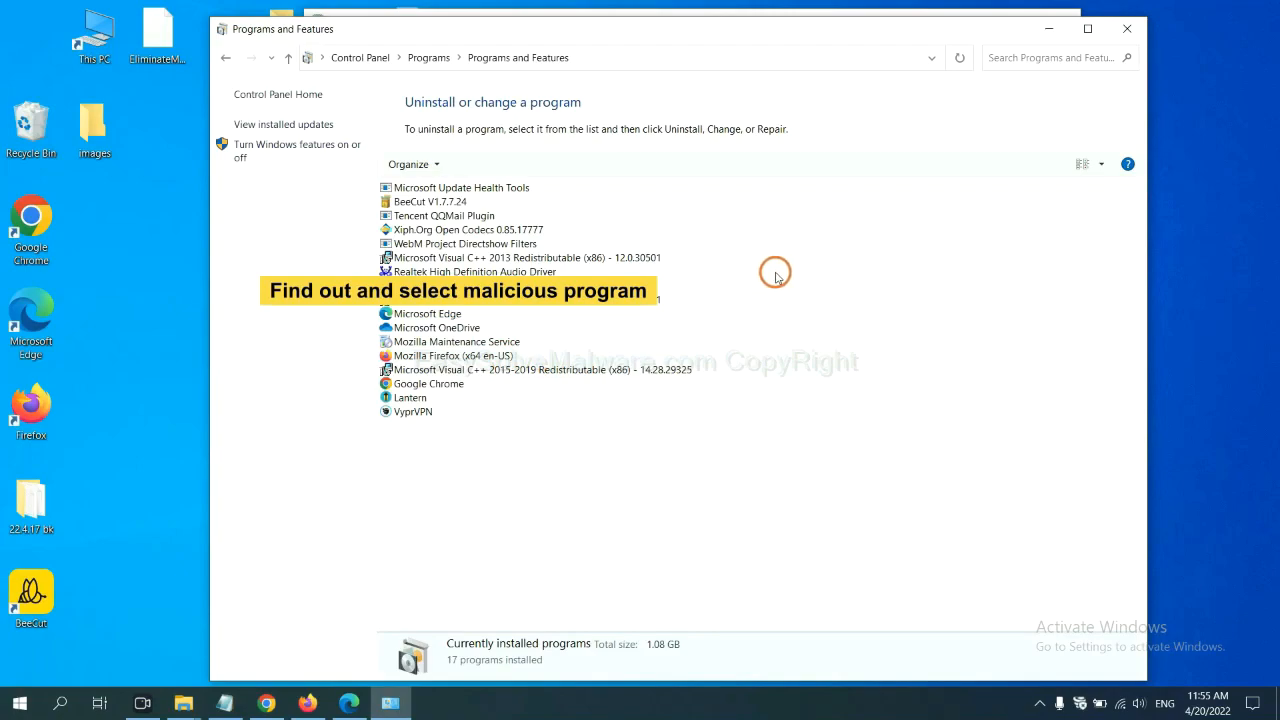
pyautogui.click(468, 228)
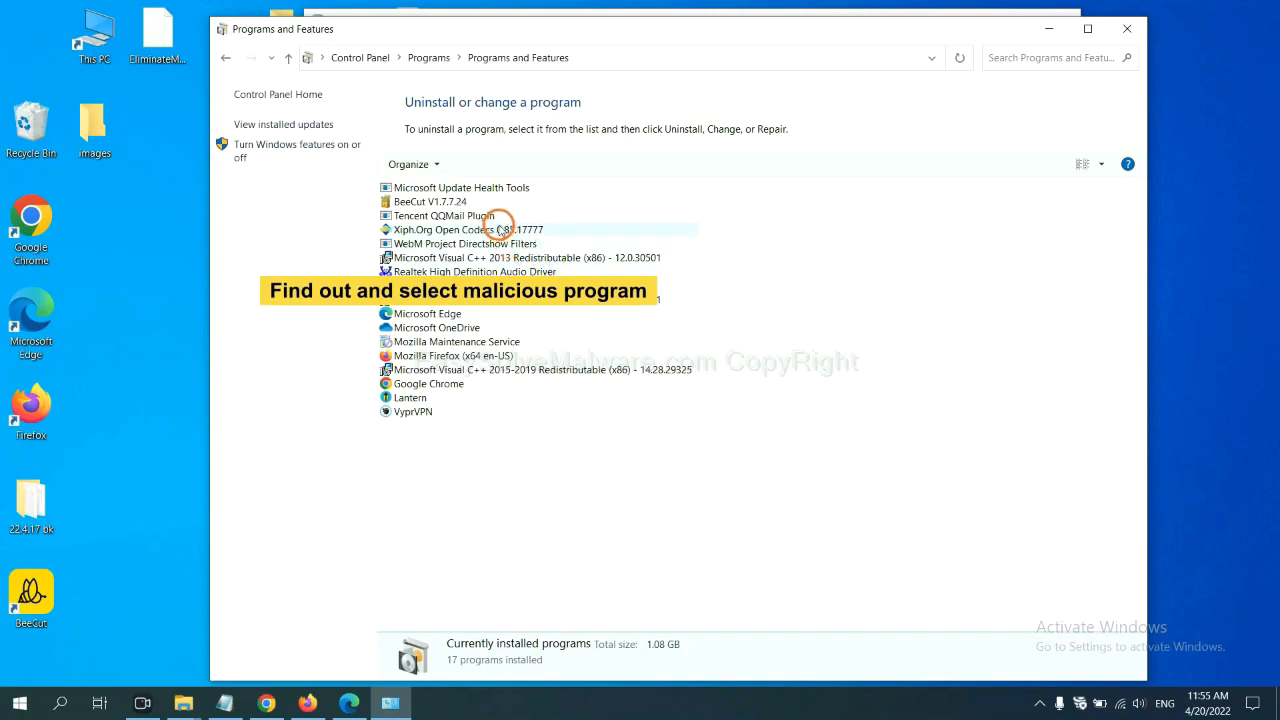
pyautogui.click(468, 228)
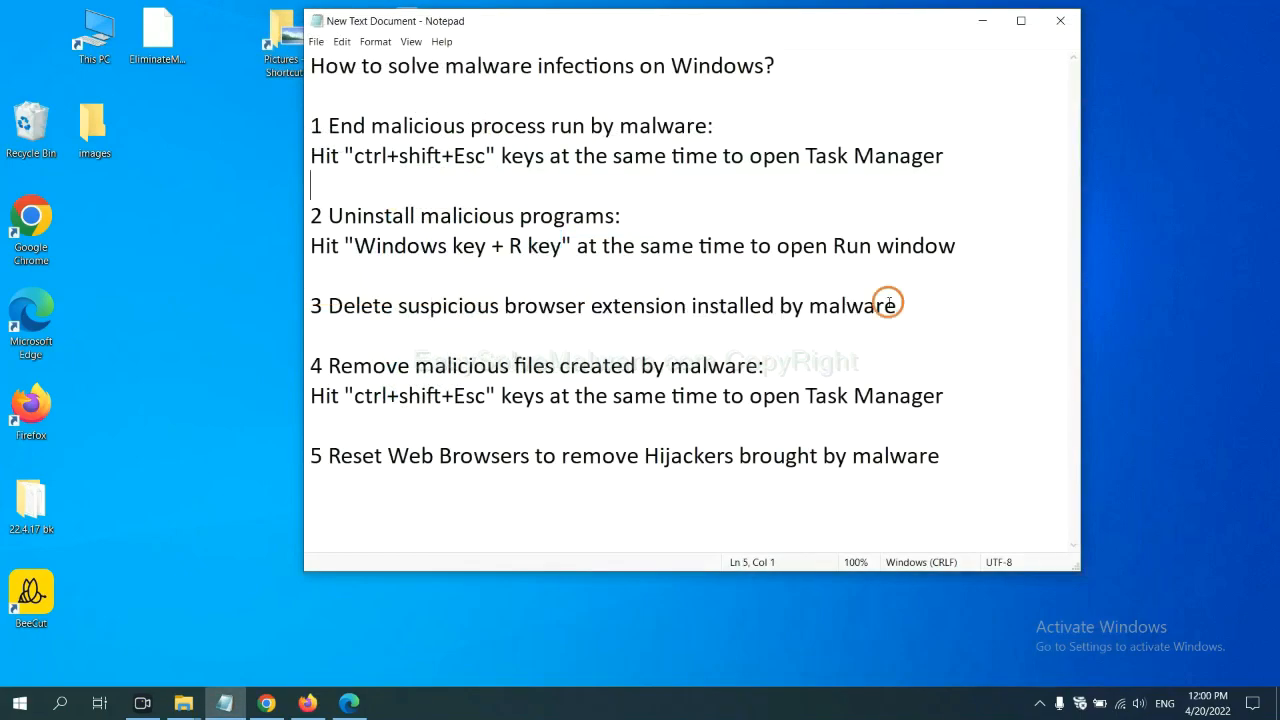
pyautogui.moveTo(520, 336)
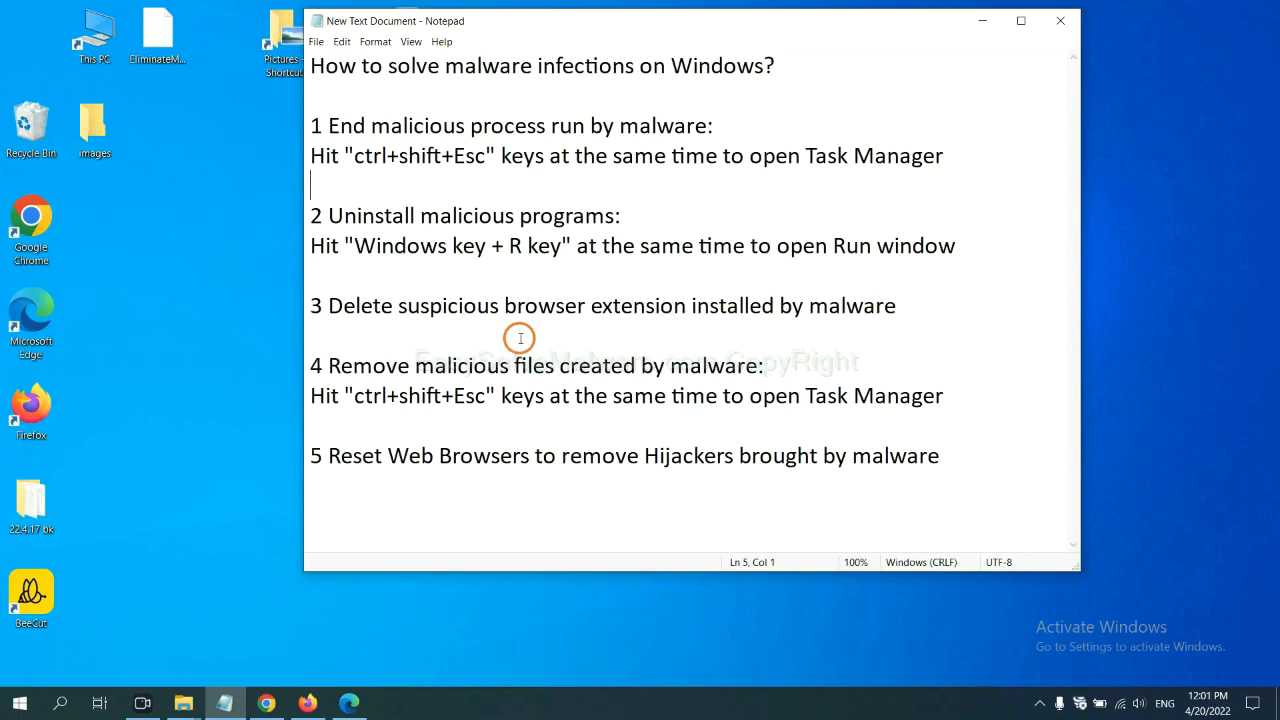
# Show Chrome's Extensions page listing the Scroll To Top extension
pyautogui.click(264, 704)
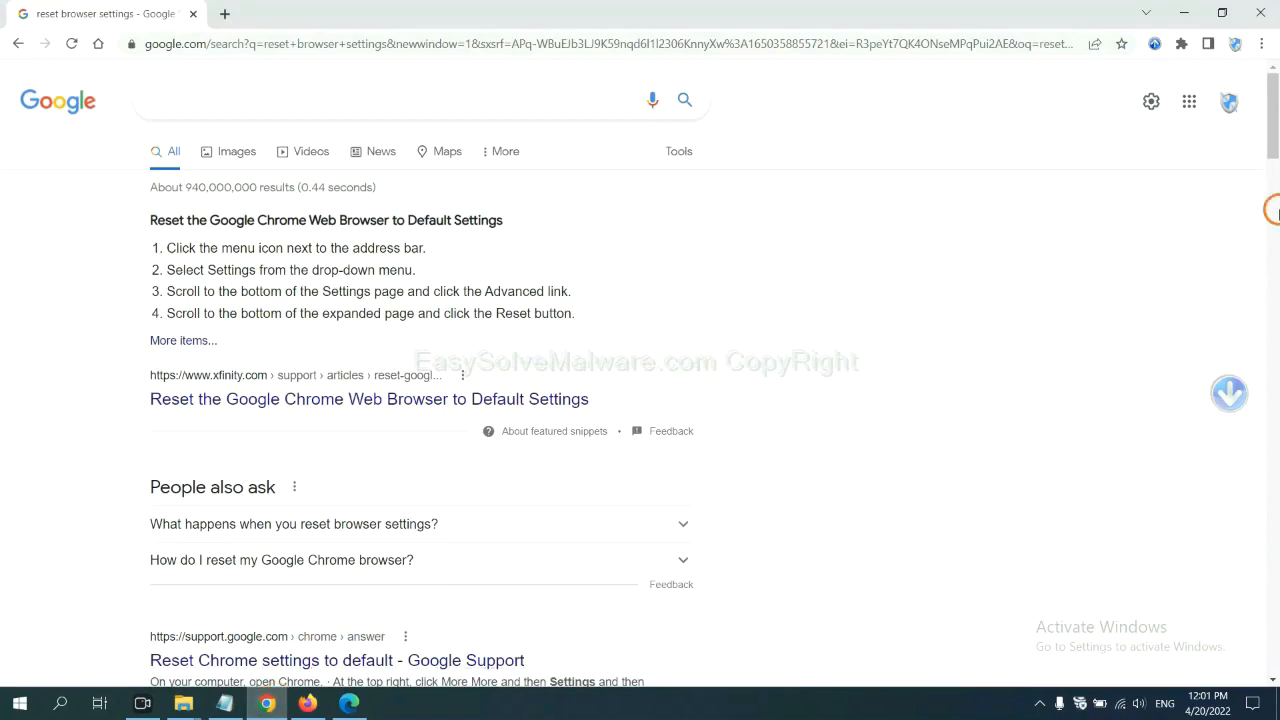
pyautogui.click(1260, 44)
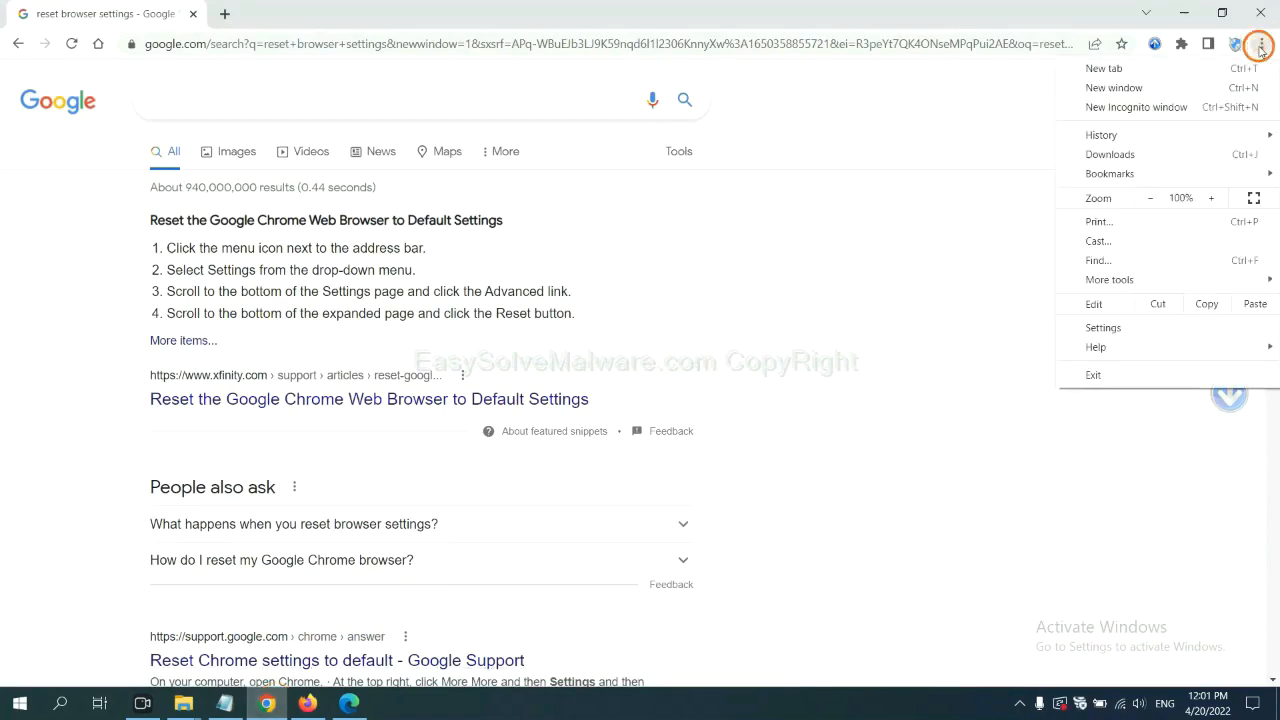
pyautogui.moveTo(1148, 240)
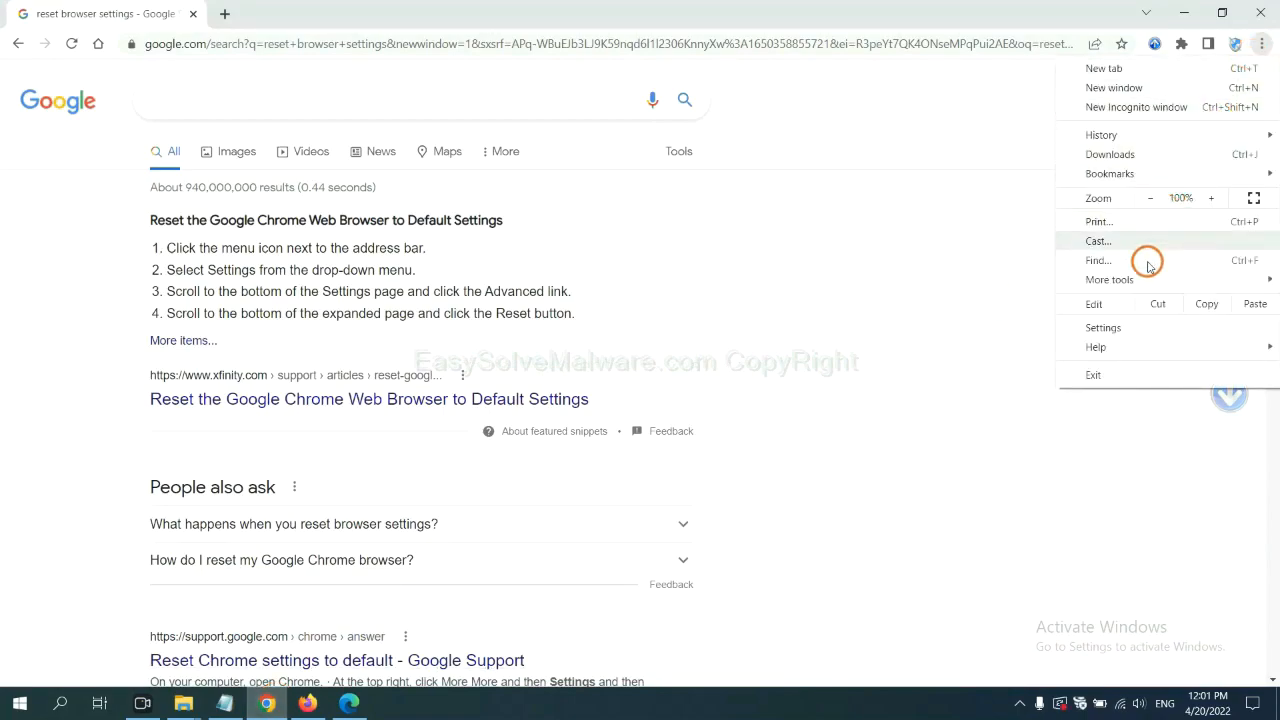
pyautogui.click(1110, 280)
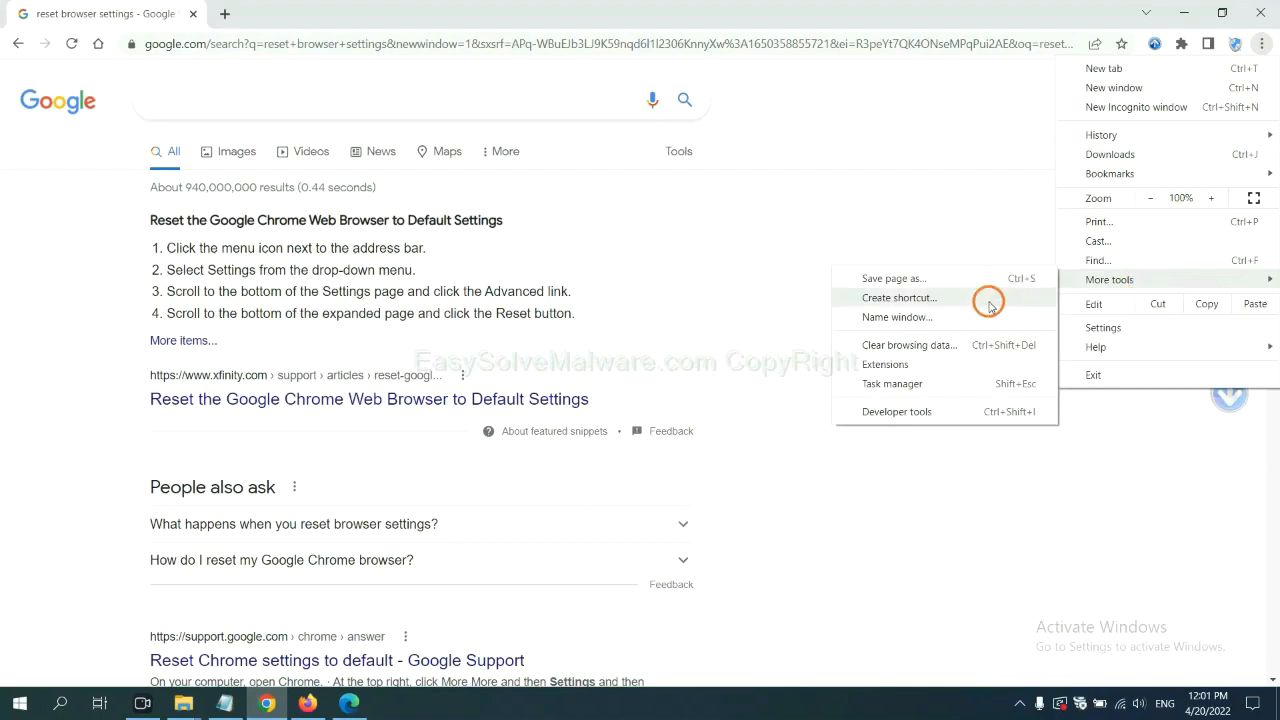
pyautogui.click(884, 364)
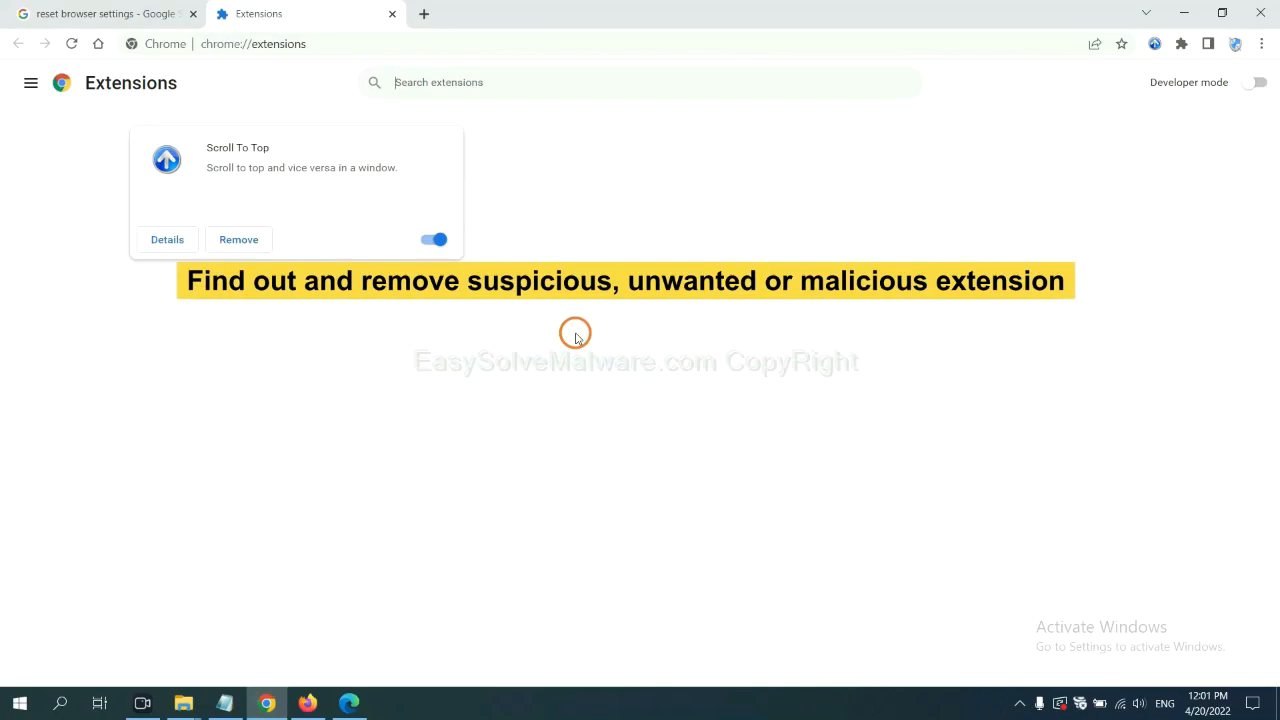
pyautogui.moveTo(576, 324)
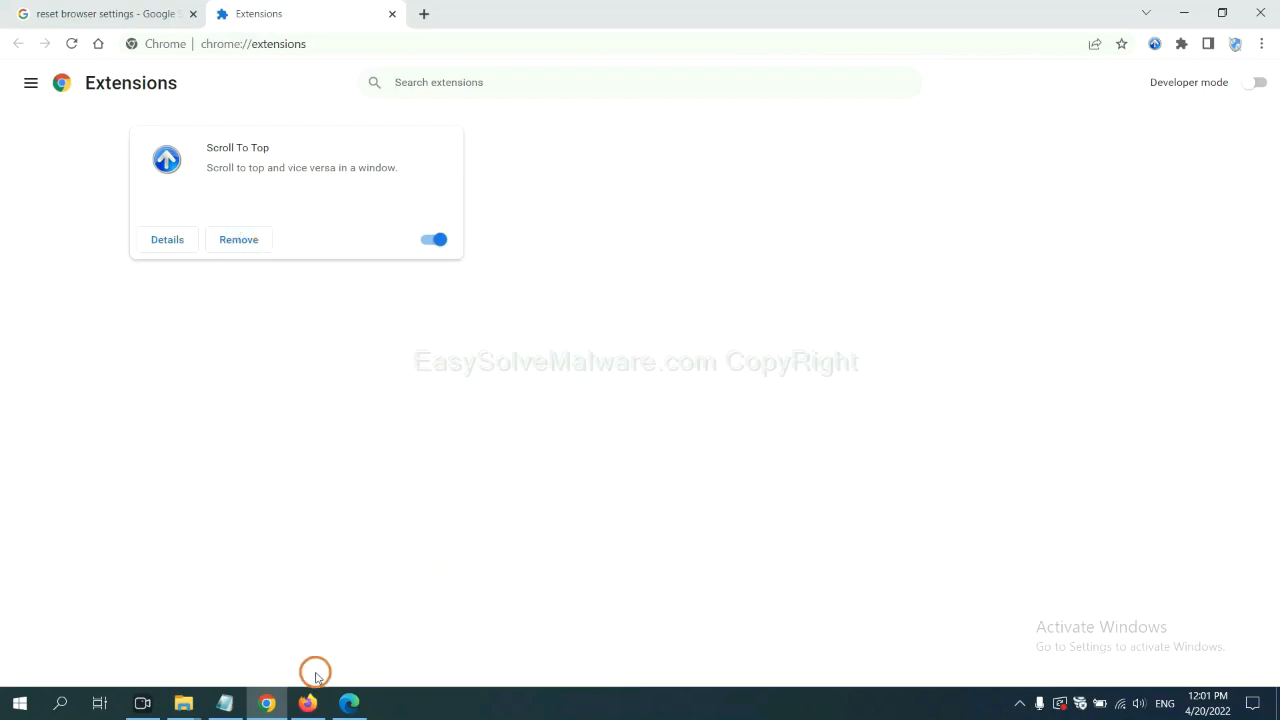
# Review the GIPHY for Firefox extension in the add-ons manager, then bring Edge forward
pyautogui.click(308, 704)
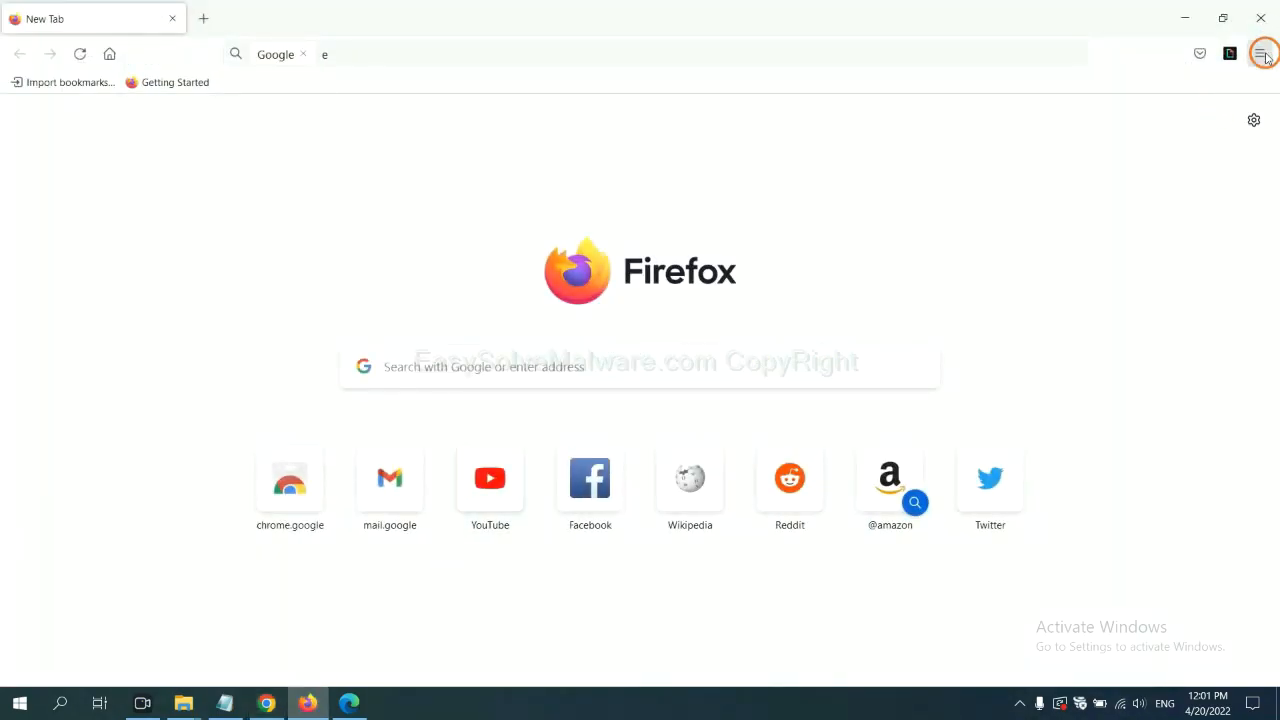
pyautogui.click(1260, 52)
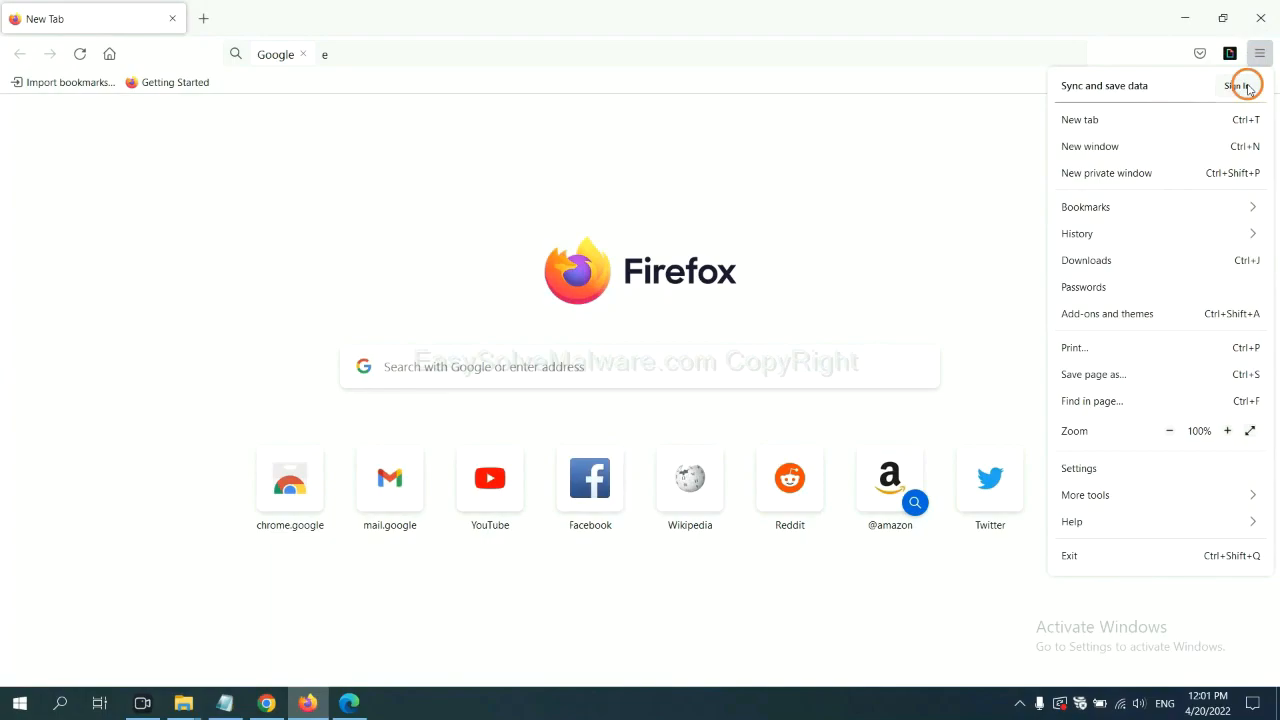
pyautogui.moveTo(1128, 280)
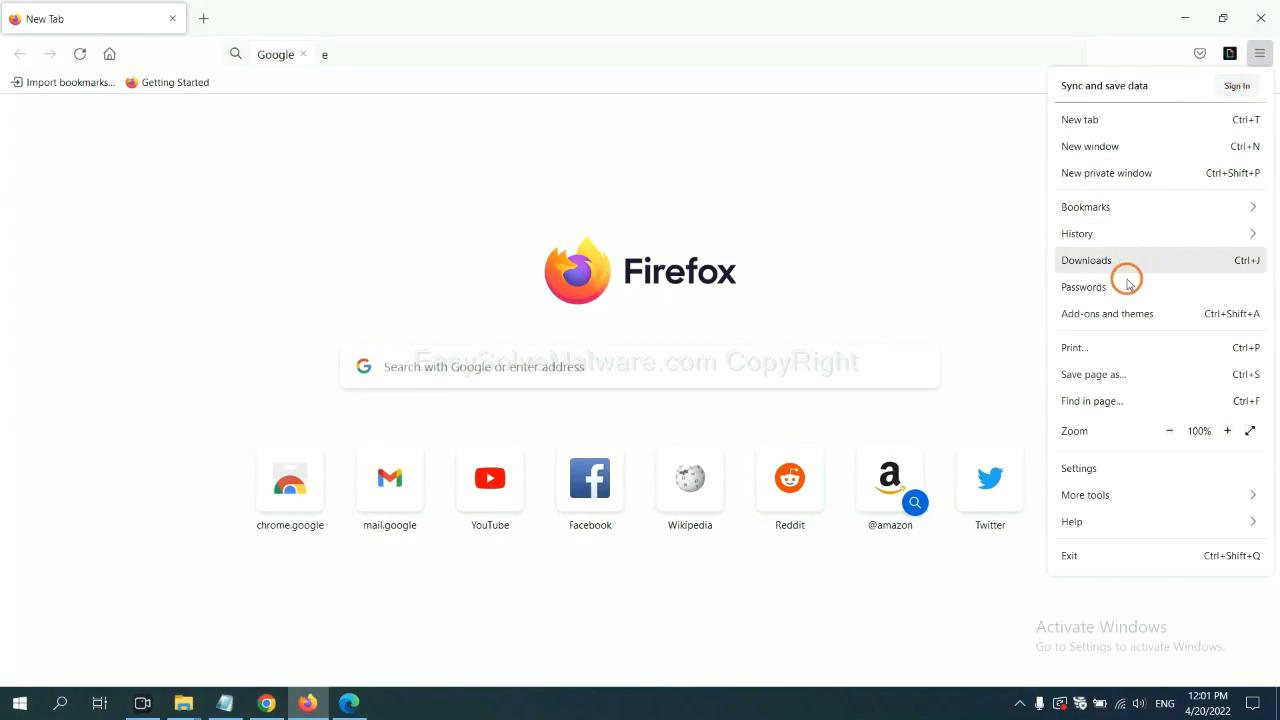
pyautogui.moveTo(1120, 312)
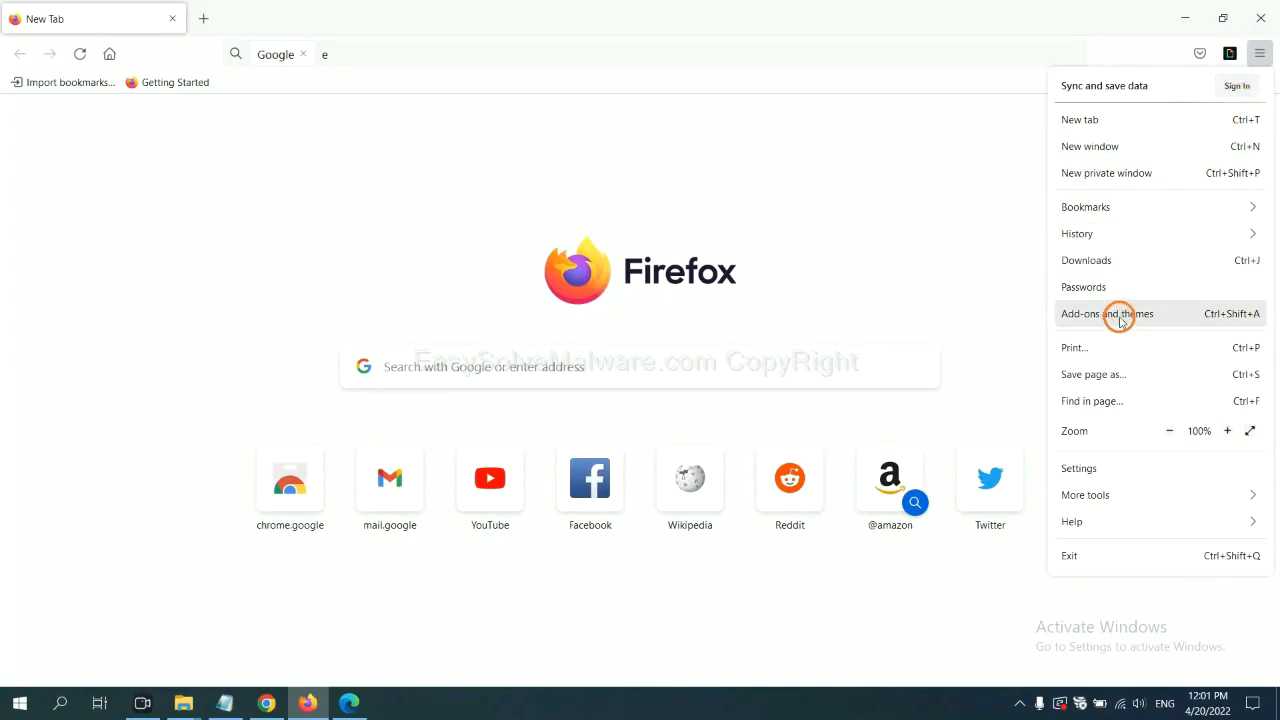
pyautogui.click(1108, 312)
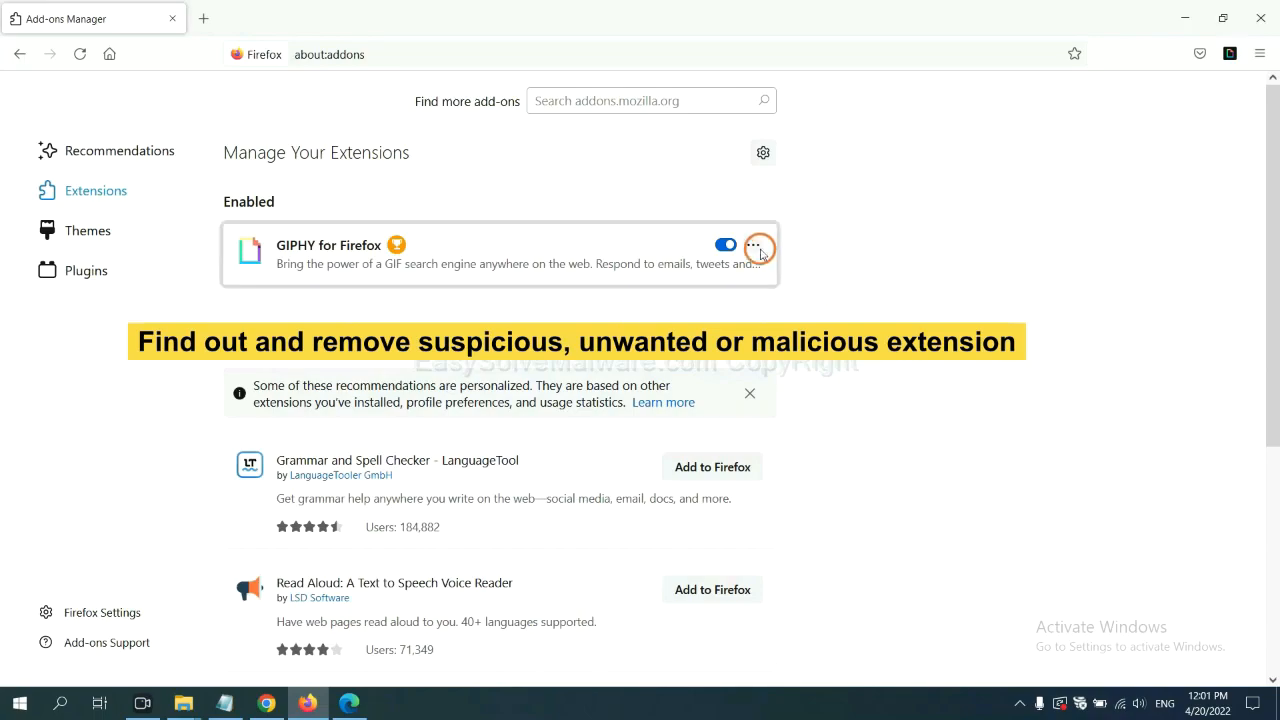
pyautogui.click(758, 244)
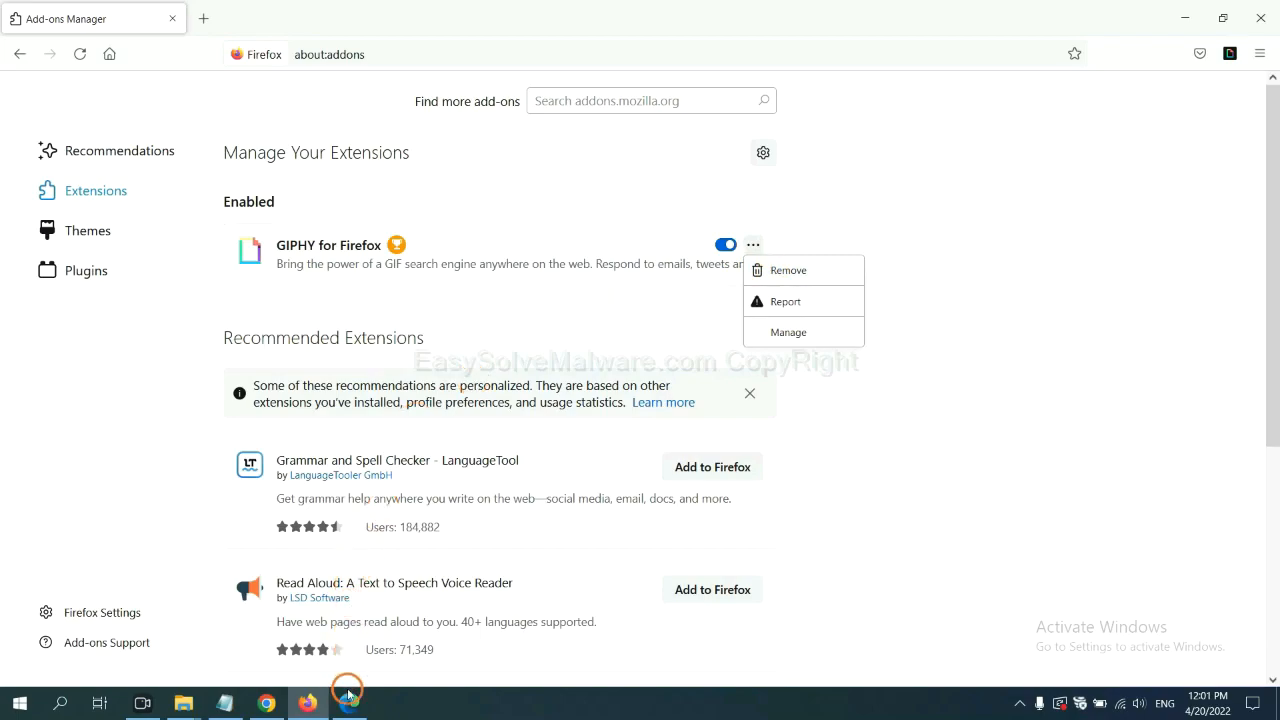
pyautogui.click(348, 704)
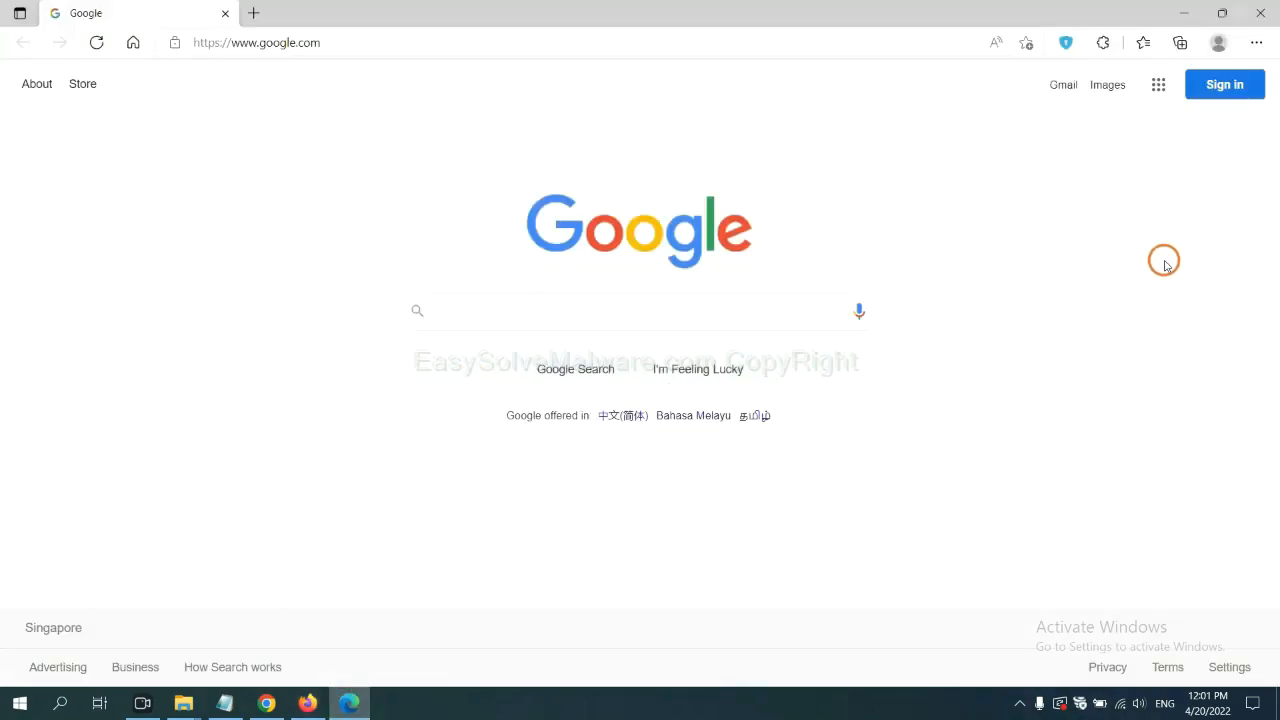
pyautogui.moveTo(1256, 44)
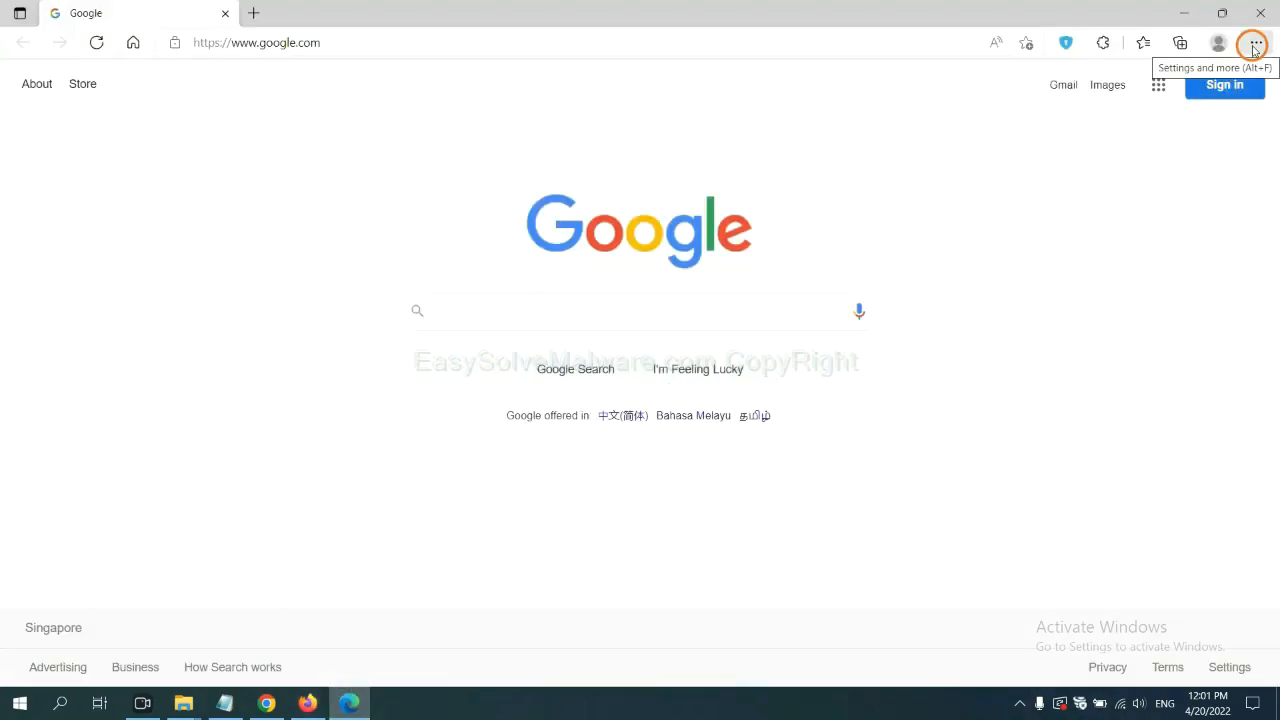
# Remove the ArcVpn Free Fast VPN Proxy extension from Microsoft Edge
pyautogui.click(1256, 44)
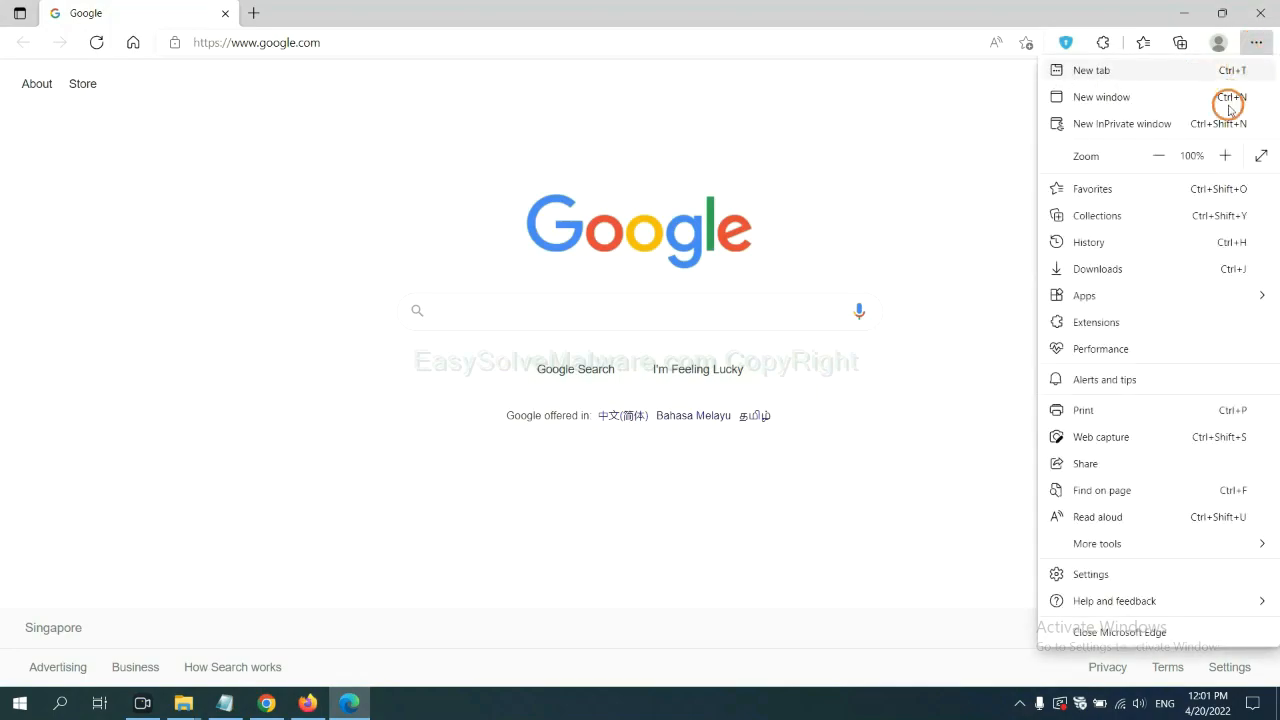
pyautogui.moveTo(1096, 320)
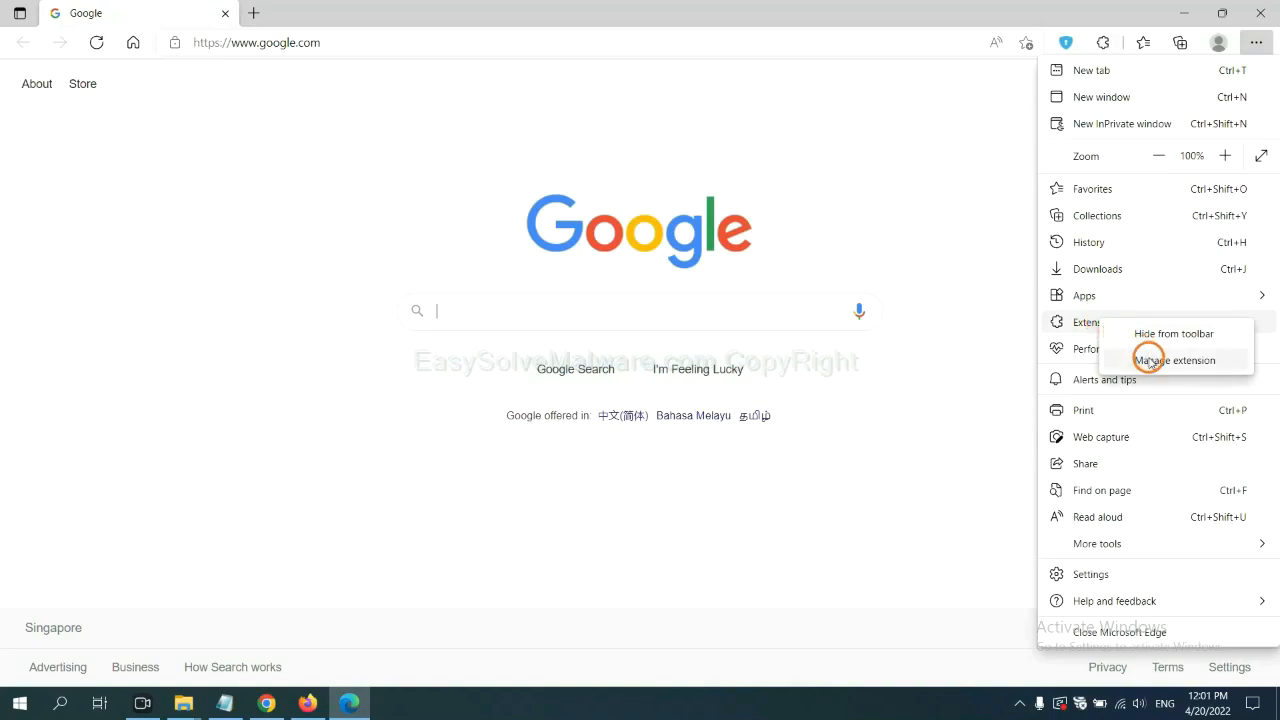
pyautogui.click(1174, 360)
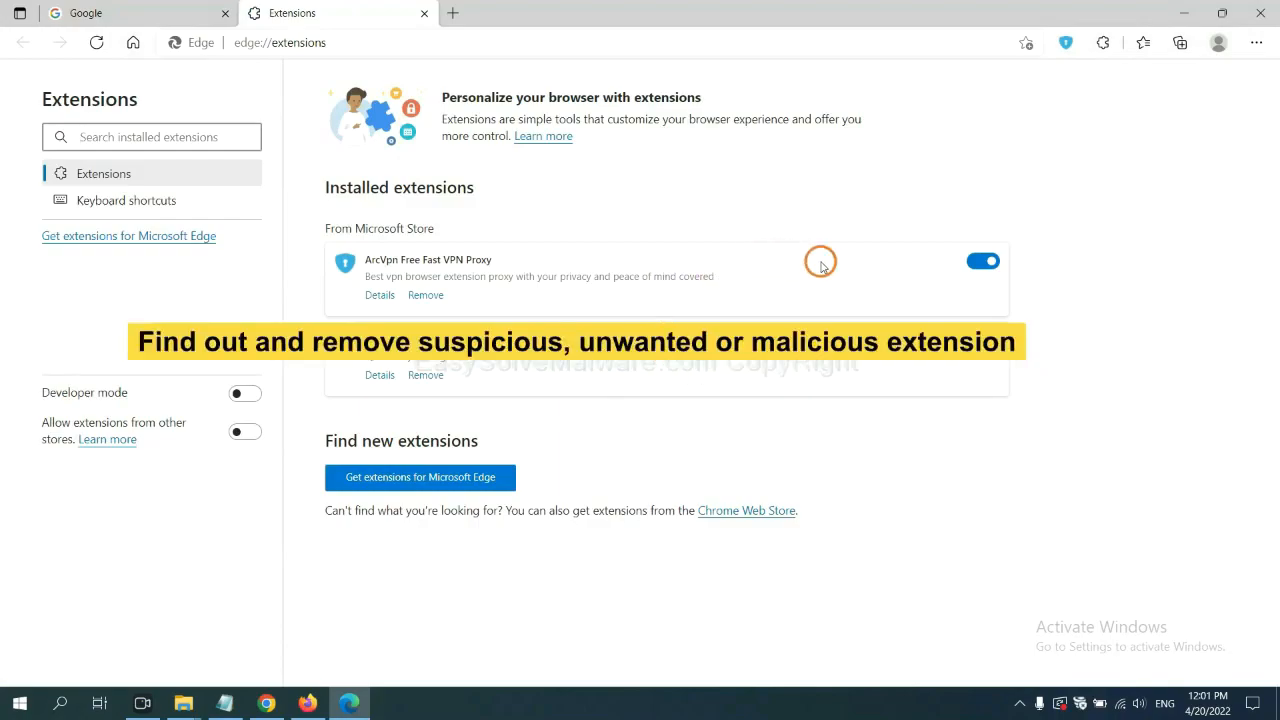
pyautogui.moveTo(530, 316)
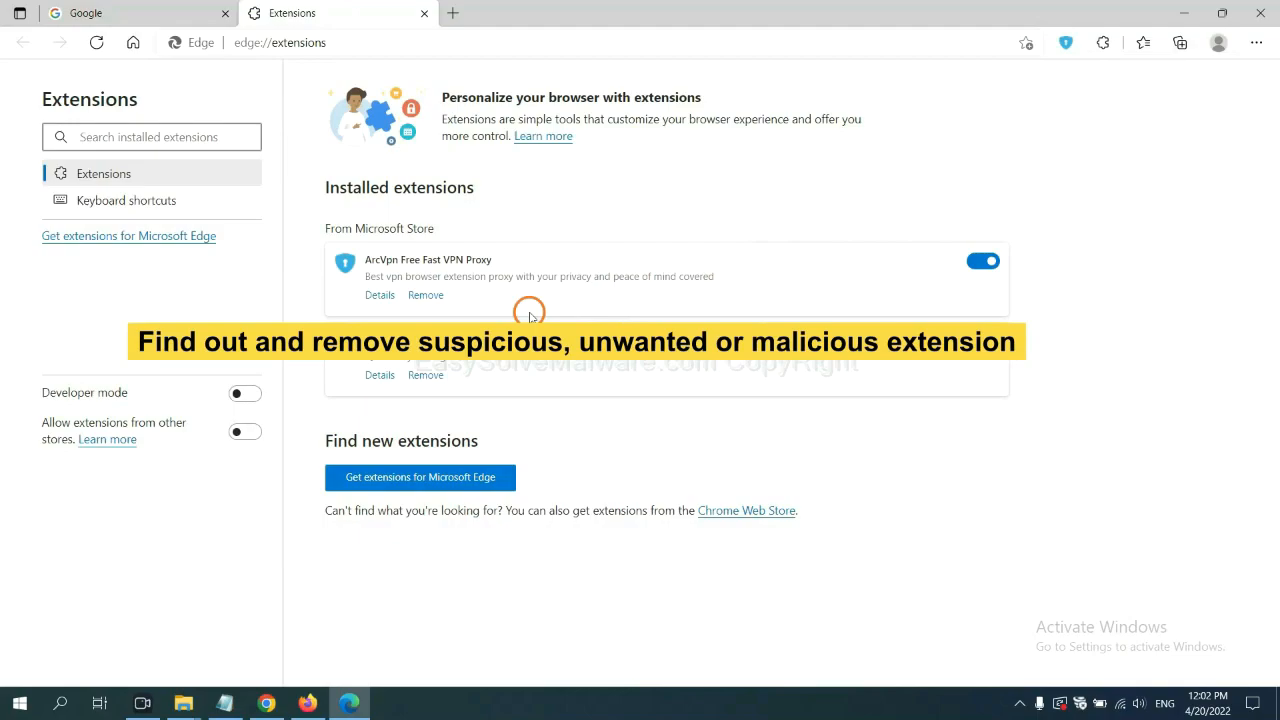
pyautogui.moveTo(472, 296)
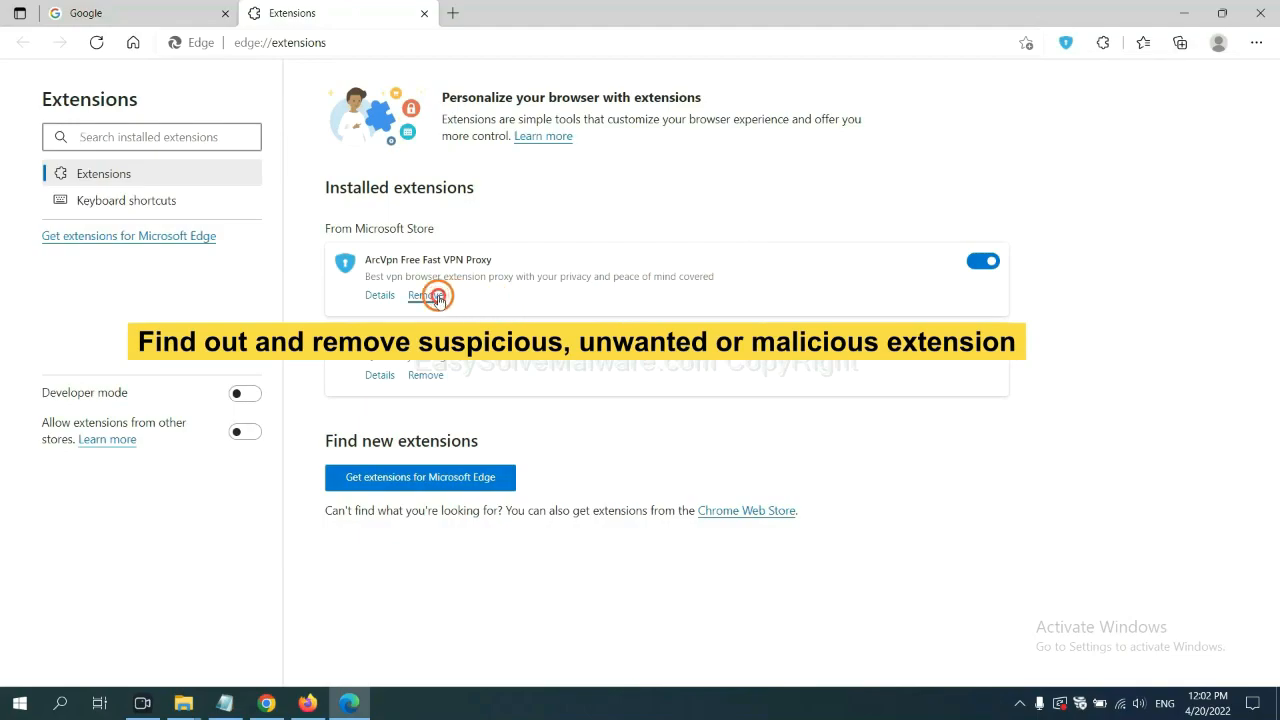
pyautogui.click(424, 296)
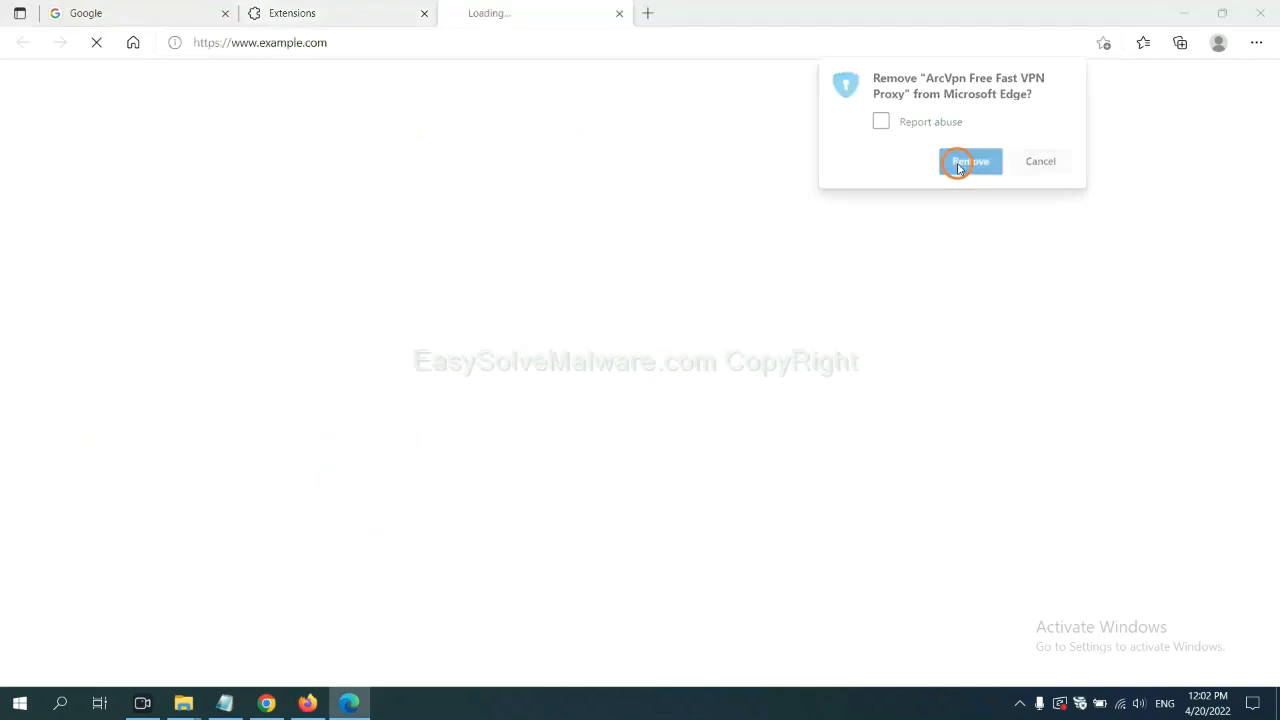
pyautogui.click(968, 160)
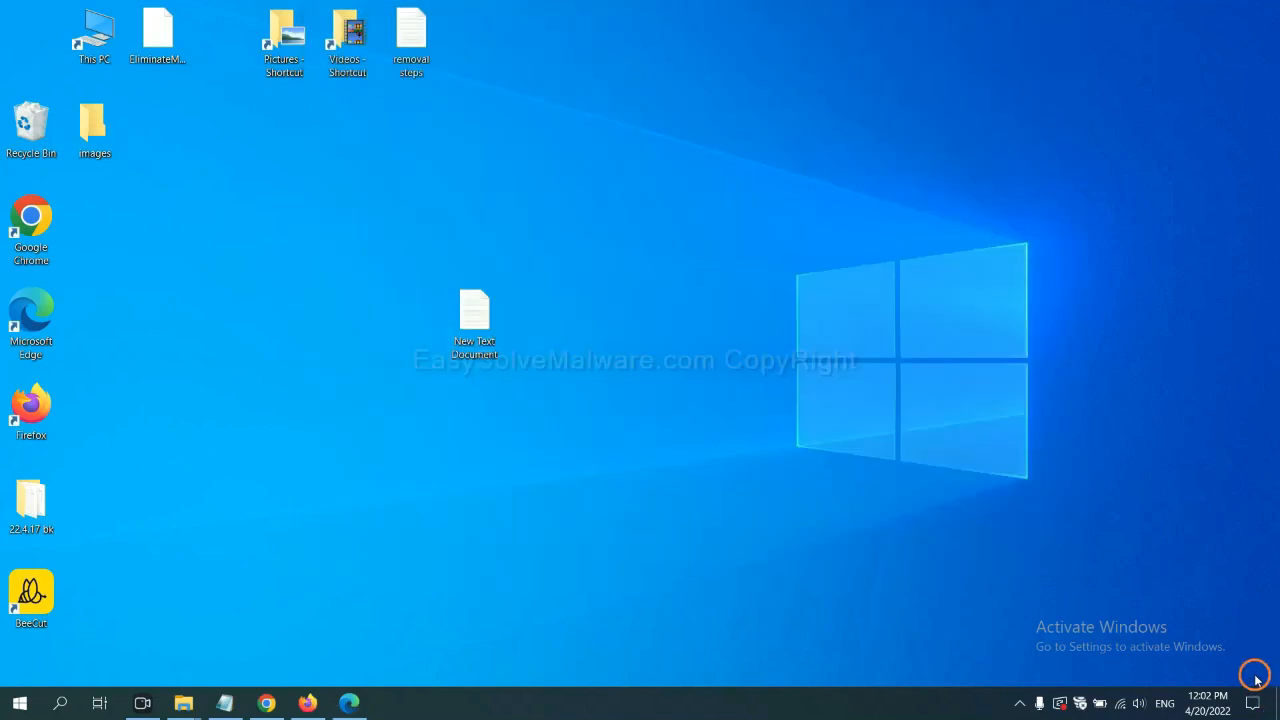
# With the removal notes open, launch Registry Editor from the Run box using regedit
pyautogui.doubleClick(474, 310)
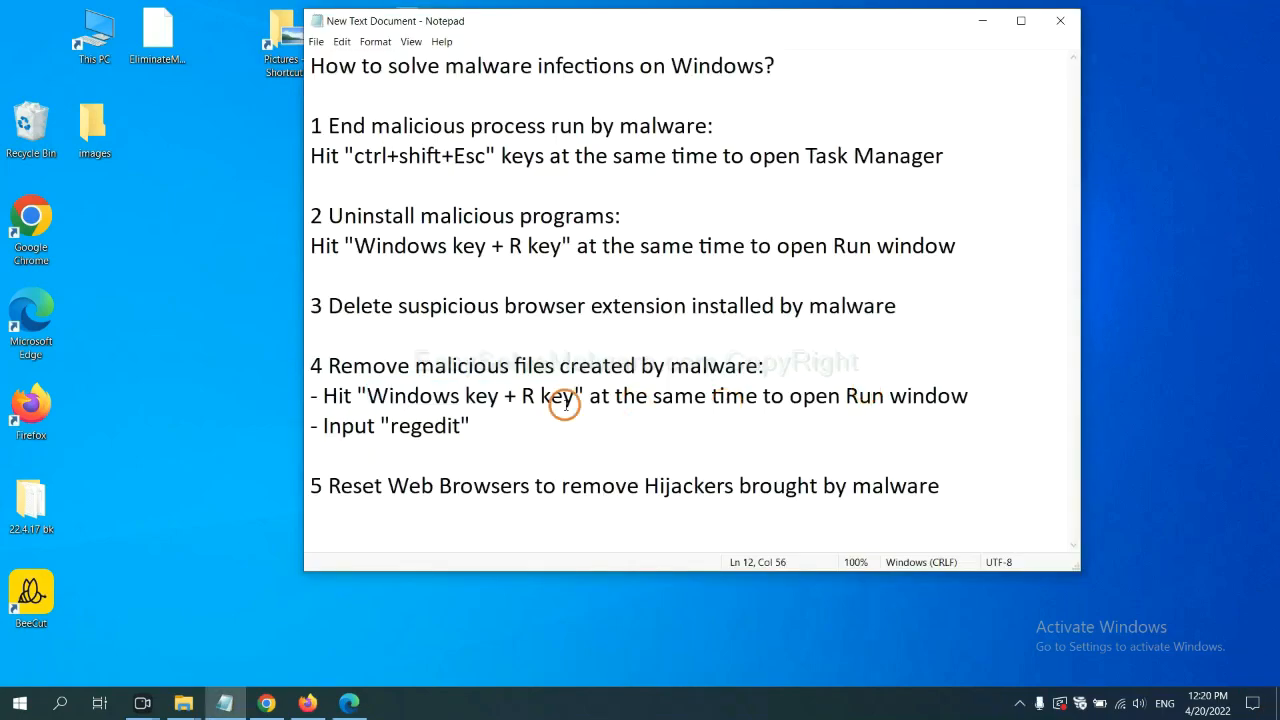
pyautogui.moveTo(386, 404)
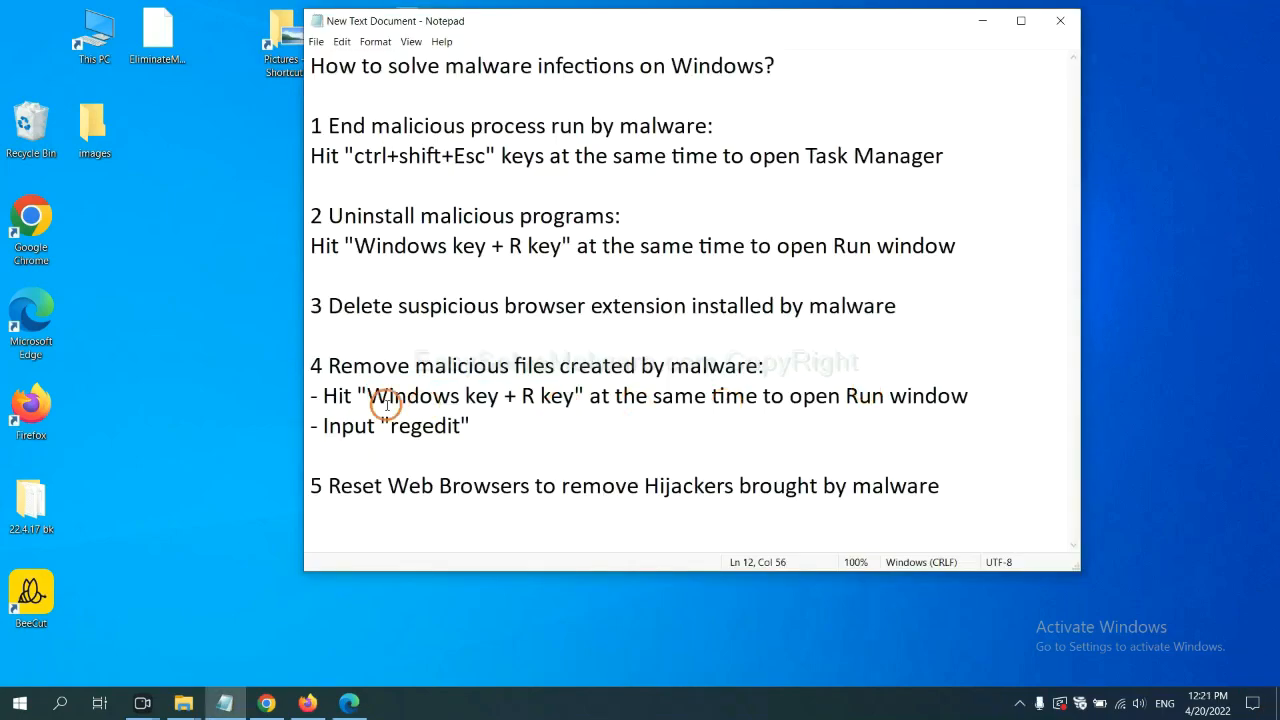
pyautogui.moveTo(556, 364)
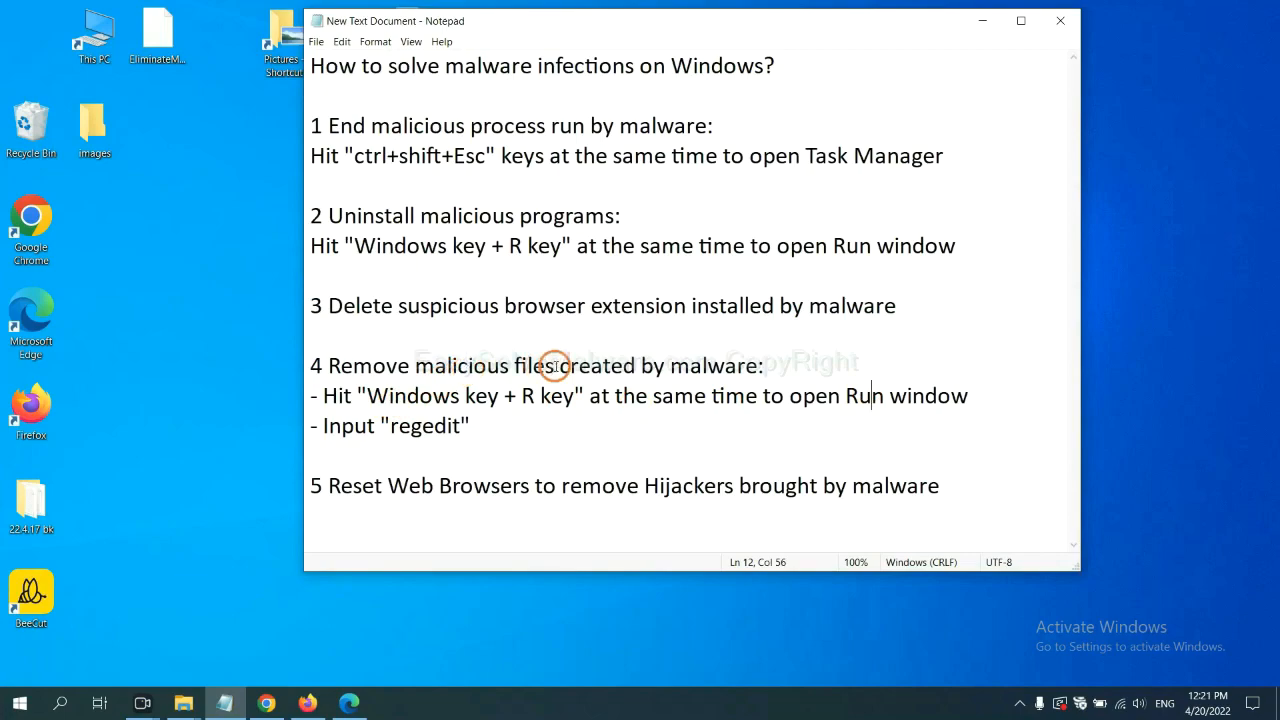
pyautogui.moveTo(432, 380)
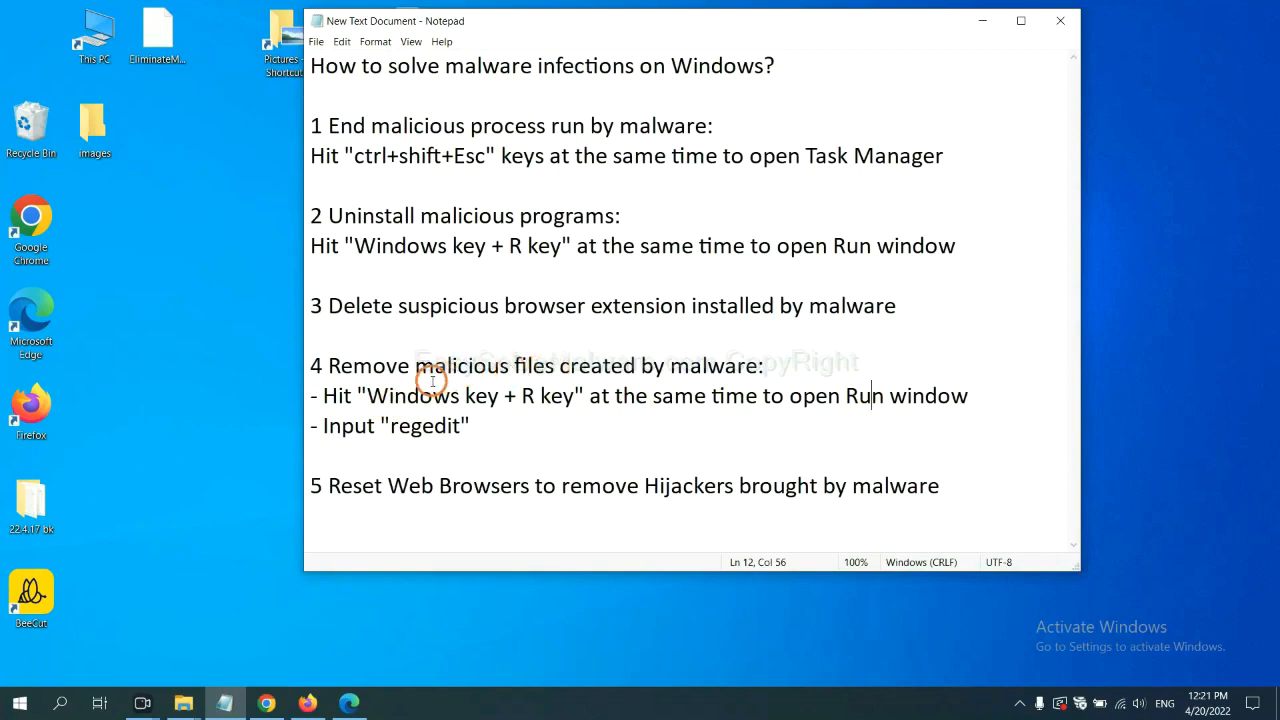
pyautogui.moveTo(330, 396)
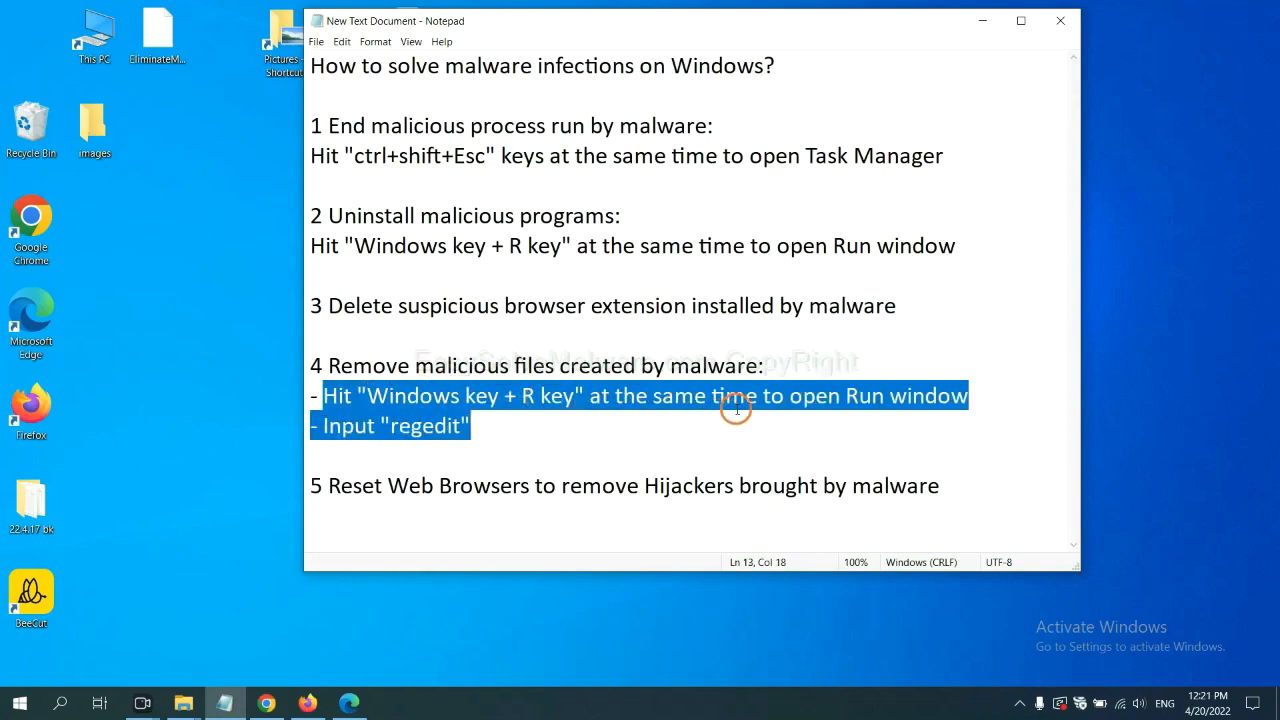
pyautogui.press('win+r')
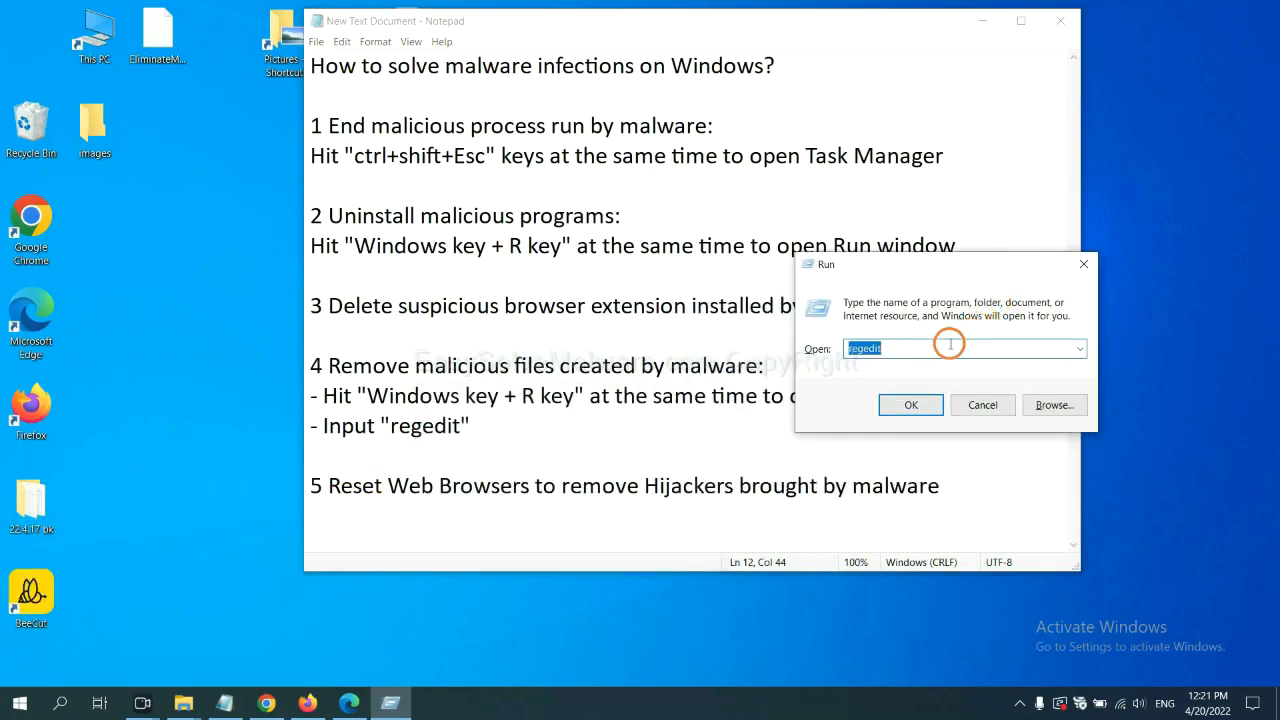
pyautogui.click(880, 348)
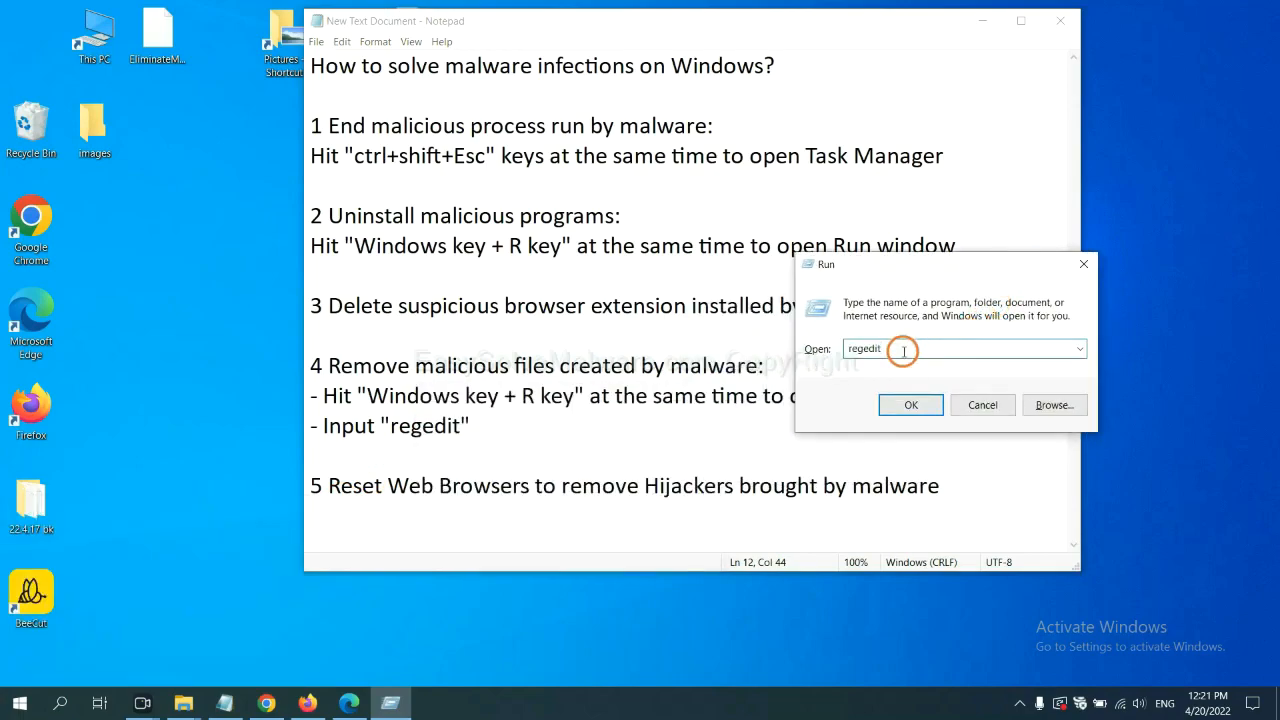
pyautogui.click(910, 404)
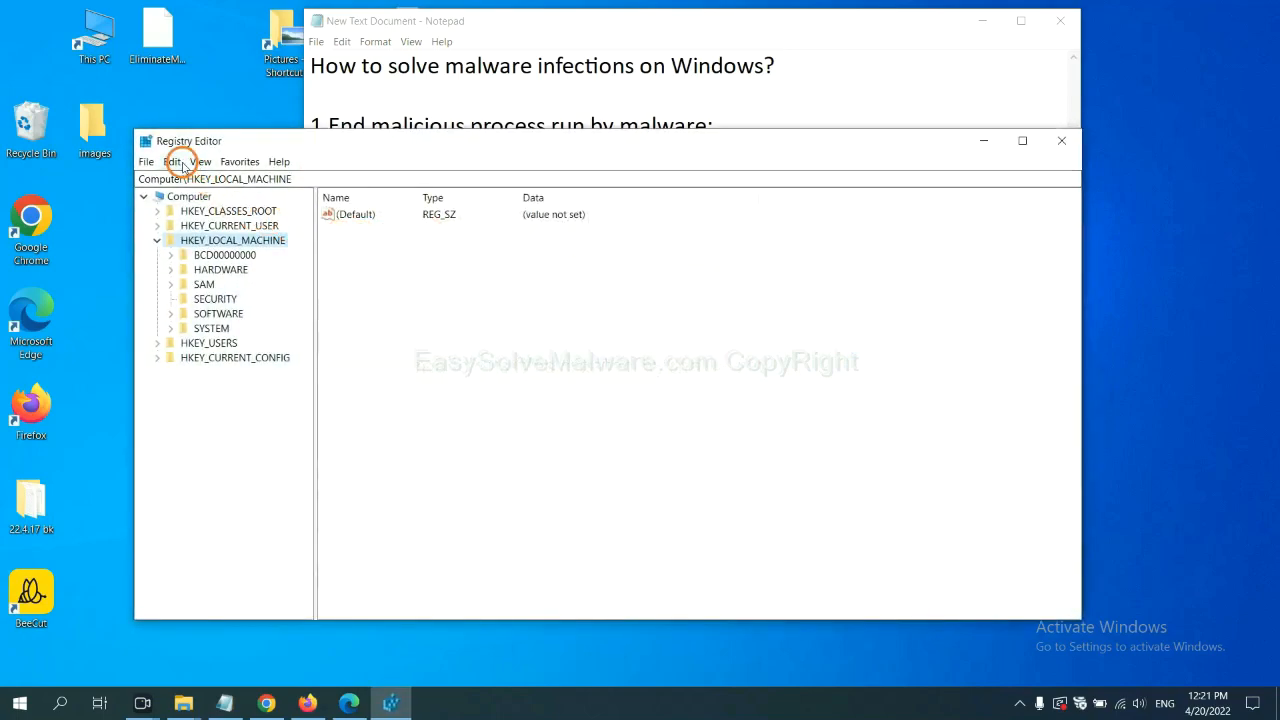
# Search the registry for the malware name and bring up actions for the found FEATURE_BROWSER_EMULATION key
pyautogui.click(174, 160)
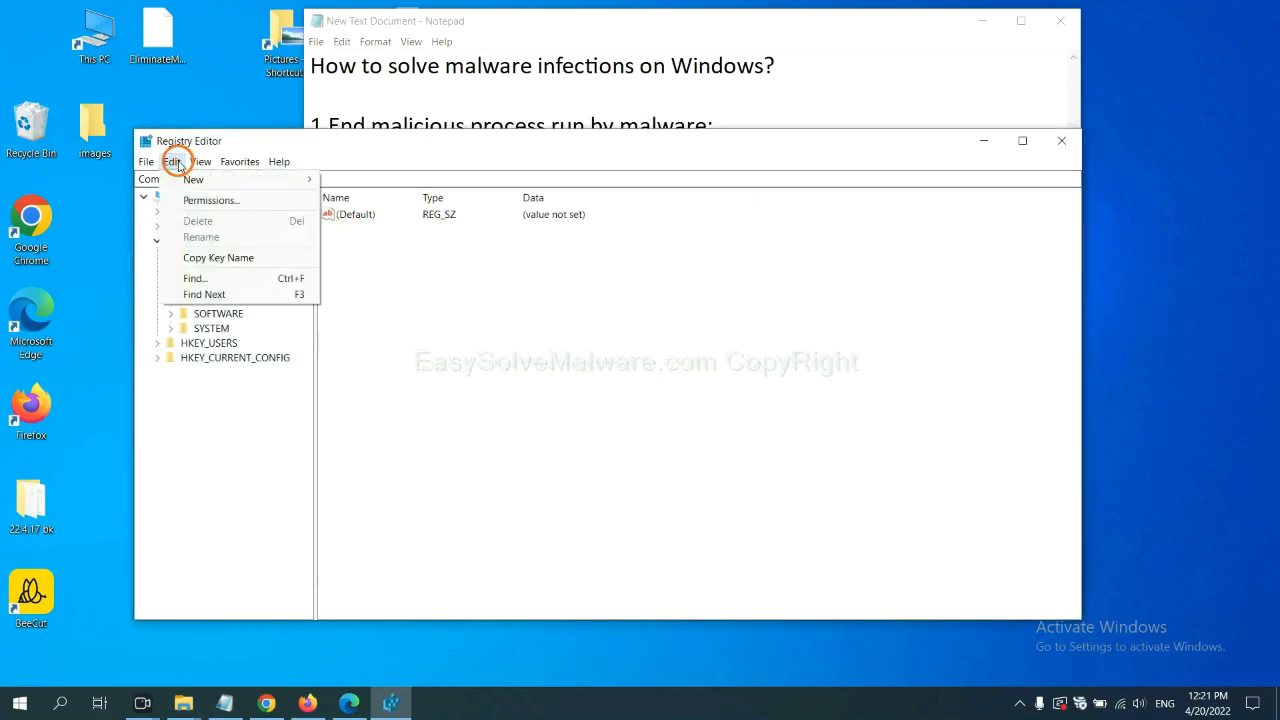
pyautogui.moveTo(196, 278)
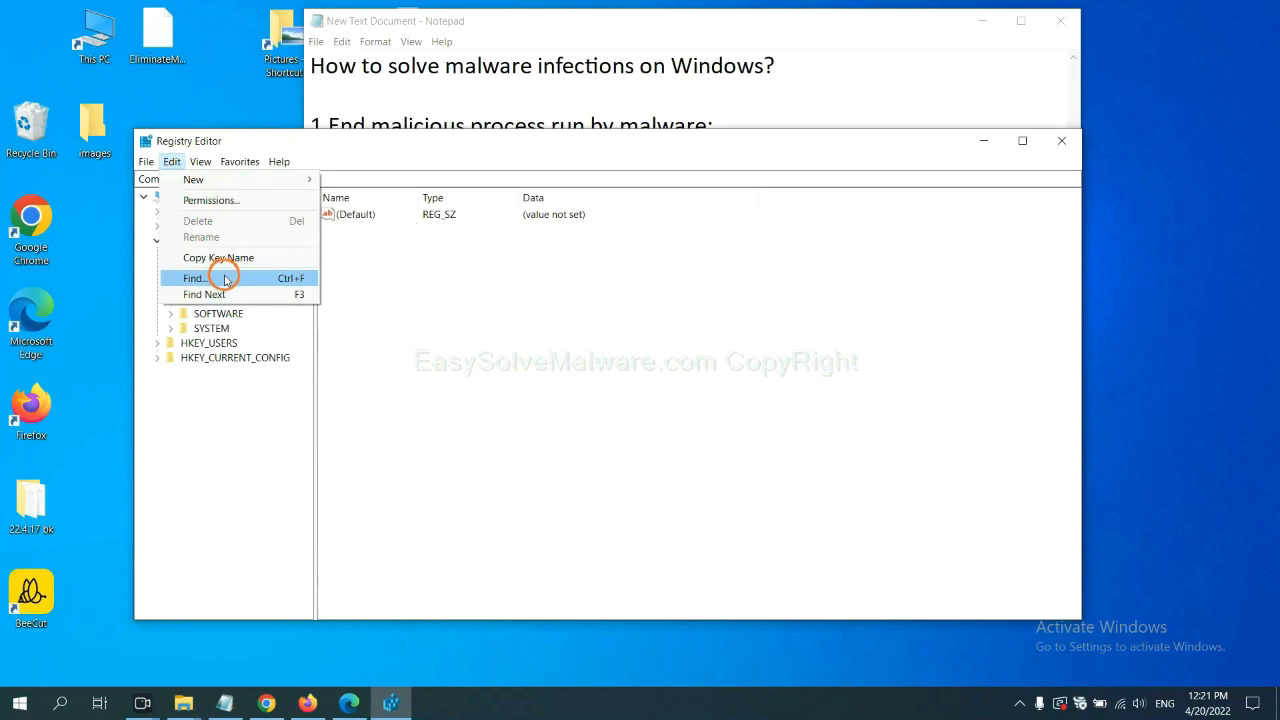
pyautogui.click(194, 278)
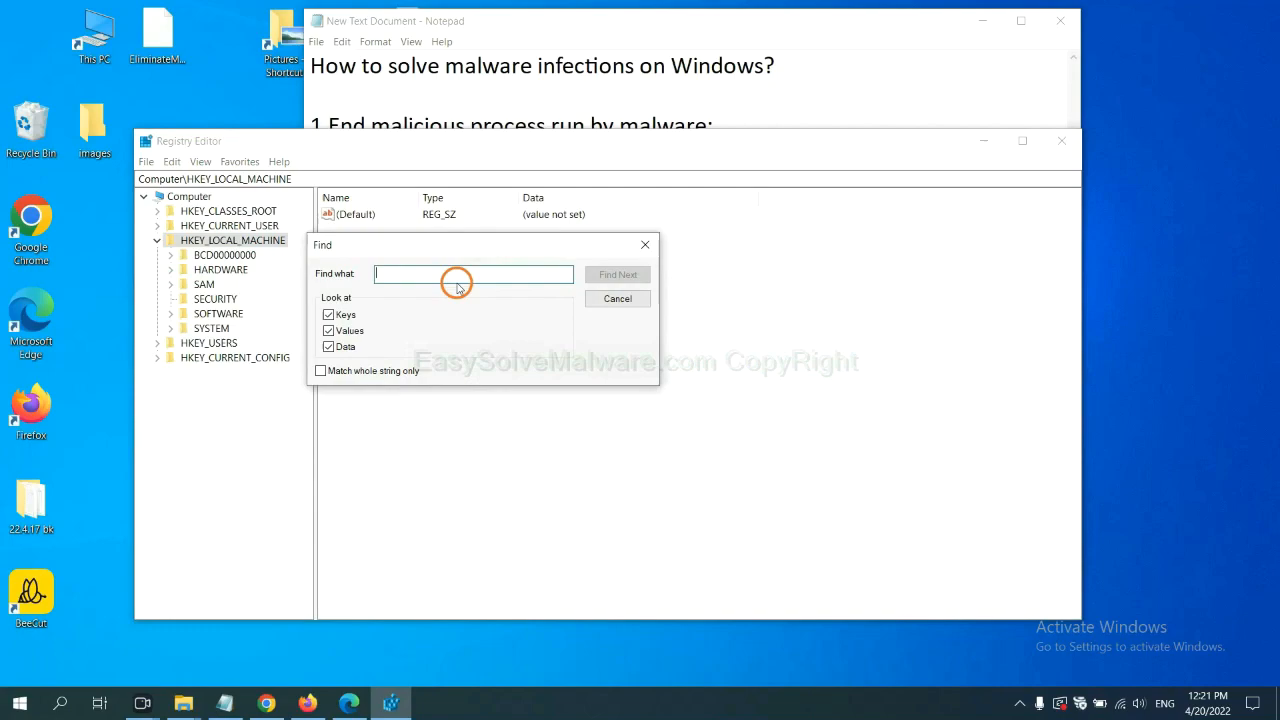
pyautogui.moveTo(460, 278)
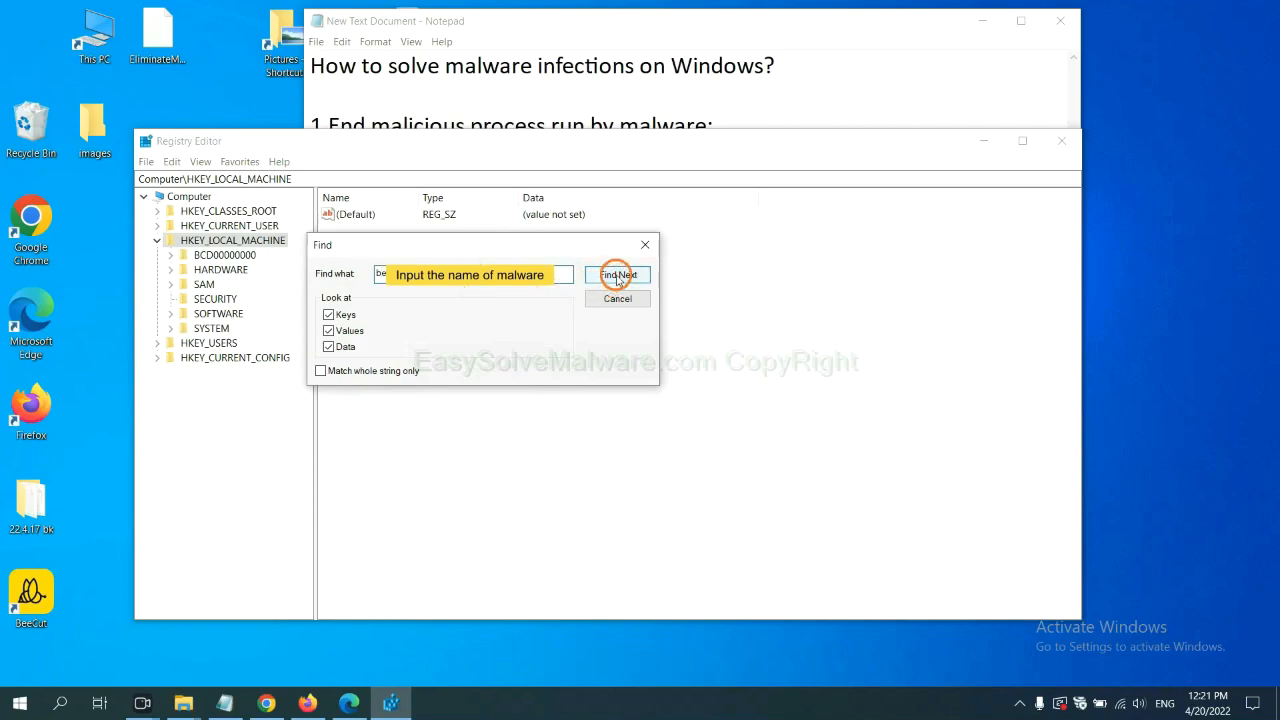
pyautogui.click(616, 274)
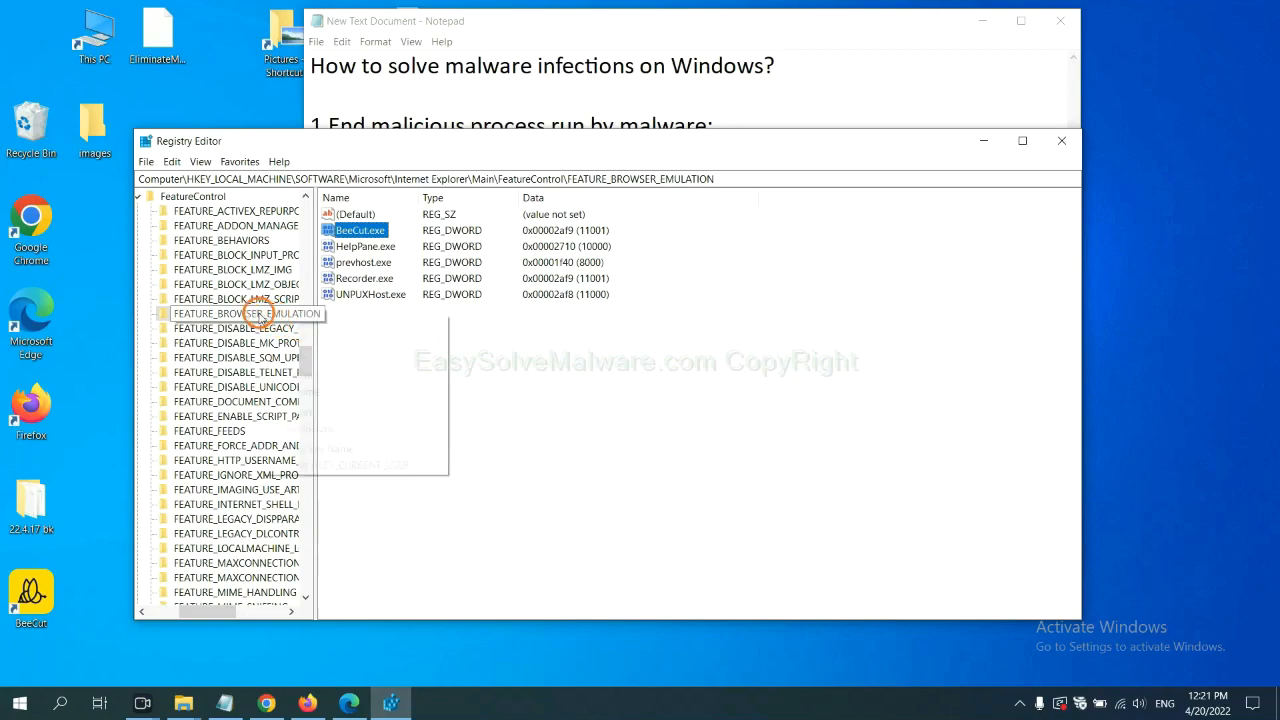
pyautogui.rightClick(240, 312)
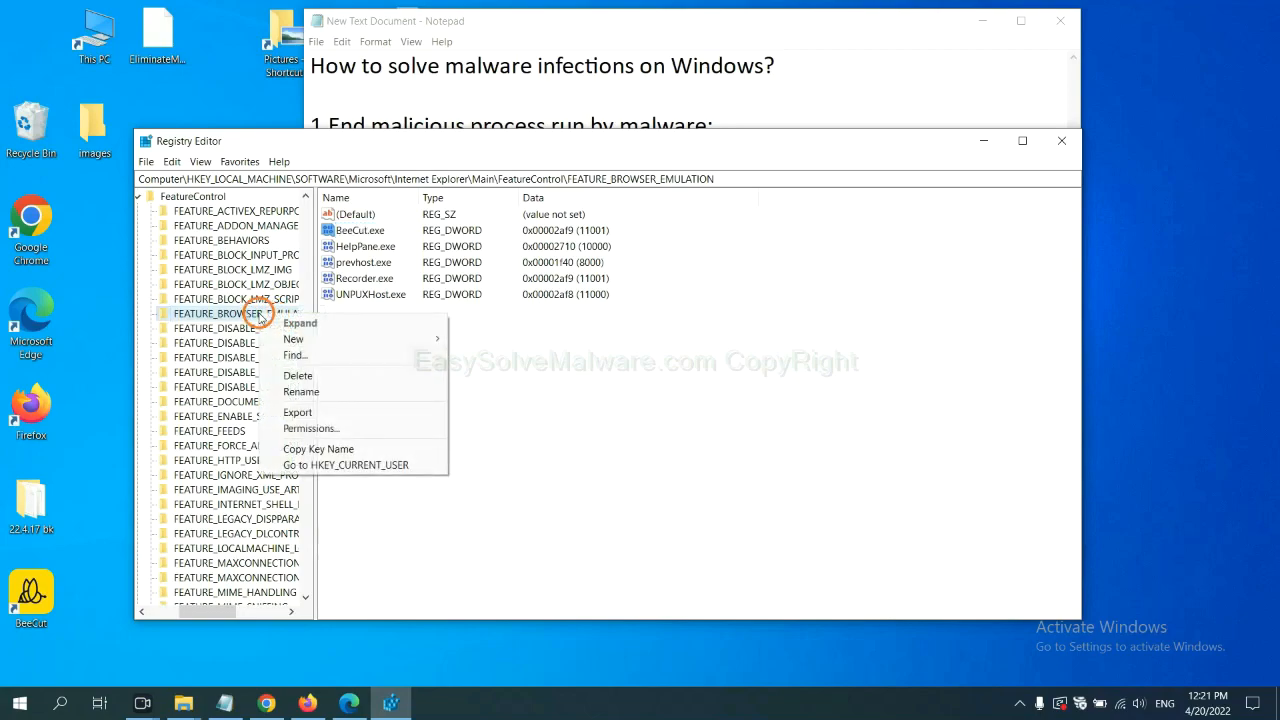
pyautogui.moveTo(312, 380)
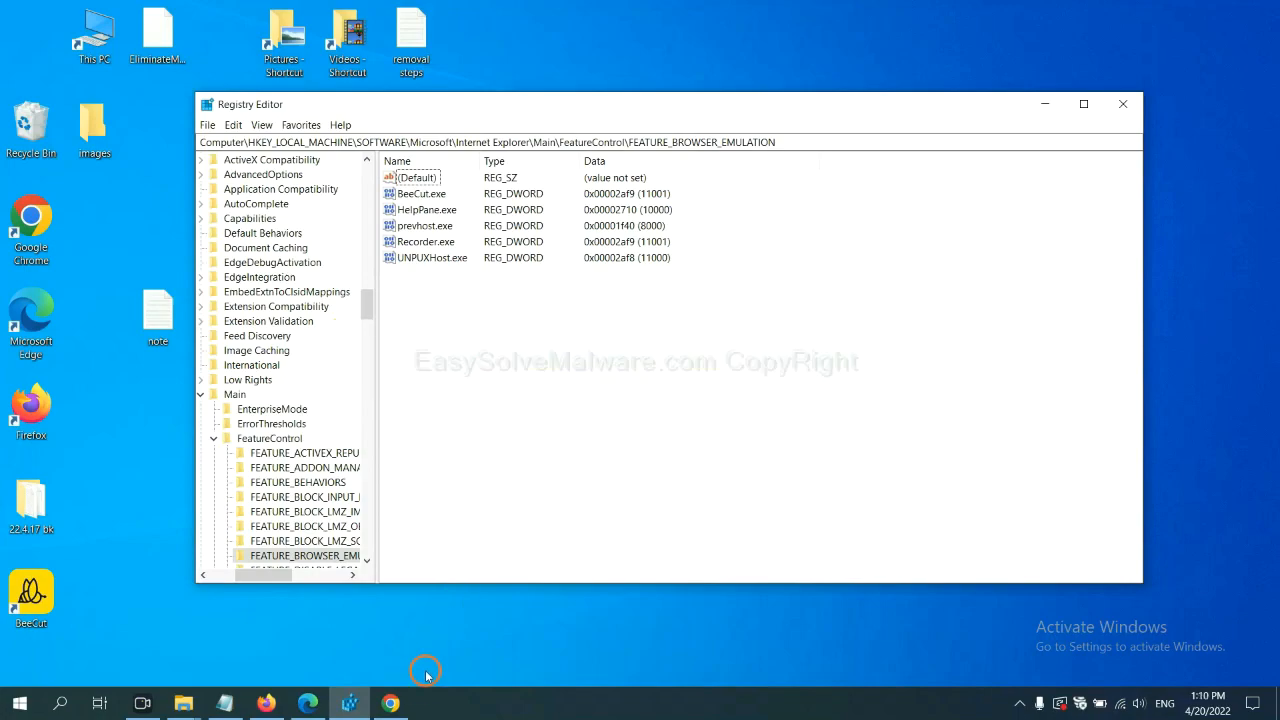
# Switch to the EasySolveMalware guide in Chrome and scroll to its Quick Menu of removal steps
pyautogui.click(388, 704)
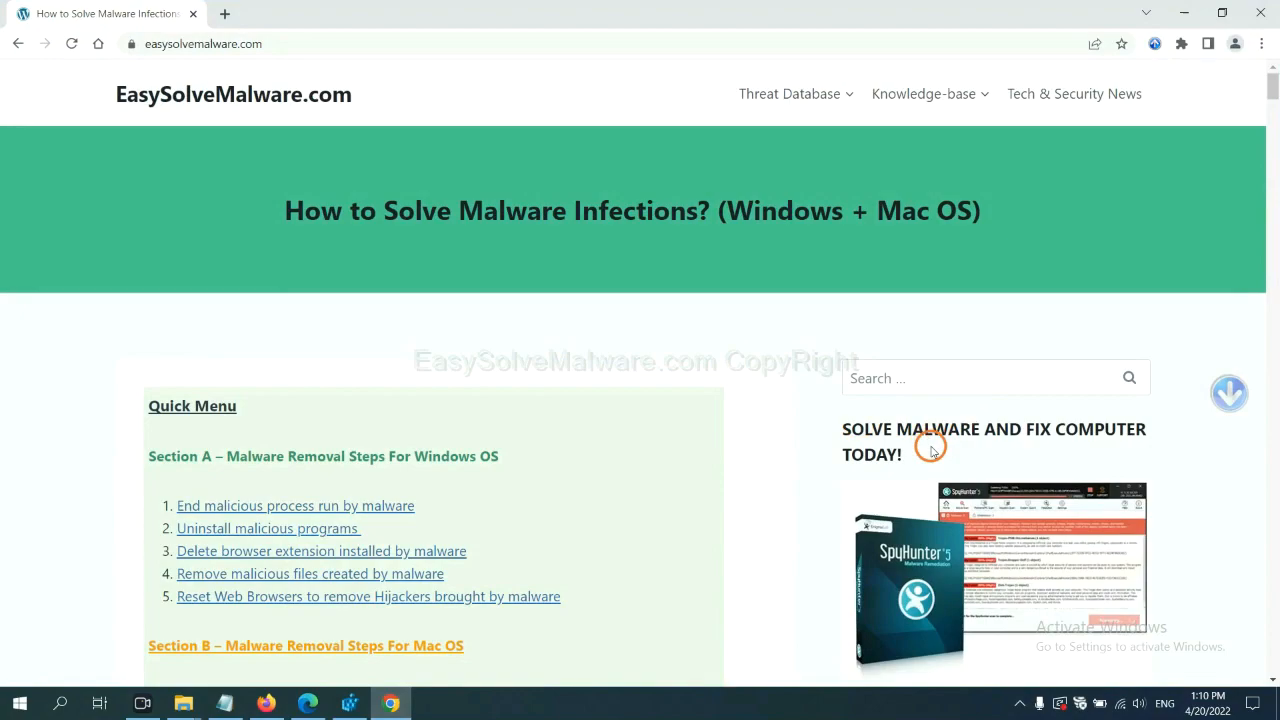
pyautogui.scroll(-3)
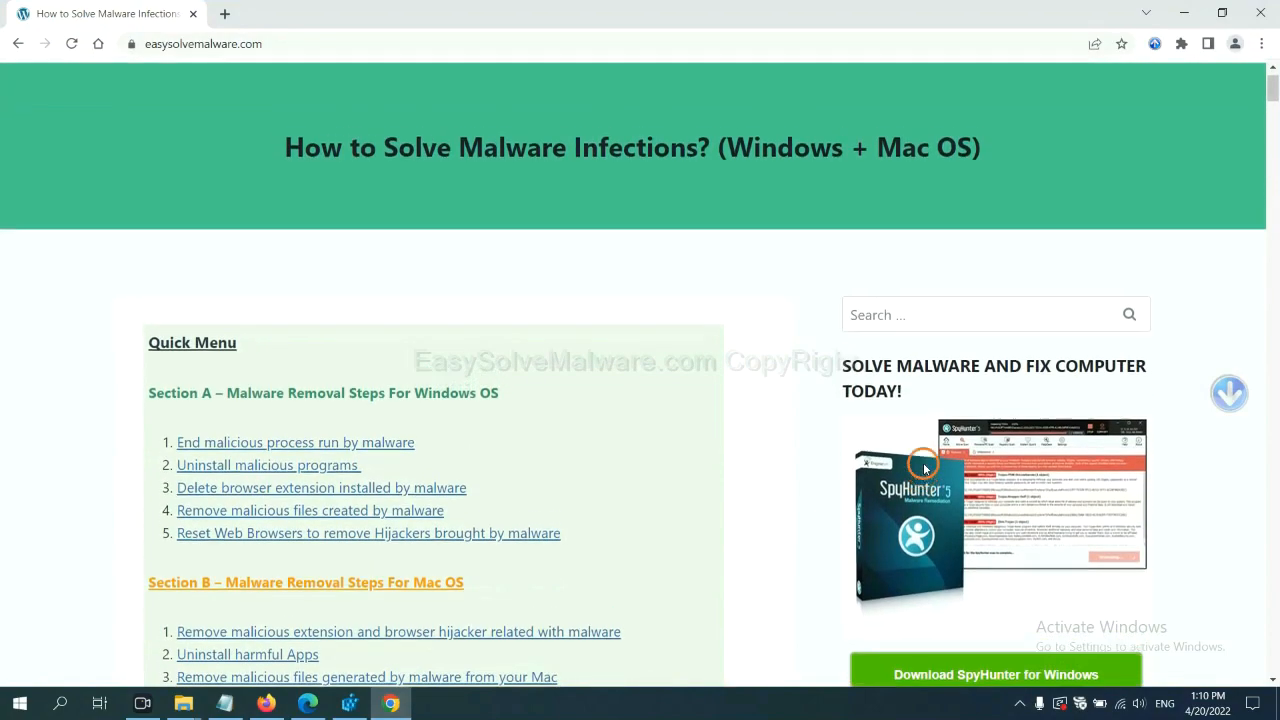
pyautogui.scroll(3)
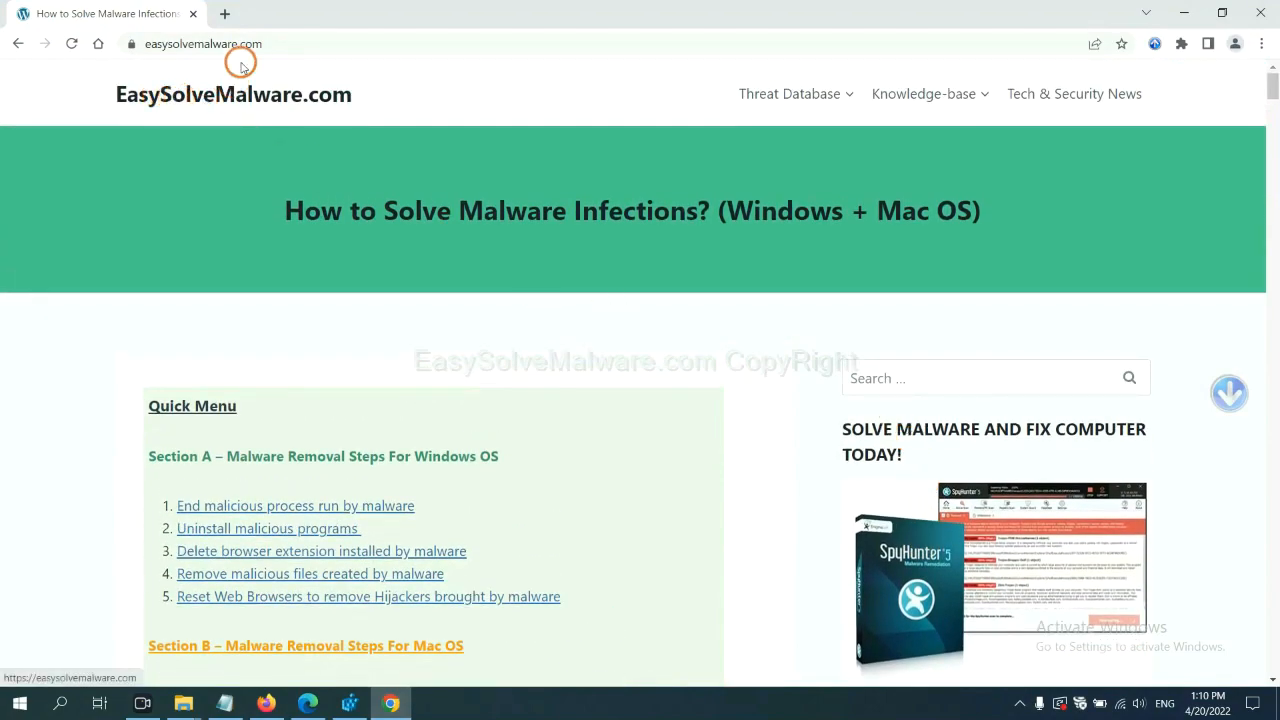
pyautogui.scroll(-3)
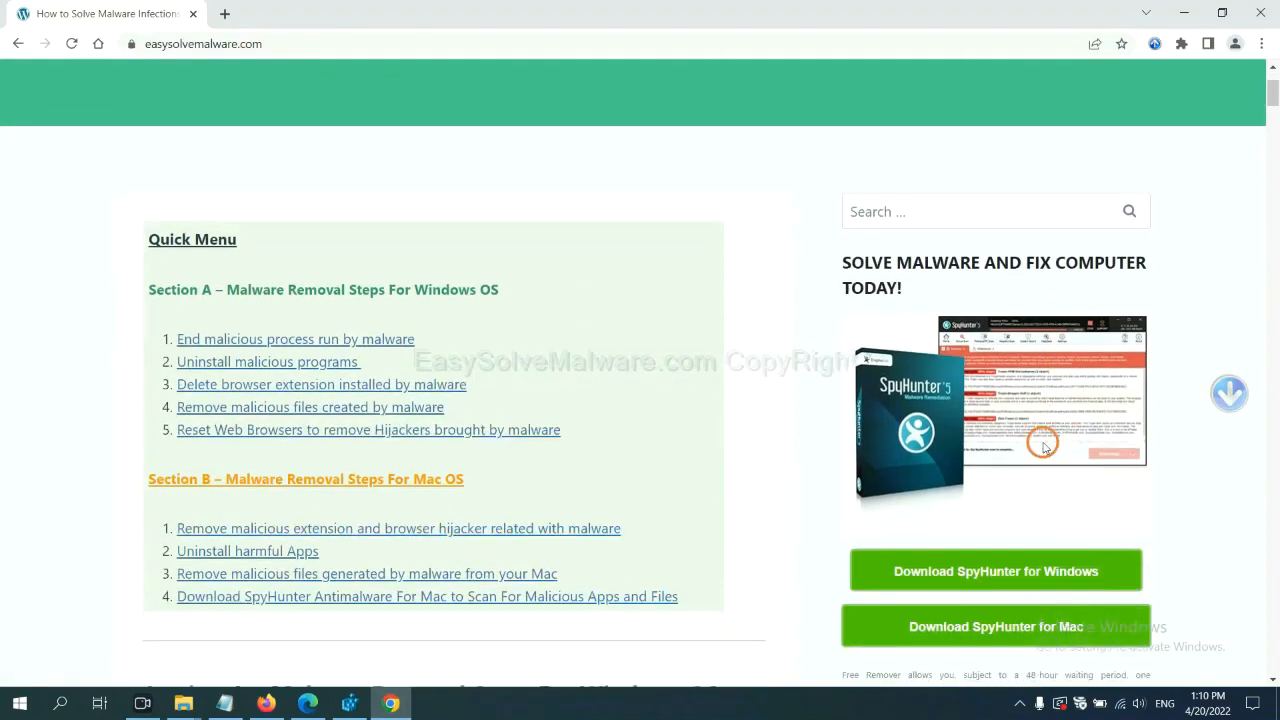
pyautogui.scroll(-3)
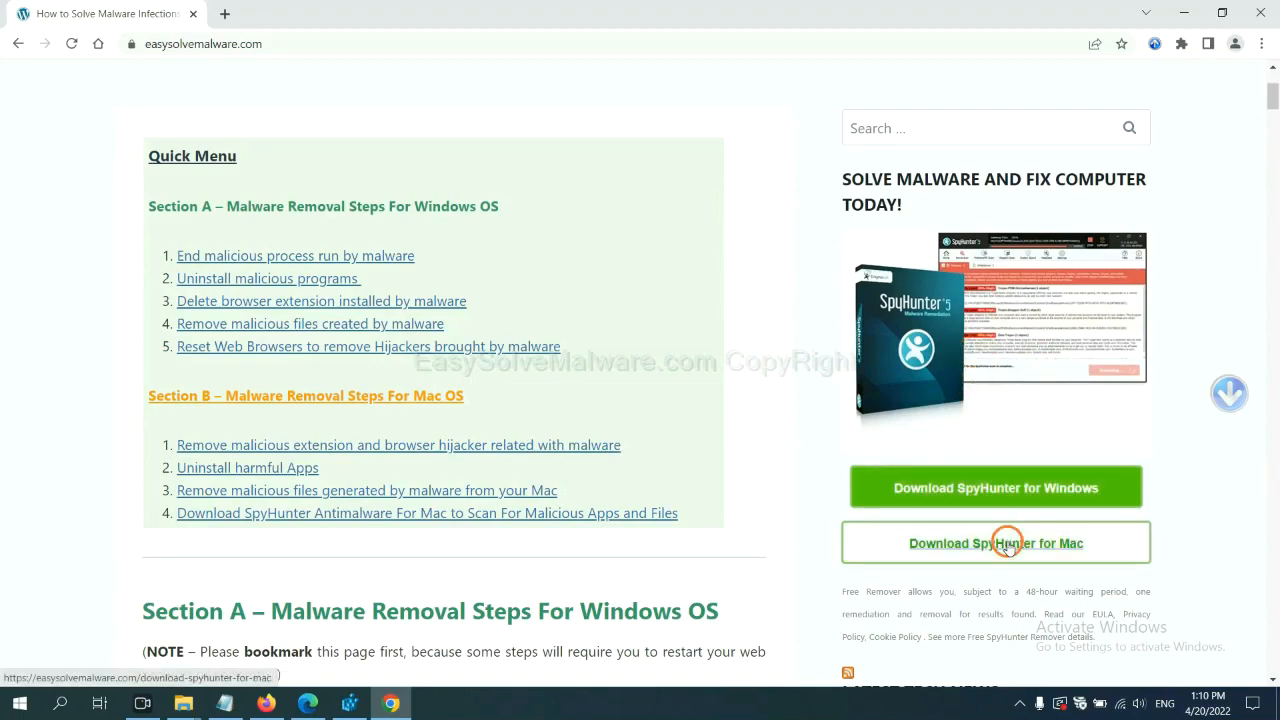
pyautogui.moveTo(1036, 256)
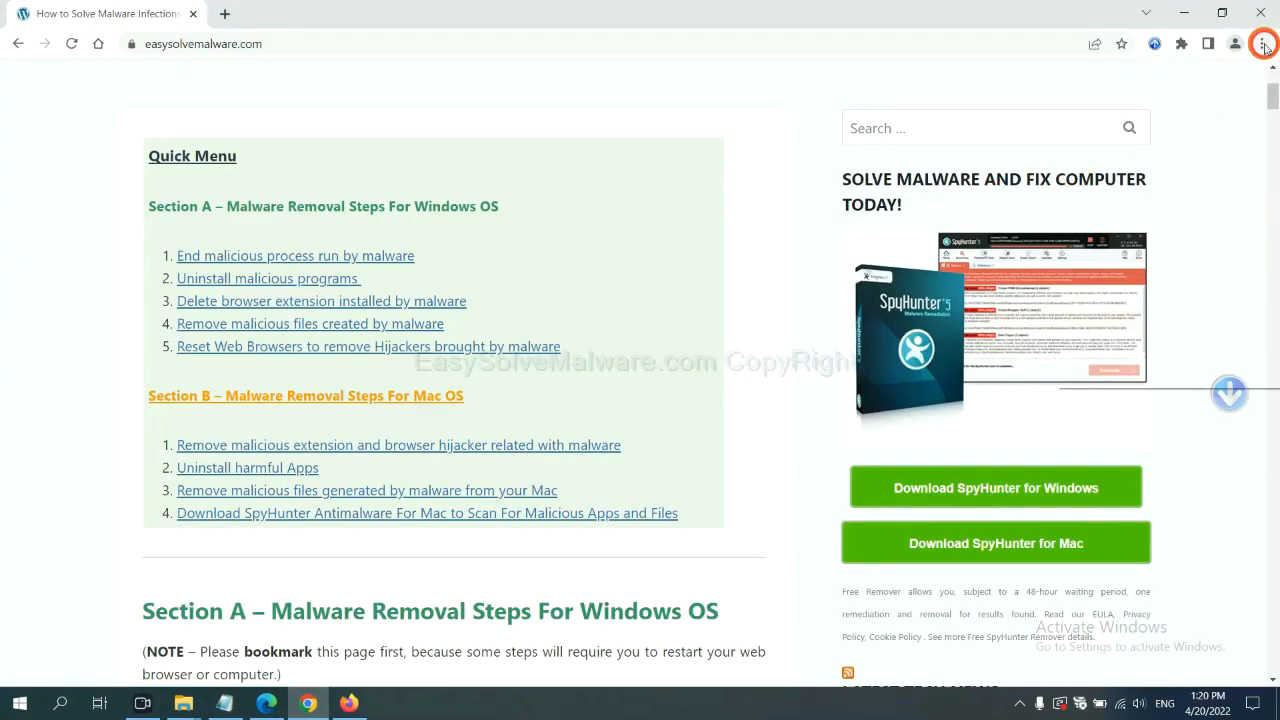
# Search Chrome's settings for 'reset' and restore settings to their original defaults
pyautogui.click(1260, 44)
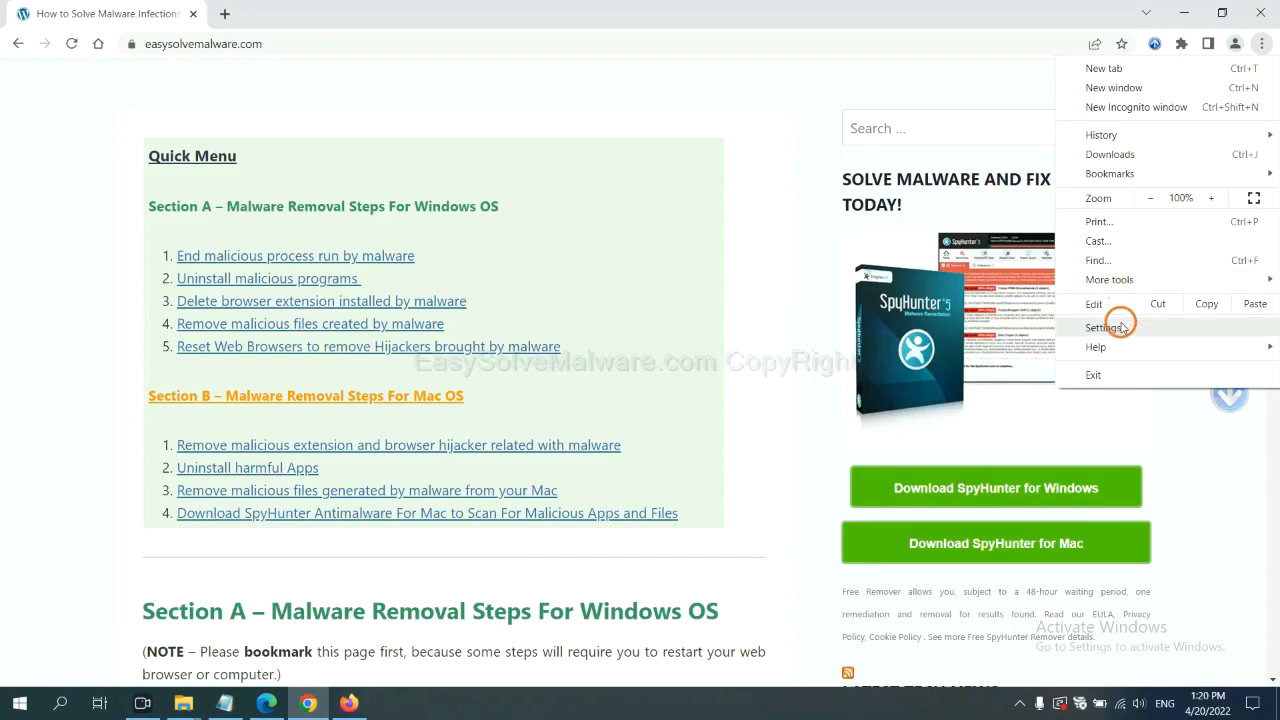
pyautogui.click(1104, 328)
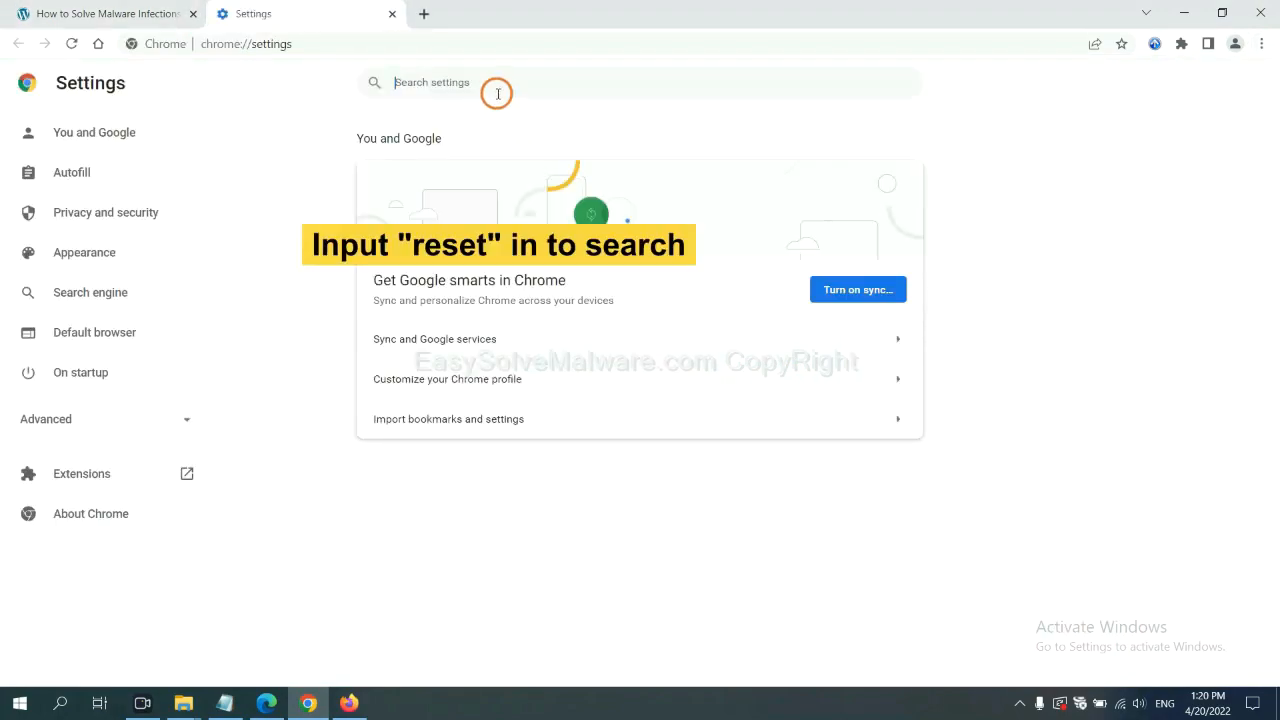
pyautogui.write('reset')
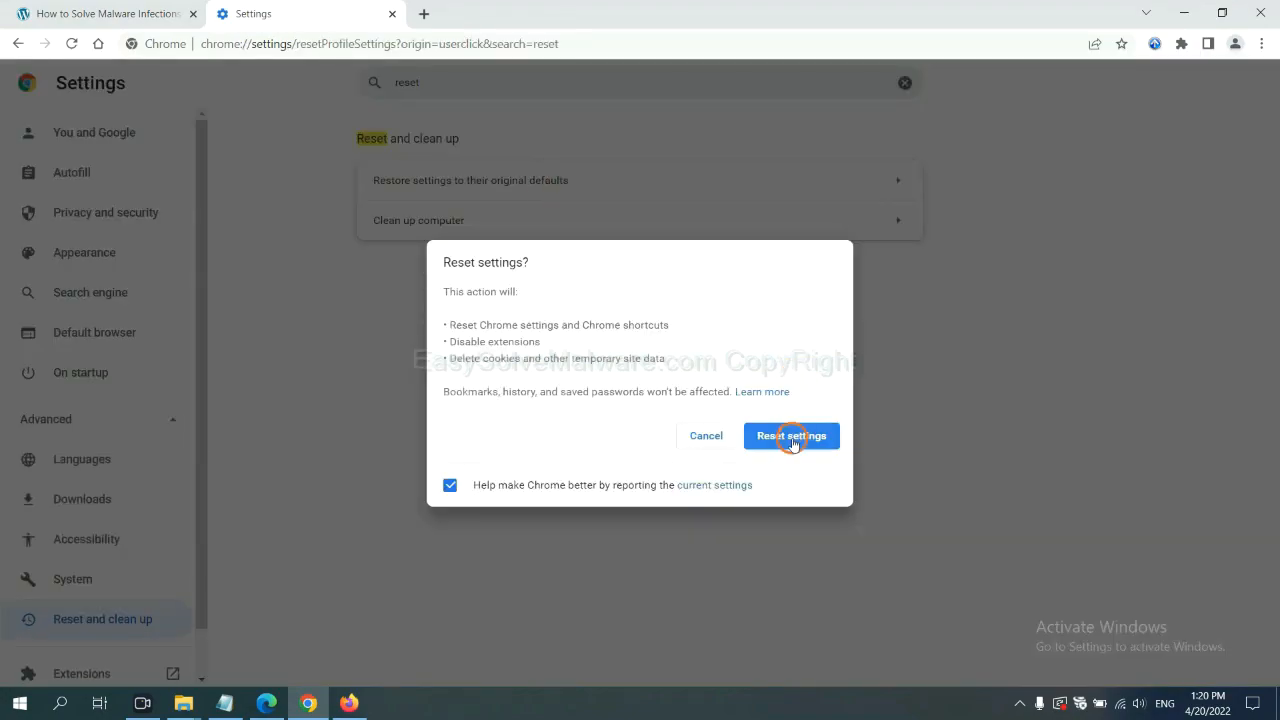
pyautogui.moveTo(512, 576)
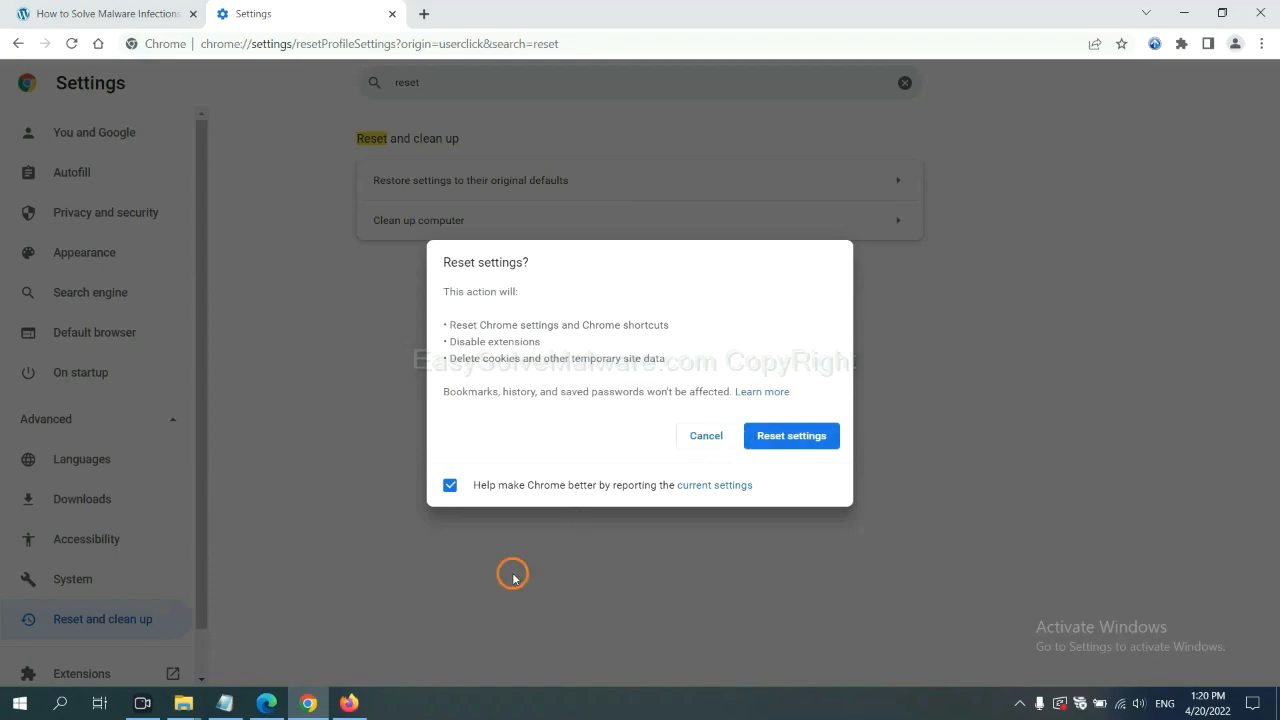
pyautogui.click(348, 704)
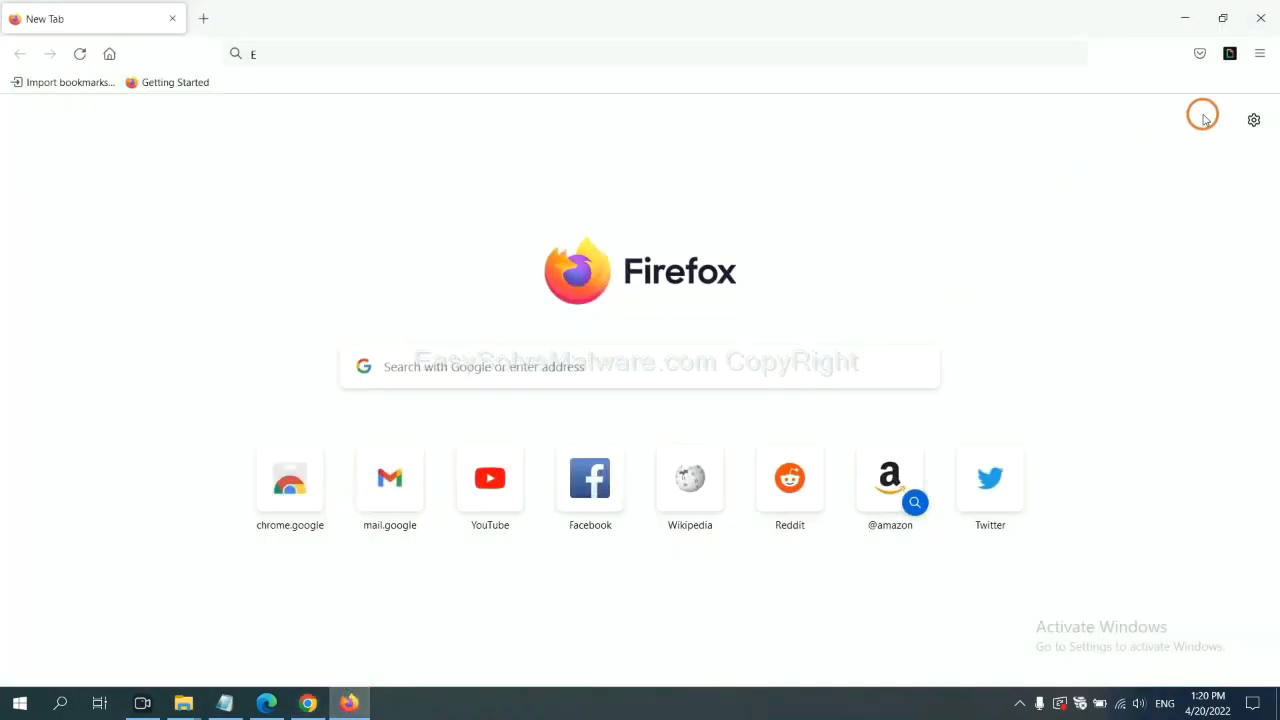
pyautogui.moveTo(1260, 54)
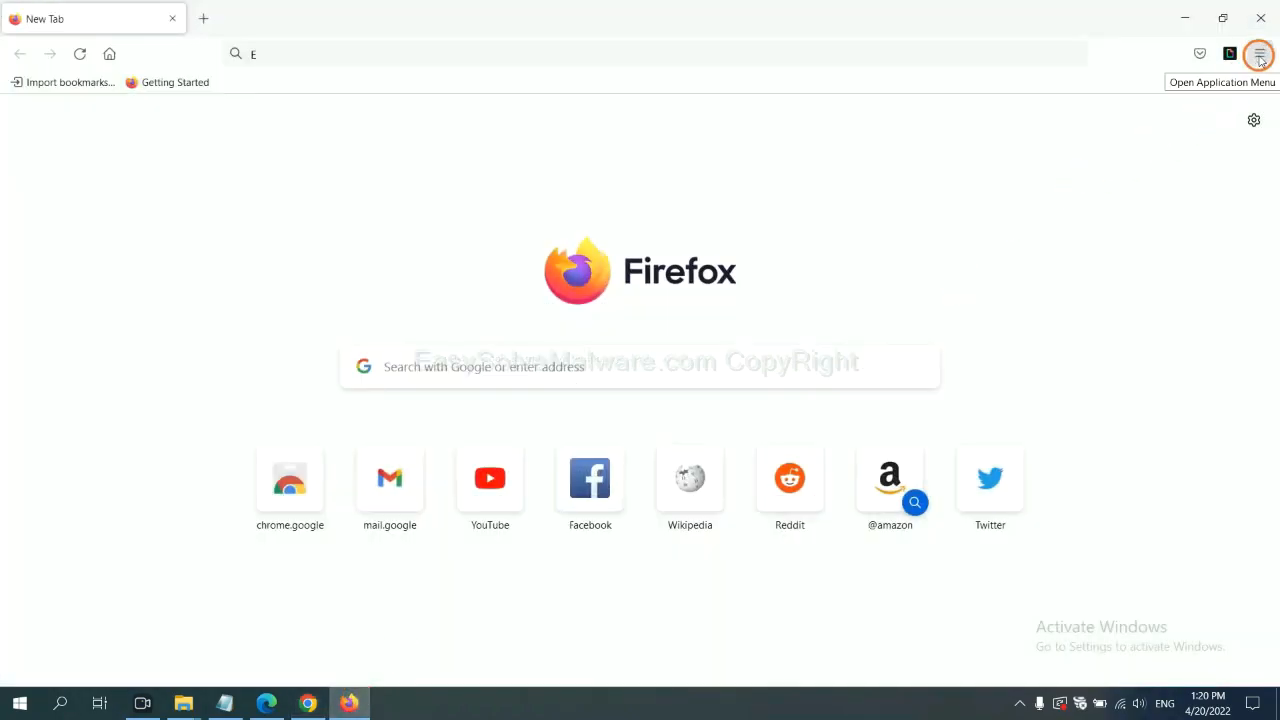
# Reach Firefox's Troubleshooting Information via Help and refresh Firefox to its defaults
pyautogui.click(1260, 54)
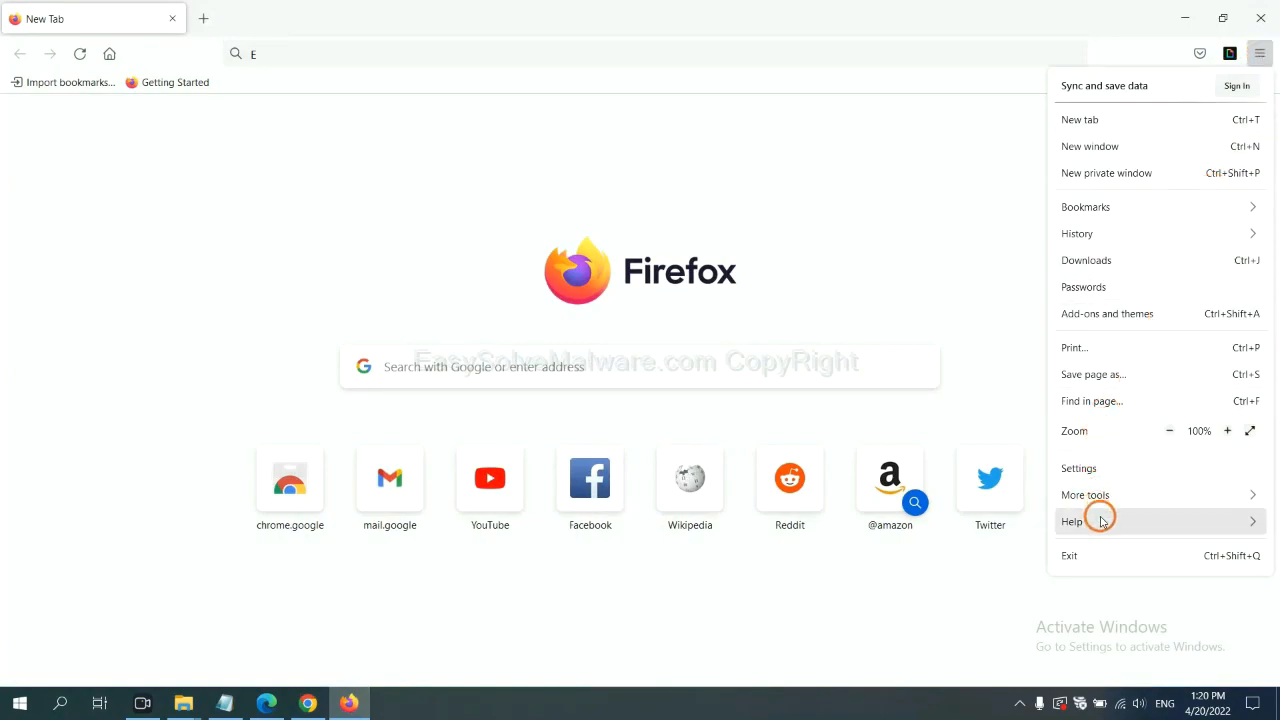
pyautogui.click(1072, 520)
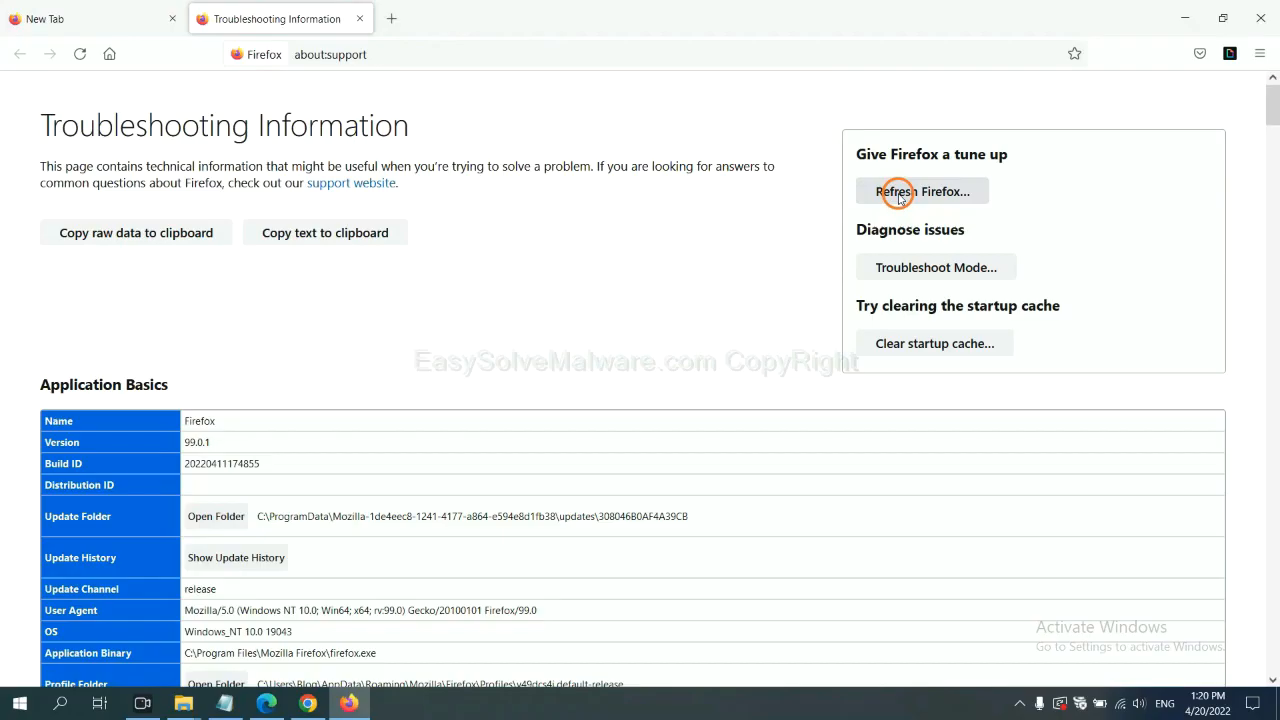
pyautogui.click(922, 192)
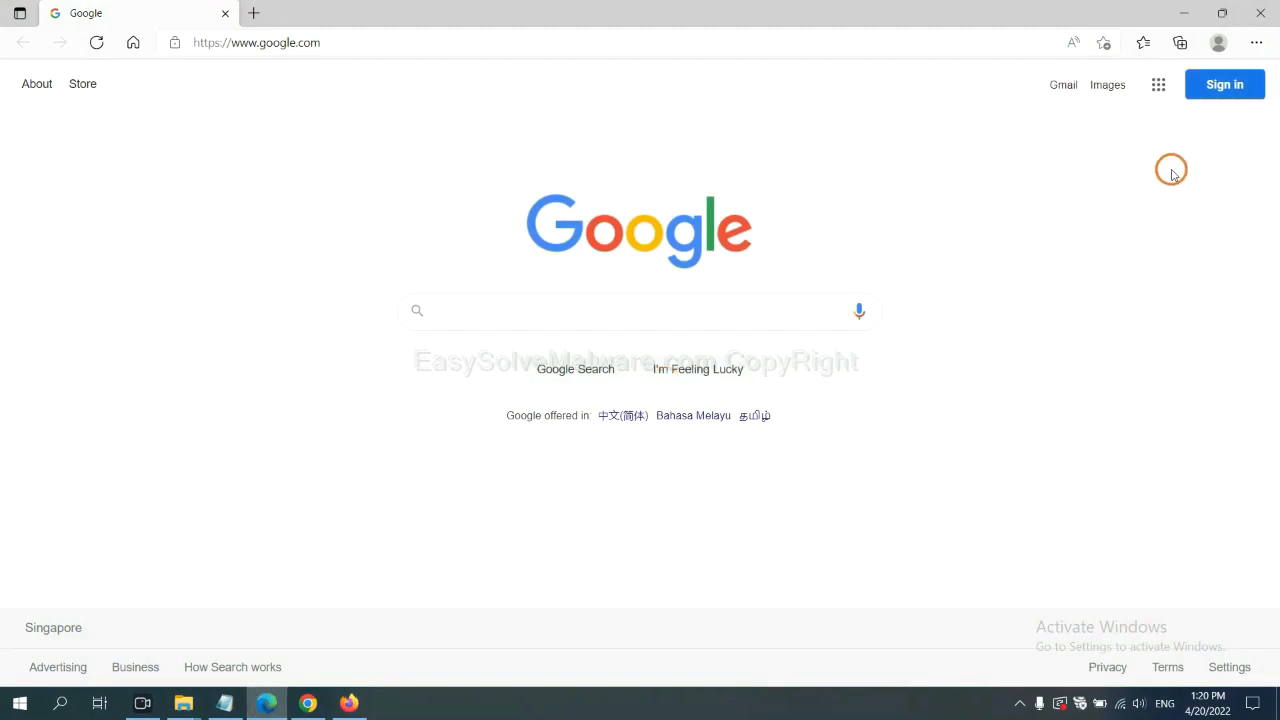
# Search Edge's settings for 'reset' to reach the Restore settings to default values option
pyautogui.click(1256, 48)
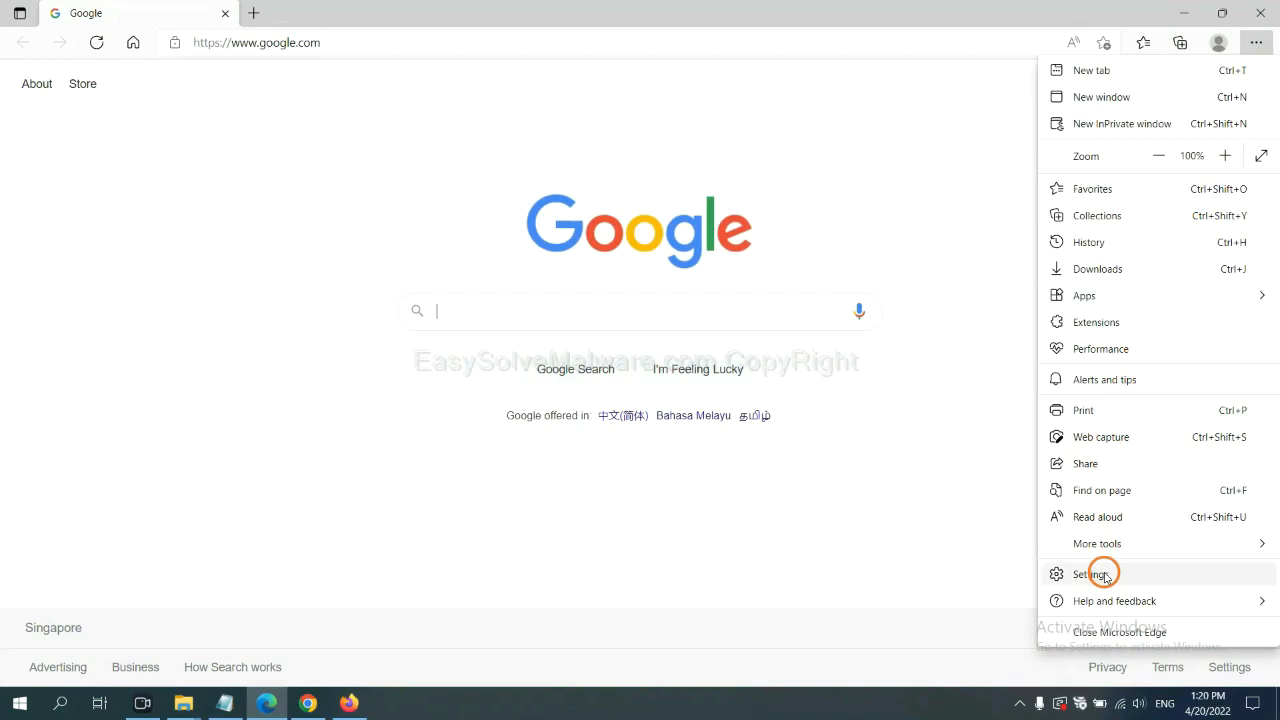
pyautogui.click(1092, 574)
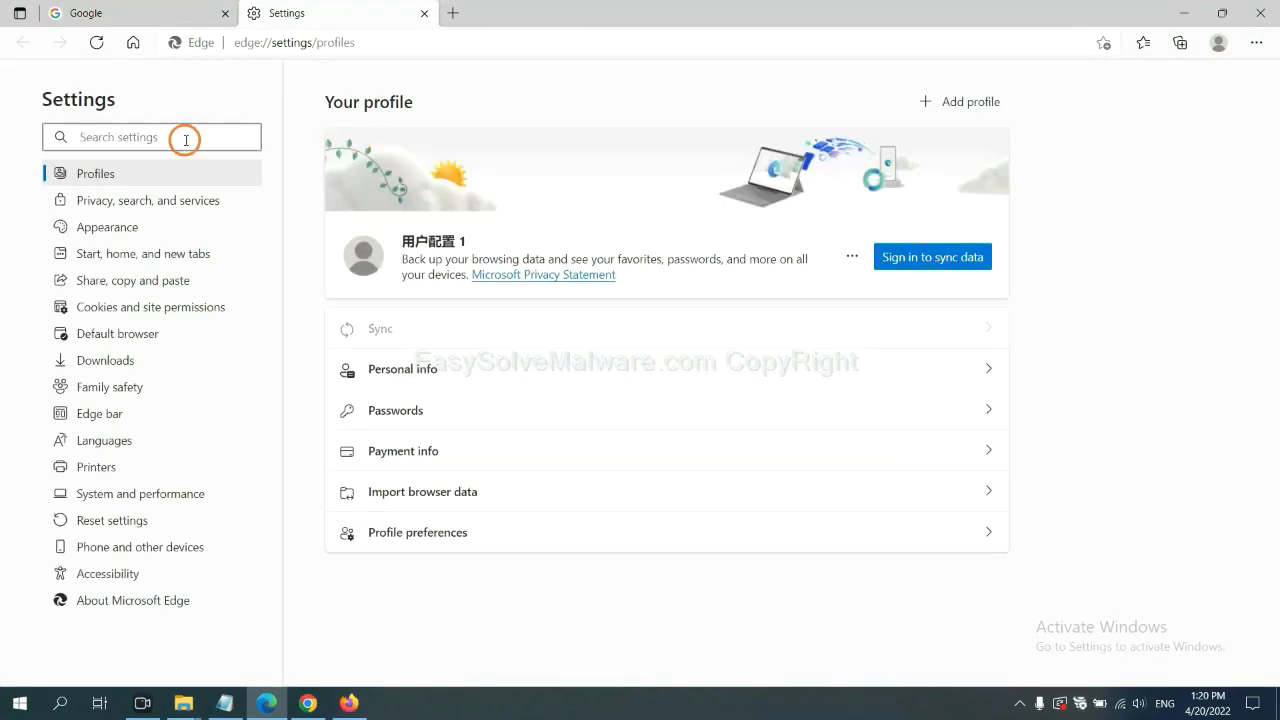
pyautogui.write('reset')
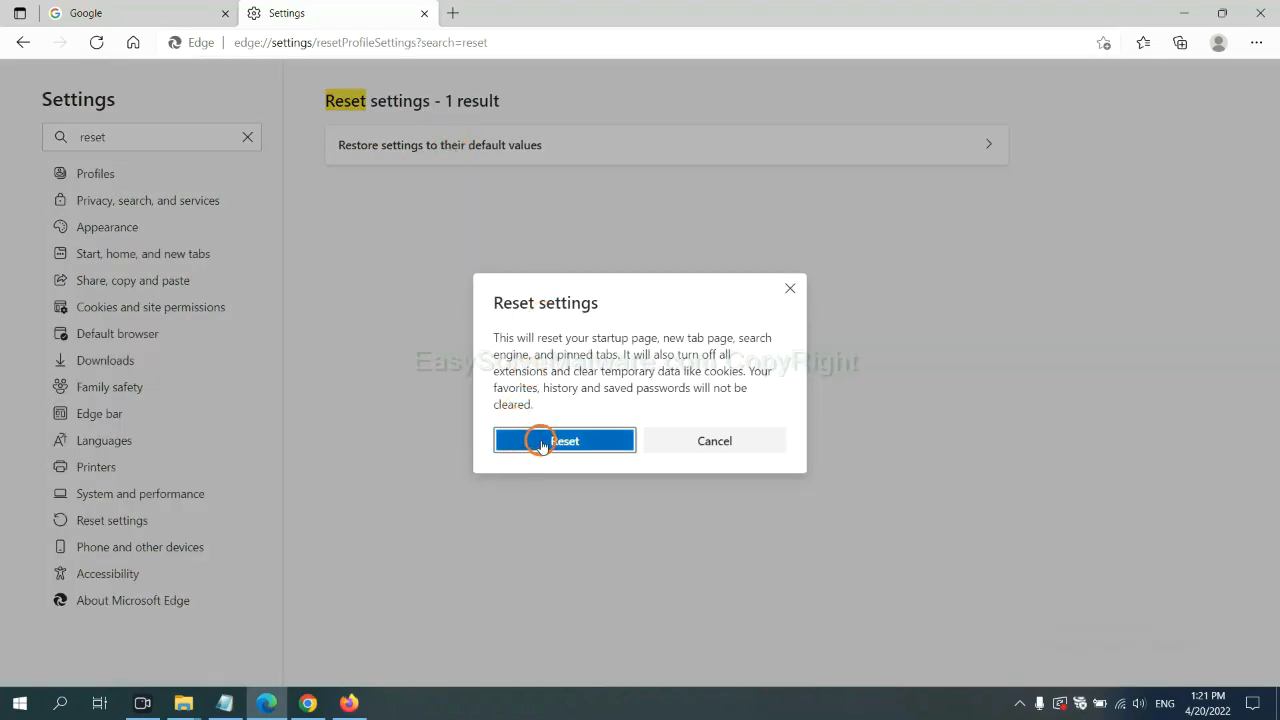
pyautogui.moveTo(720, 528)
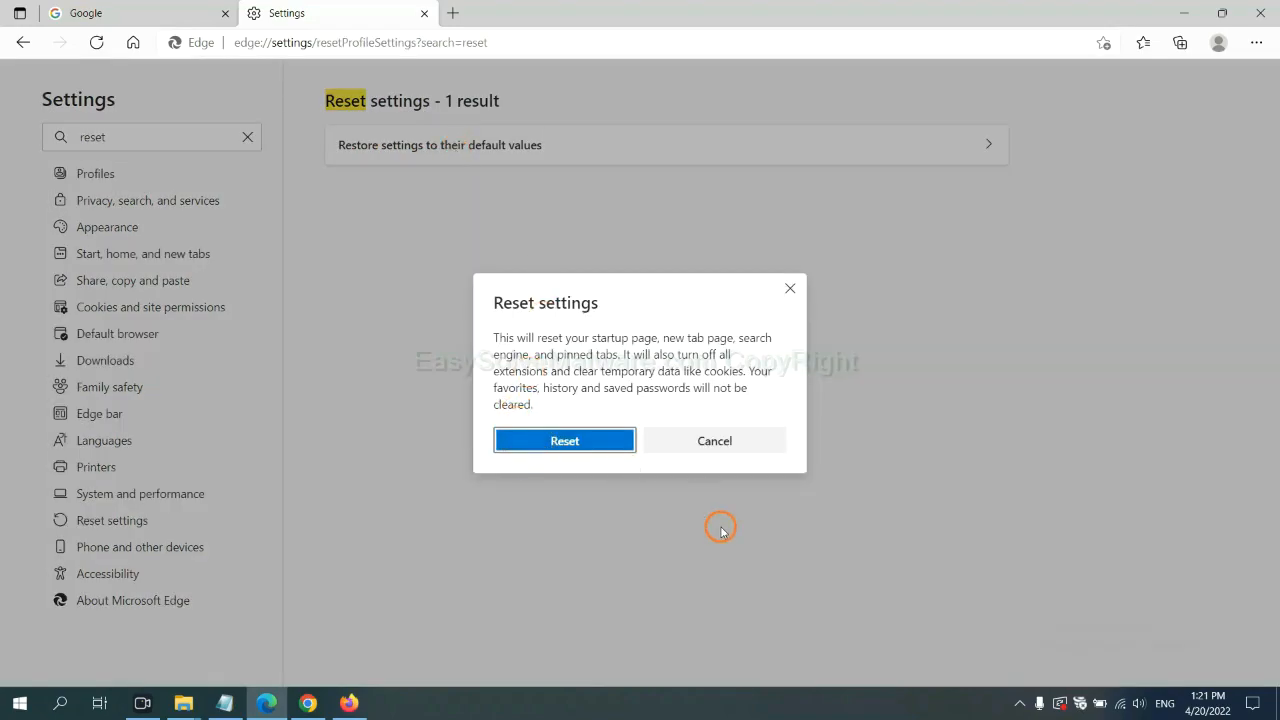